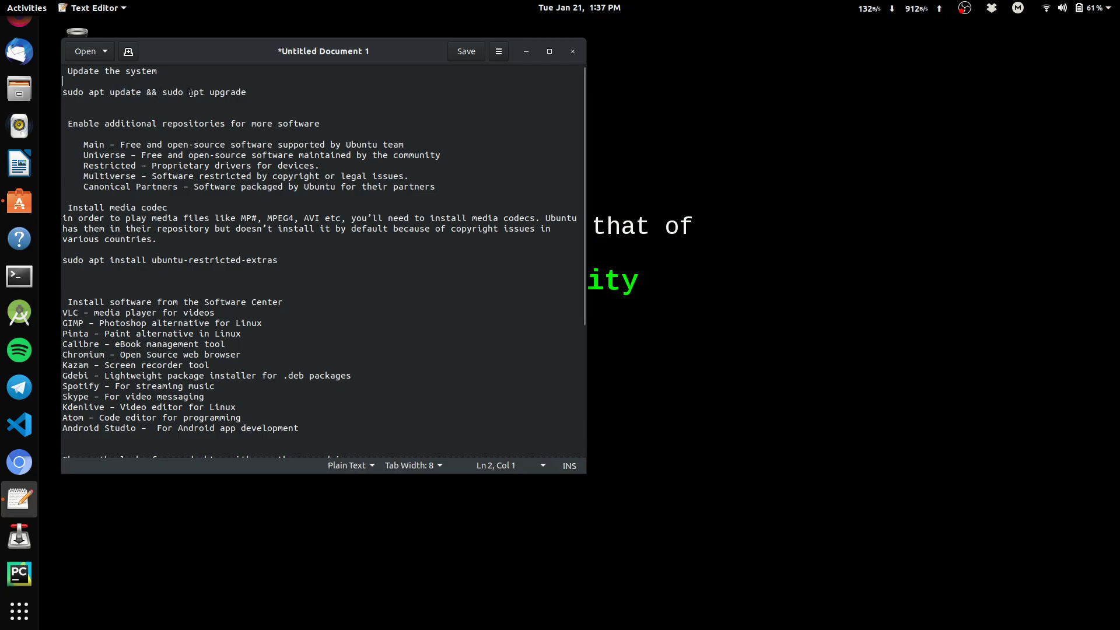
Run 'sudo apt update && sudo apt upgrade' in Terminal and supply the sudo password.
drag(63, 91, 205, 91)
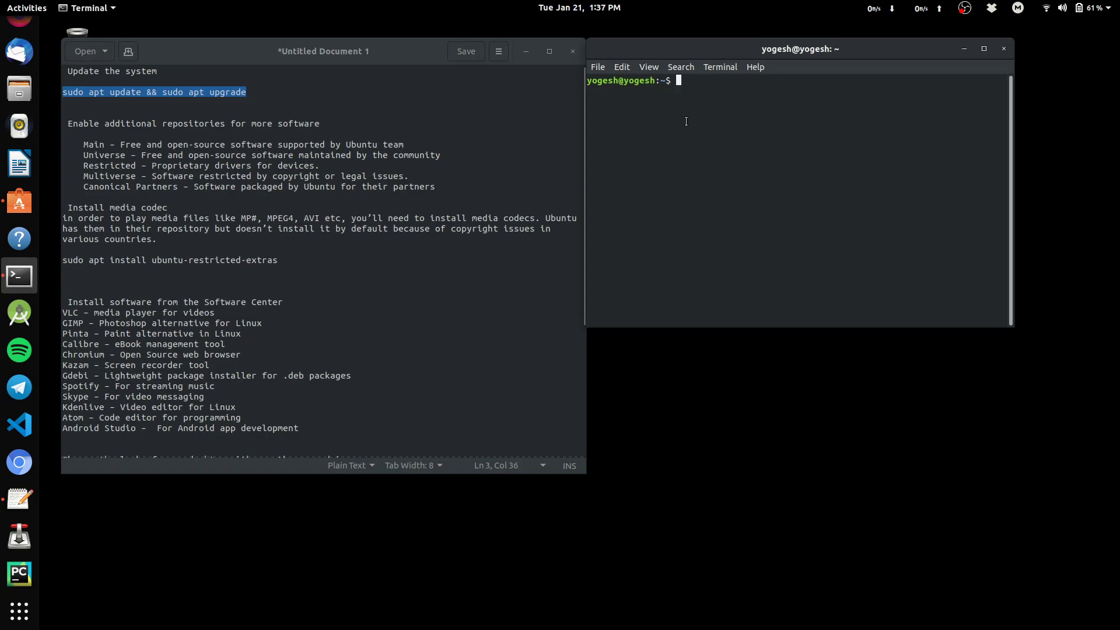
text(sudo apt update && sudo apt upgrade)
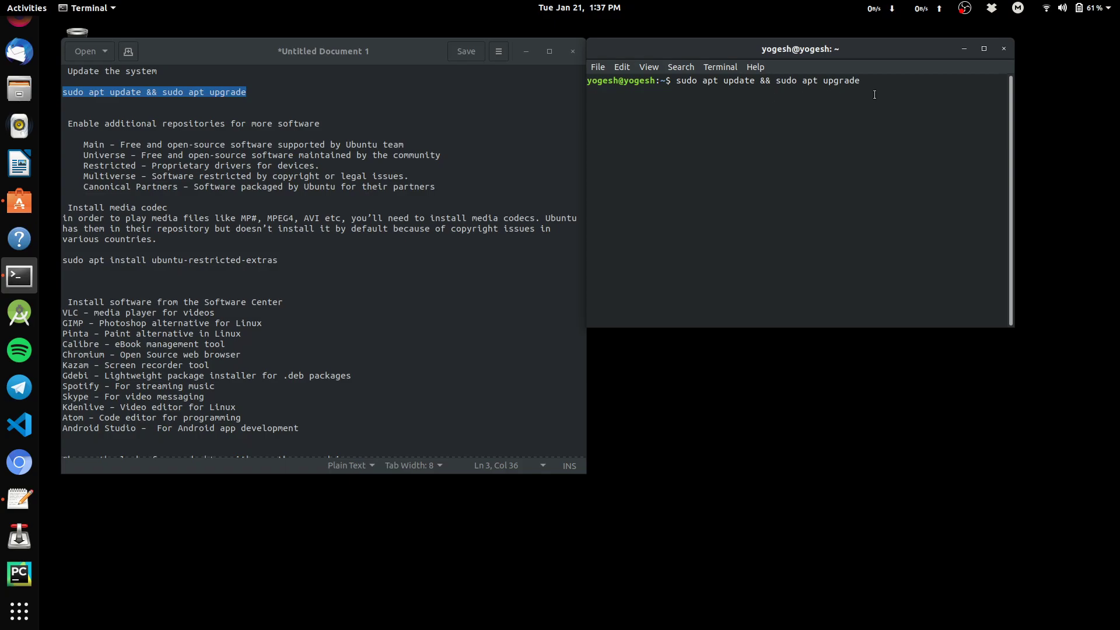
key(Return)
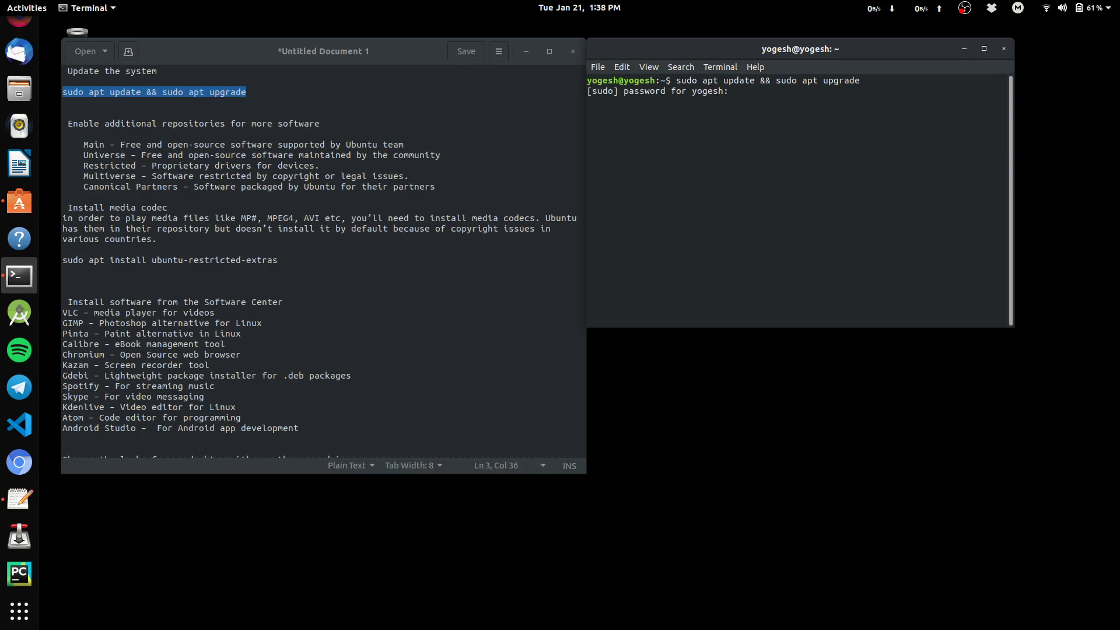
key(Return)
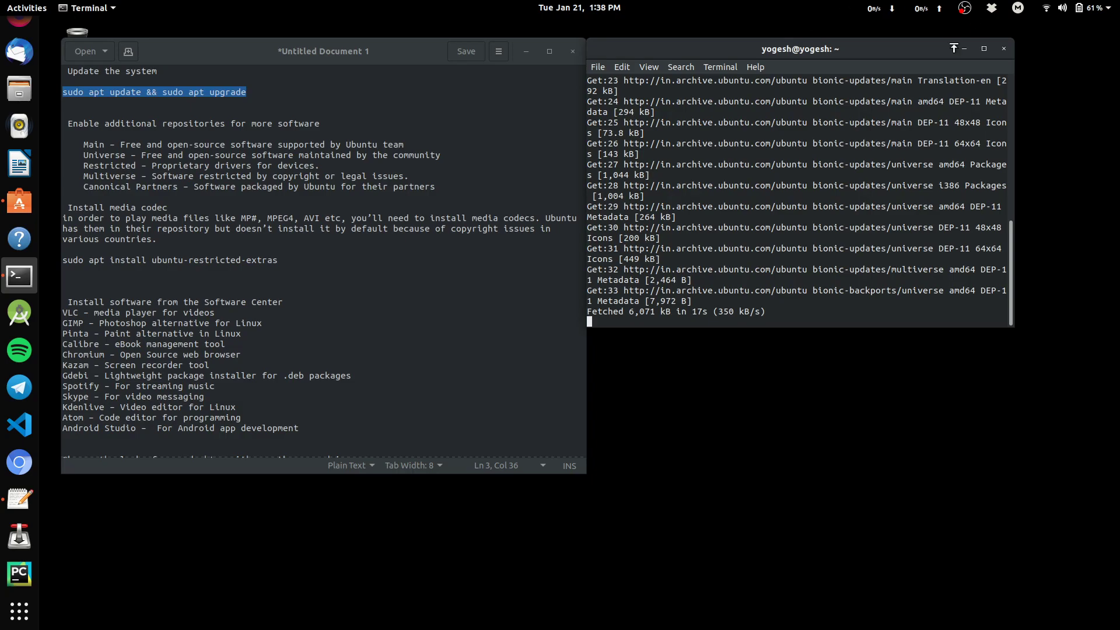
Decline the pending upgrade with 'n' at the continue prompt.
drag(798, 49, 441, 171)
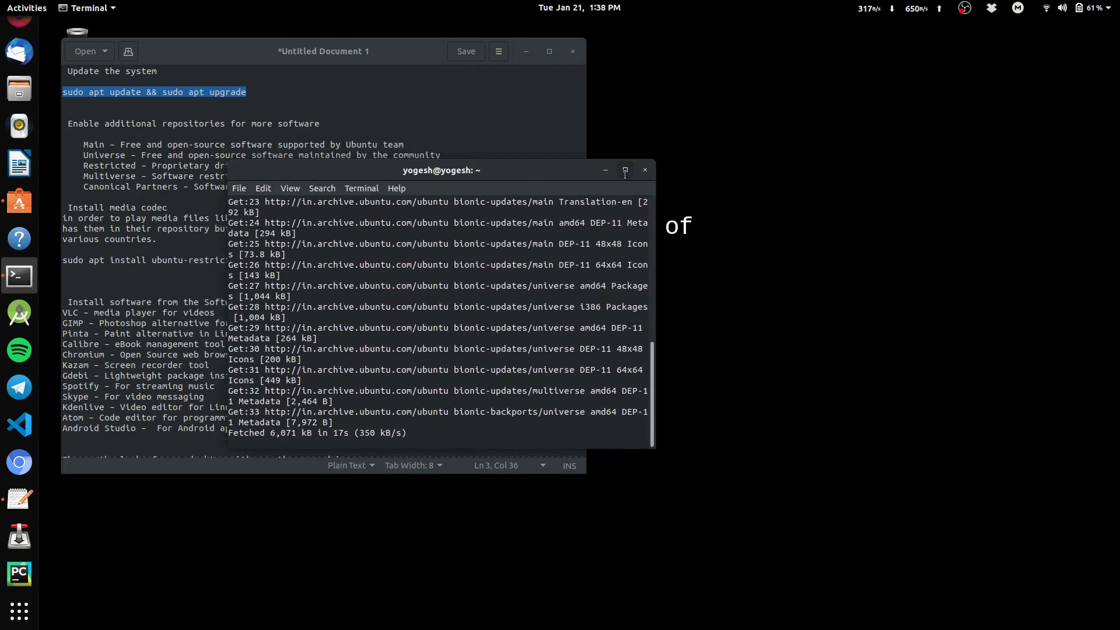
click(624, 171)
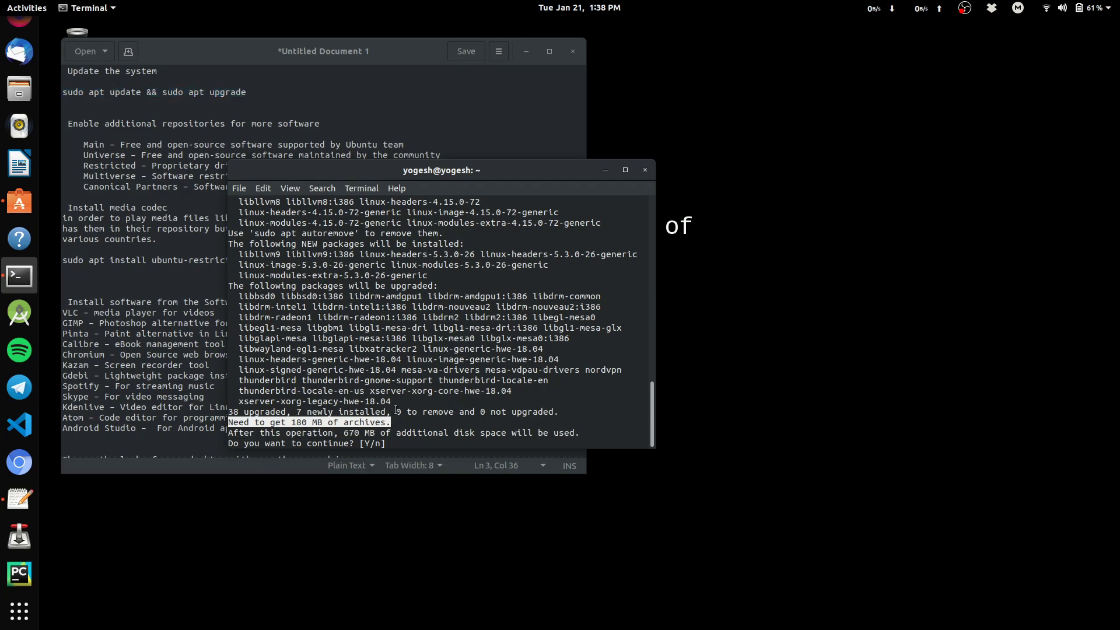
text(n)
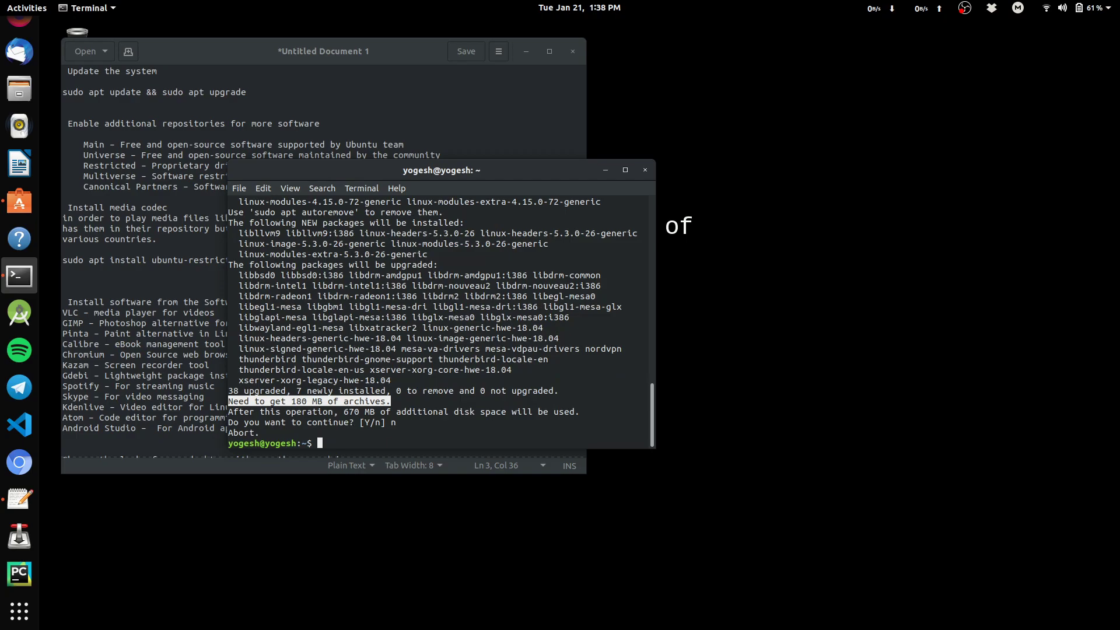
Run 'sudo apt-get dist-upgrade' and bring up copy options for the command.
text(sudo apt)
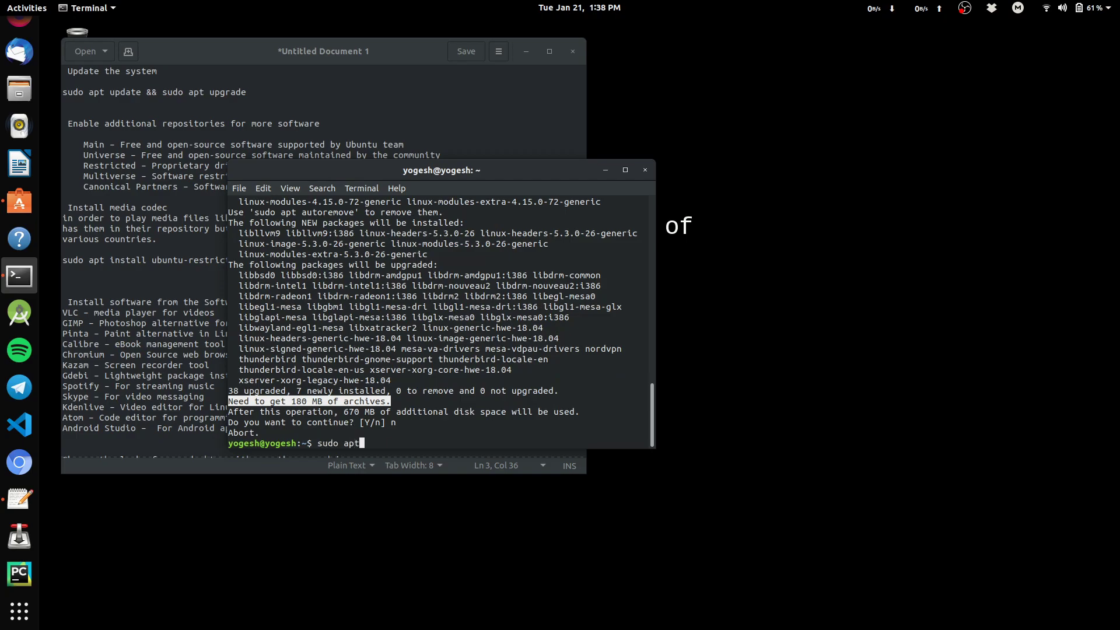
text(-get)
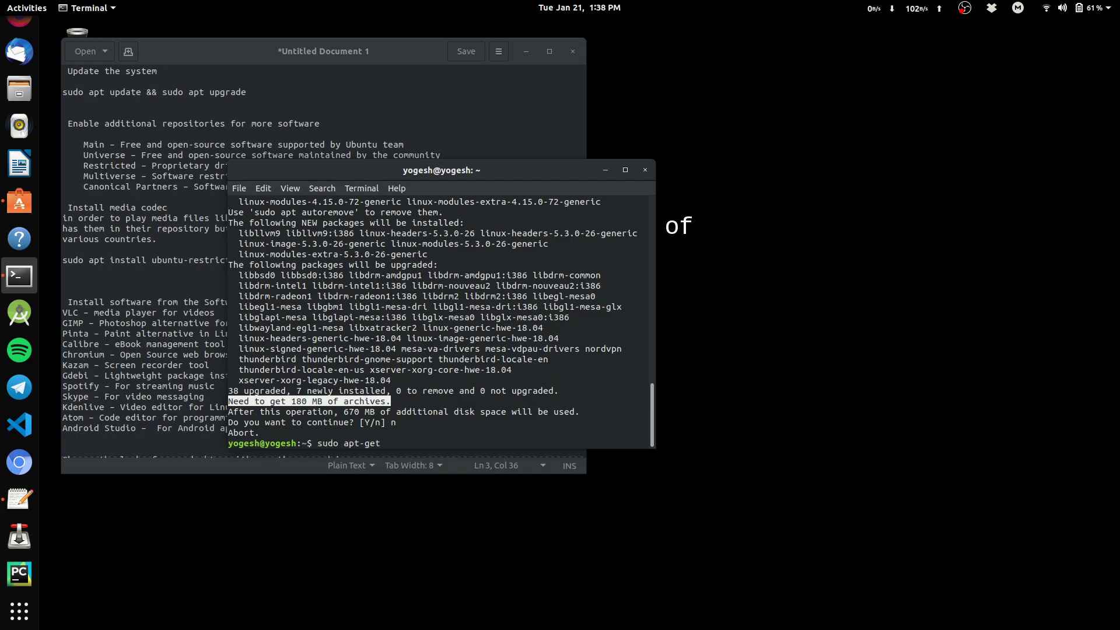
text(dist-u)
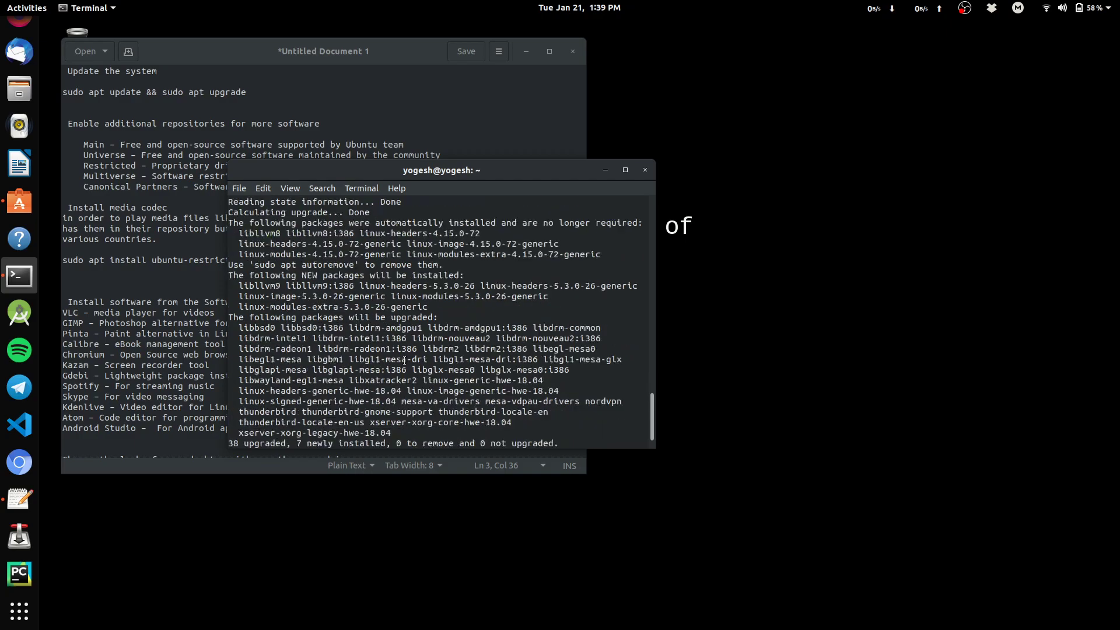
text(sudo apt-get dist-upgrade)
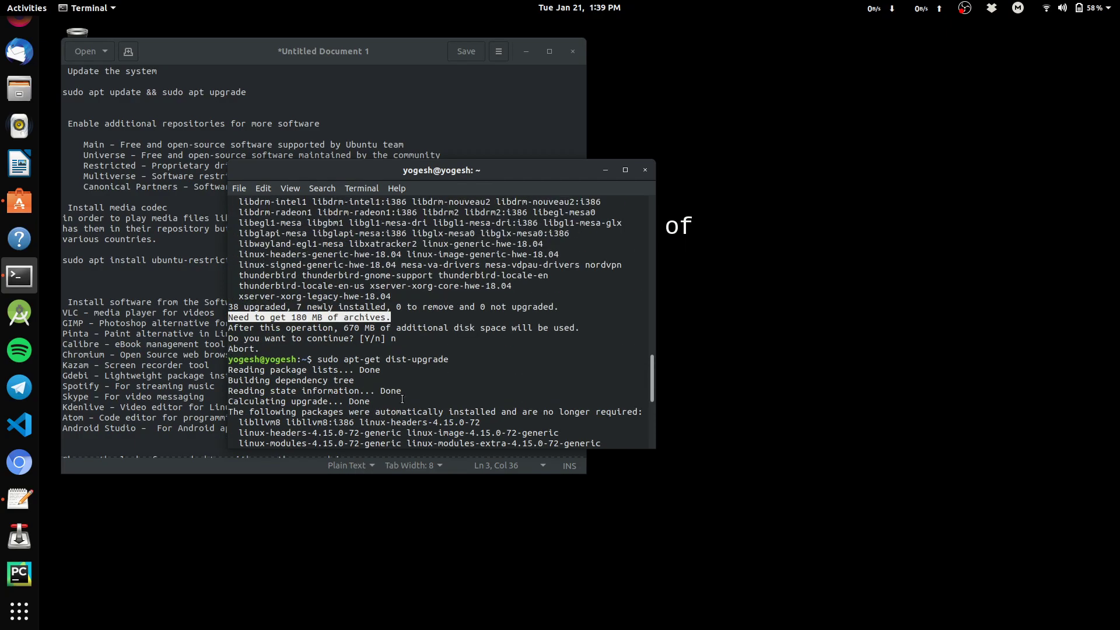
scroll(down, 3)
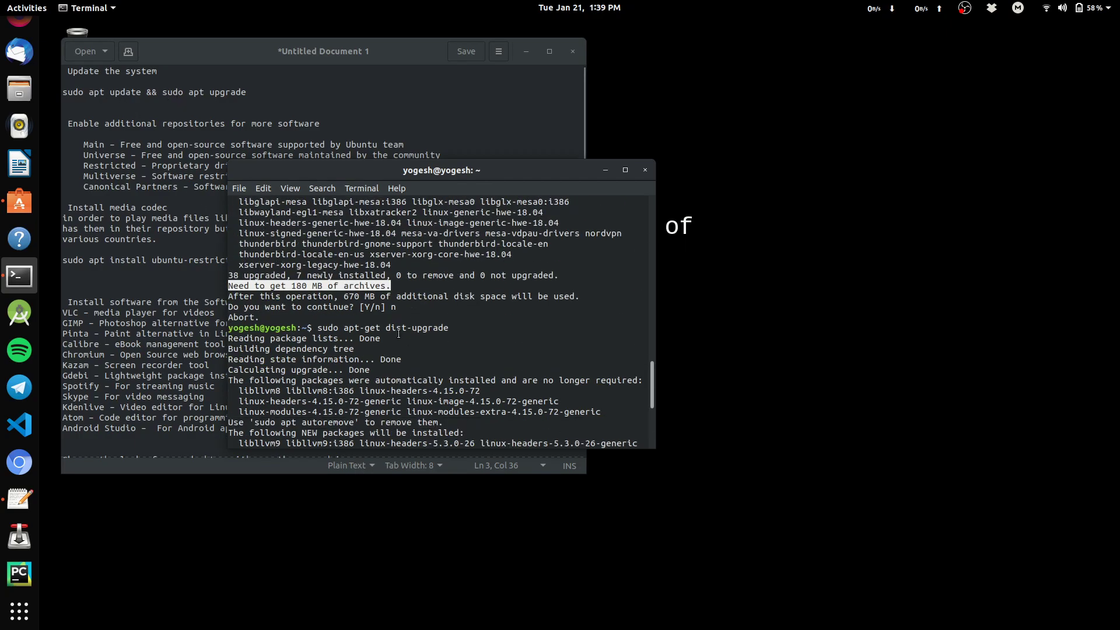
right_click(382, 328)
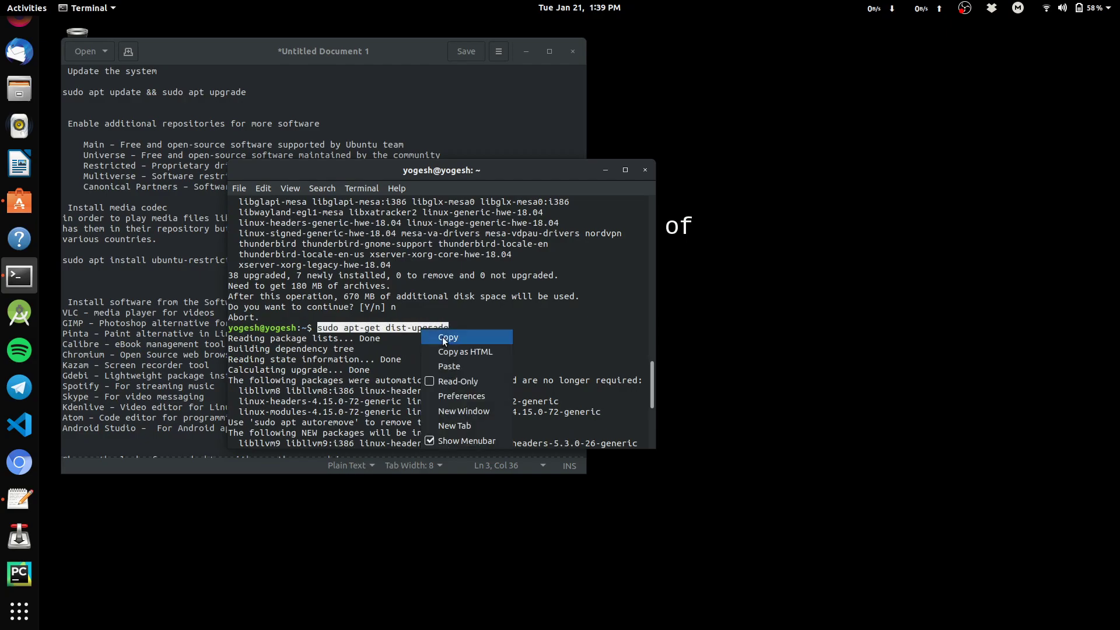
Add 'sudo apt-get dist-upgrade' to the notes and close the terminal despite the running process.
click(287, 98)
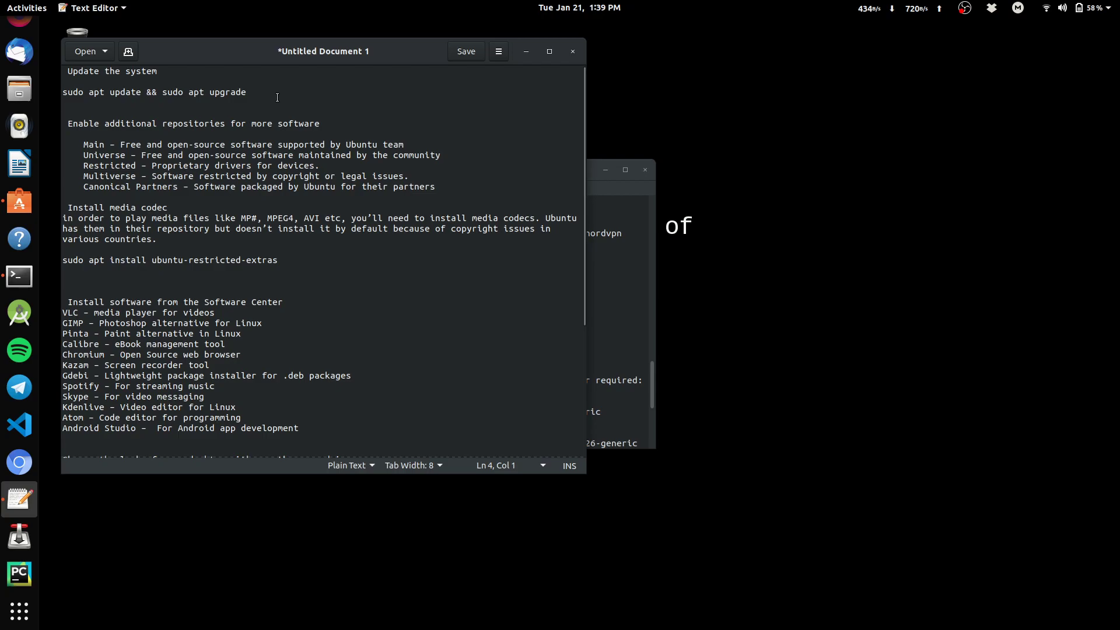
text(sudo apt-get dist-upgrade)
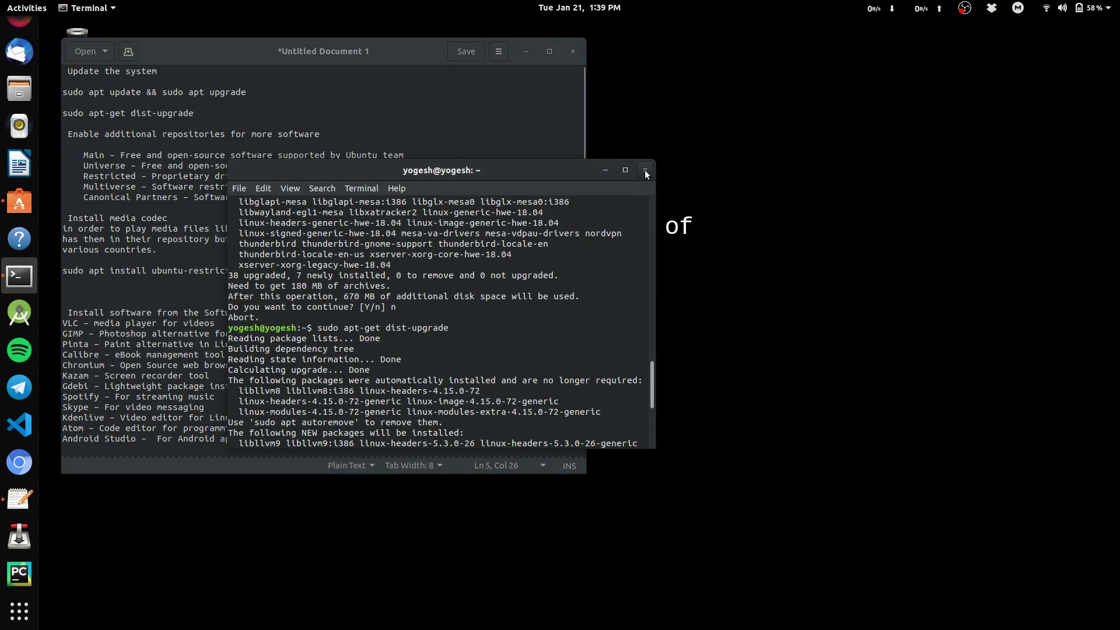
click(644, 171)
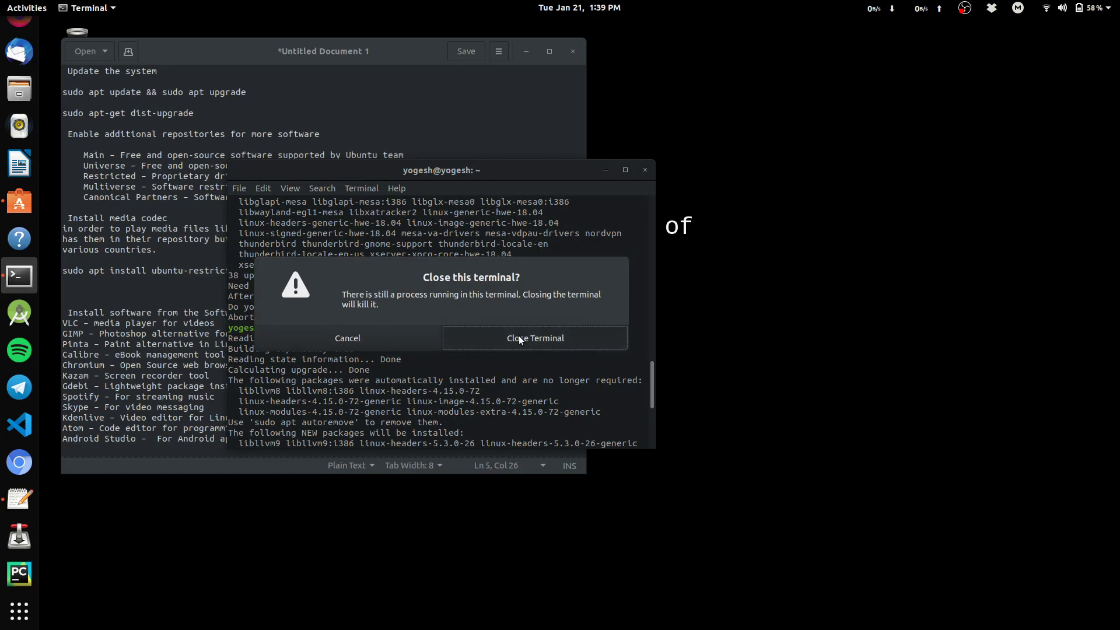
click(534, 339)
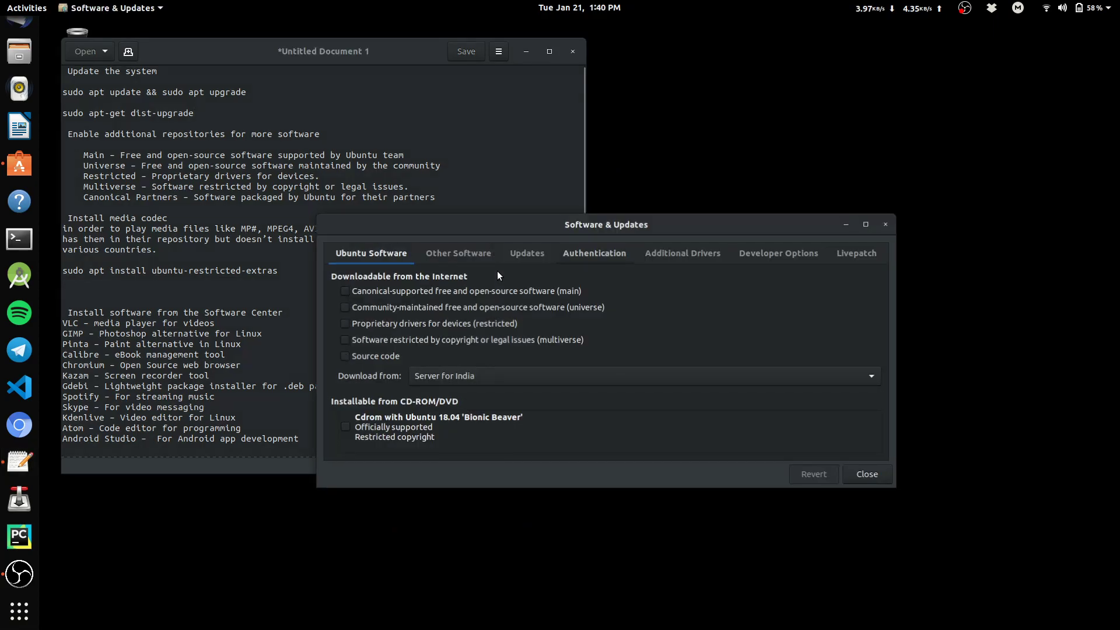
Enable the main, universe, restricted and multiverse repositories on the Ubuntu Software tab.
click(345, 290)
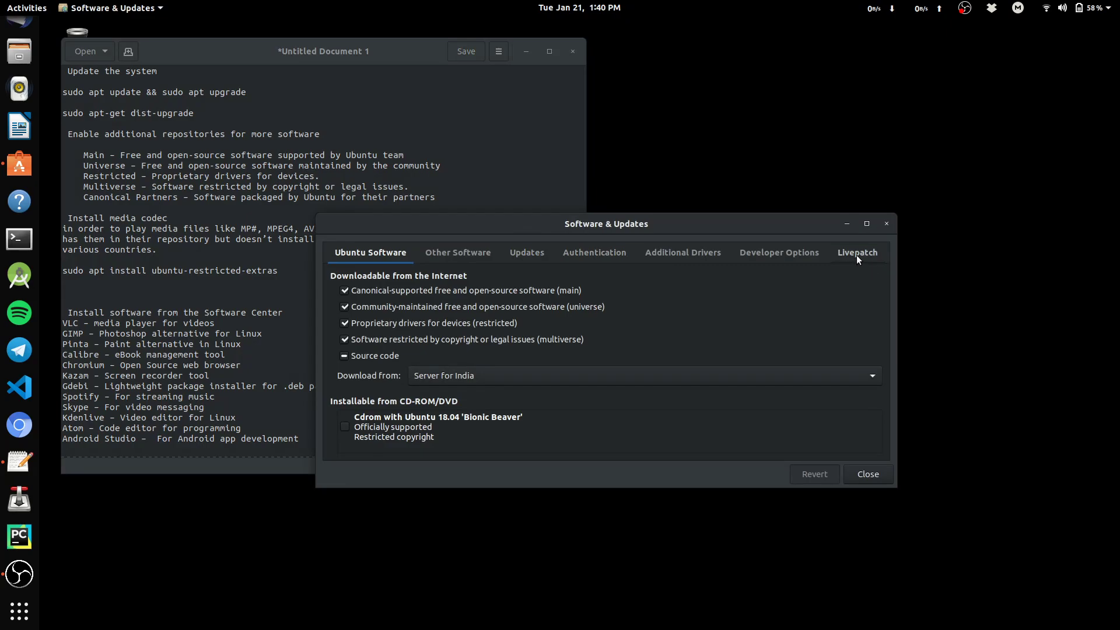
mouse_move(457, 252)
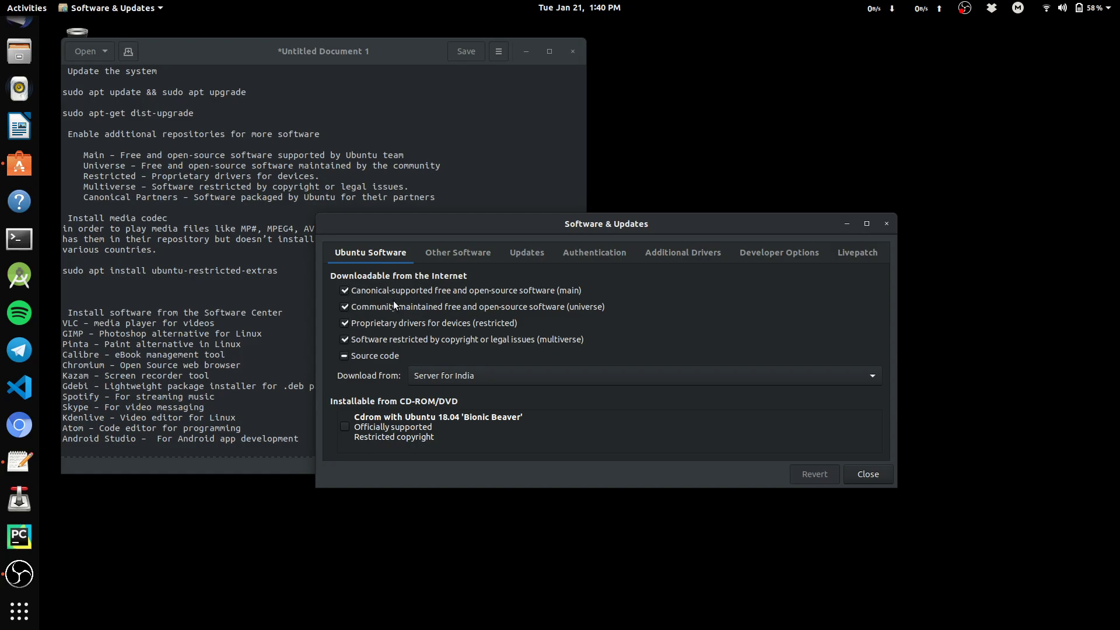
mouse_move(576, 299)
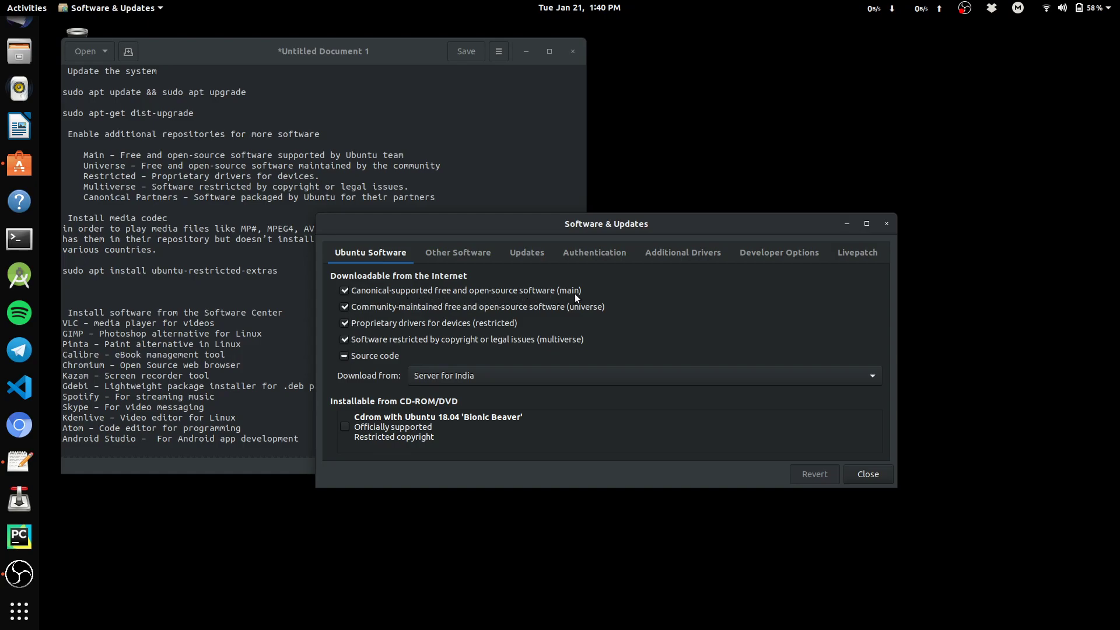
mouse_move(563, 356)
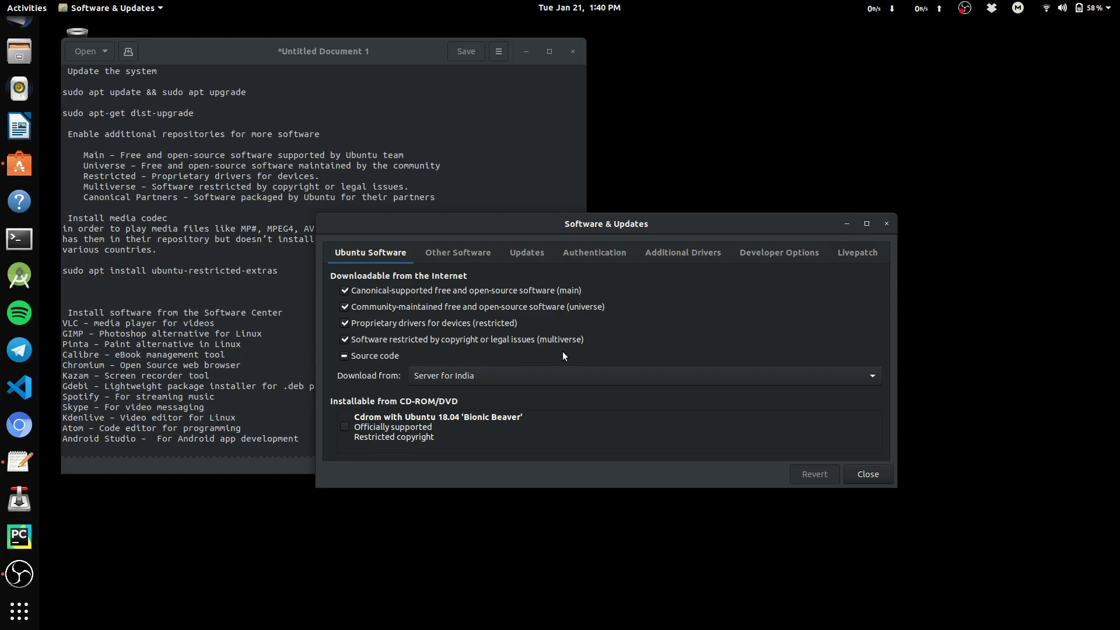
mouse_move(593, 398)
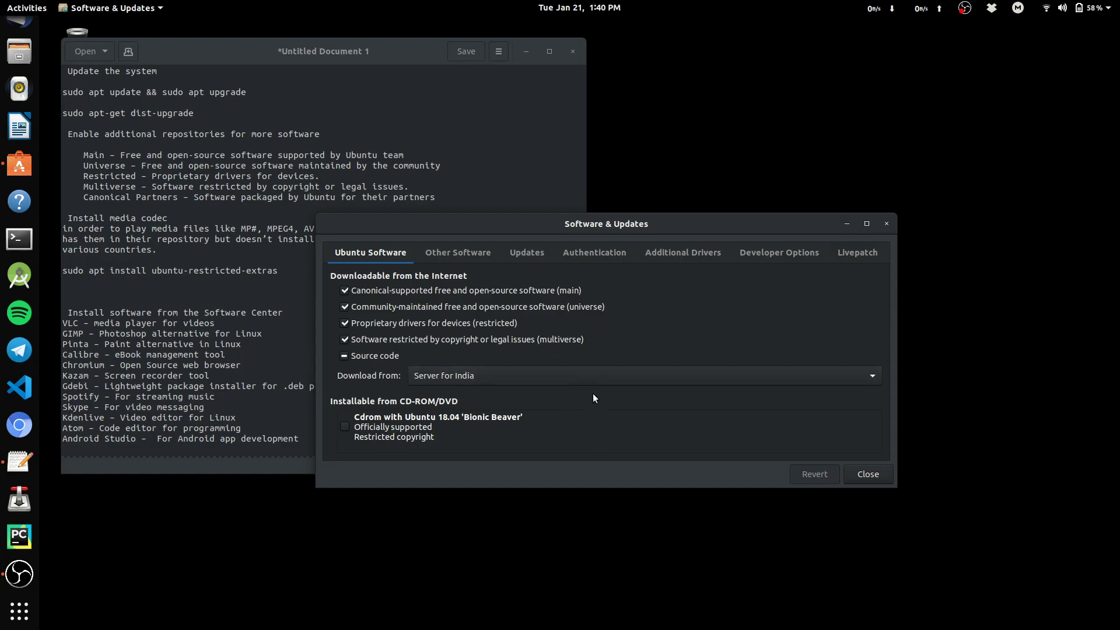
mouse_move(619, 384)
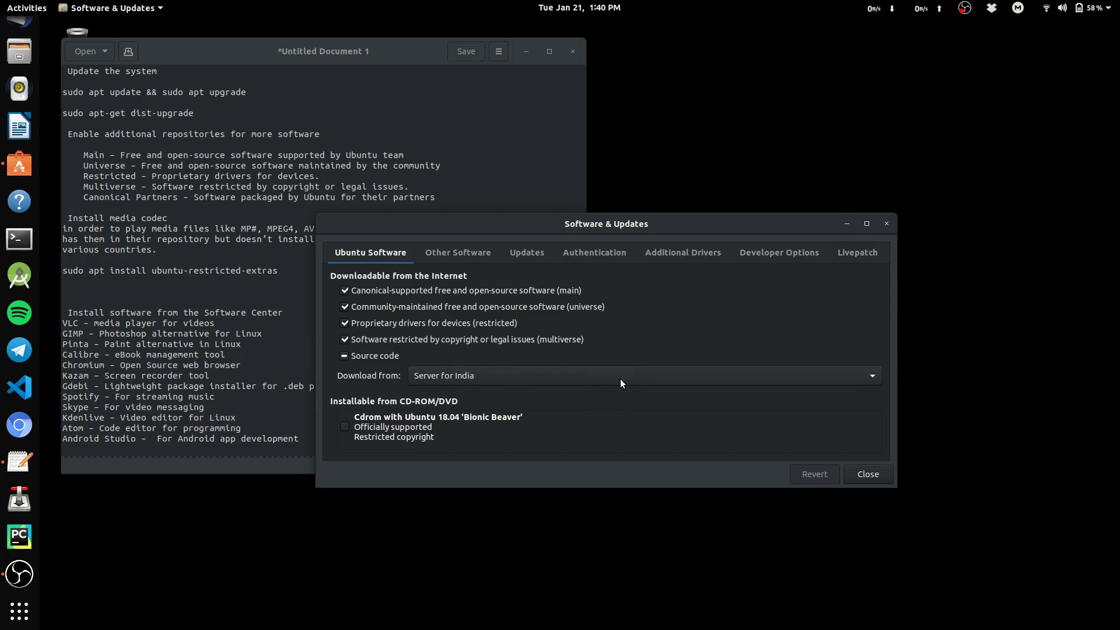
mouse_move(589, 390)
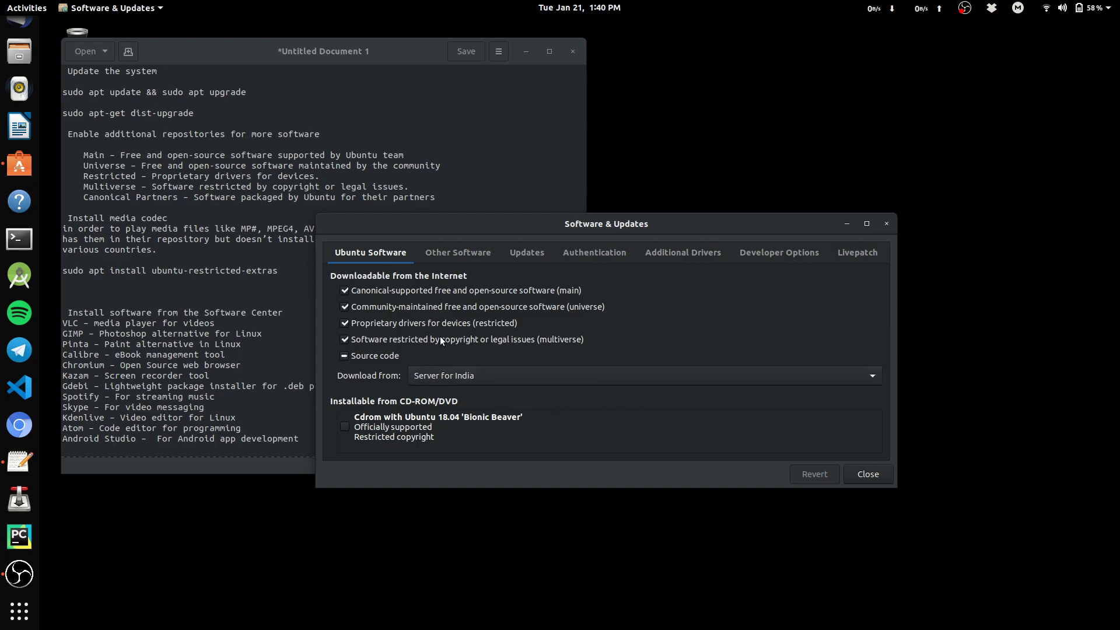
Enable the Canonical Partners source under Other Software and move to the Updates preferences.
click(458, 252)
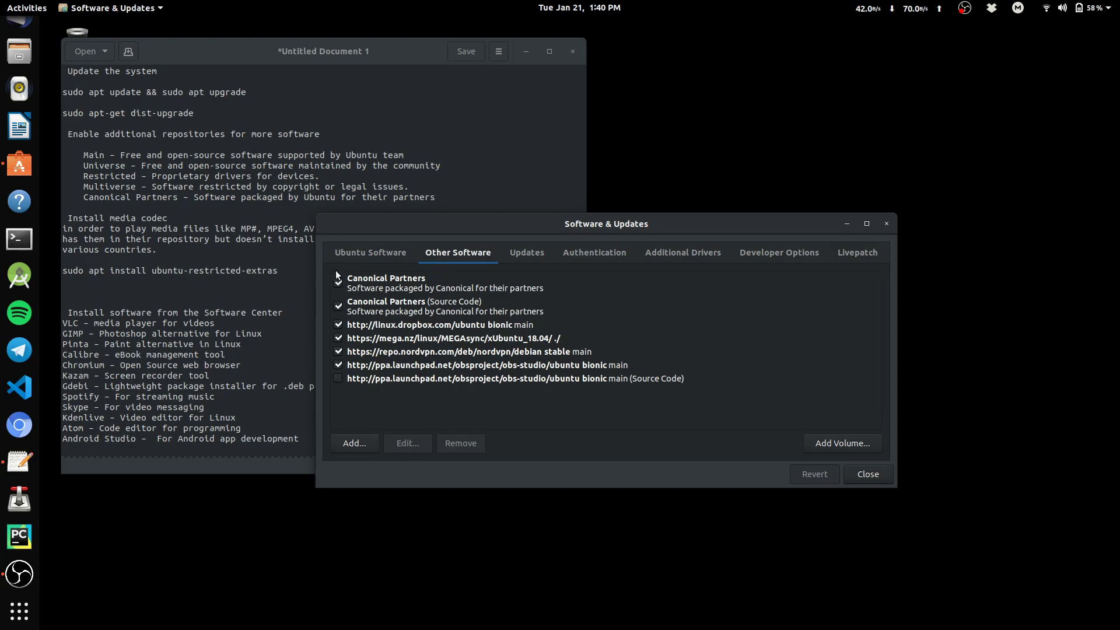
click(338, 278)
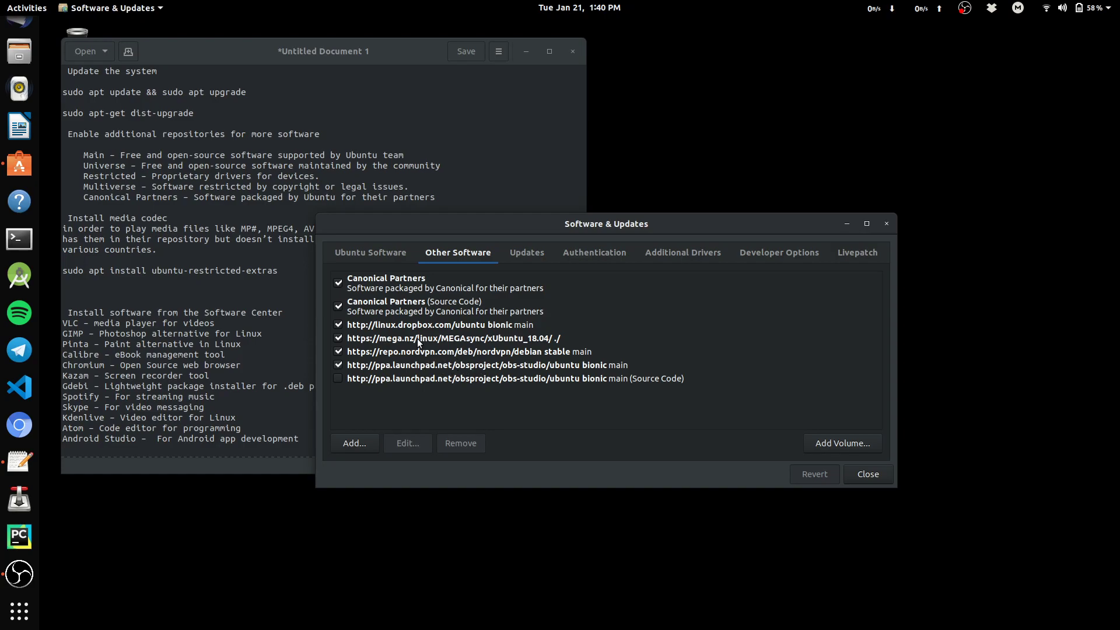
mouse_move(409, 358)
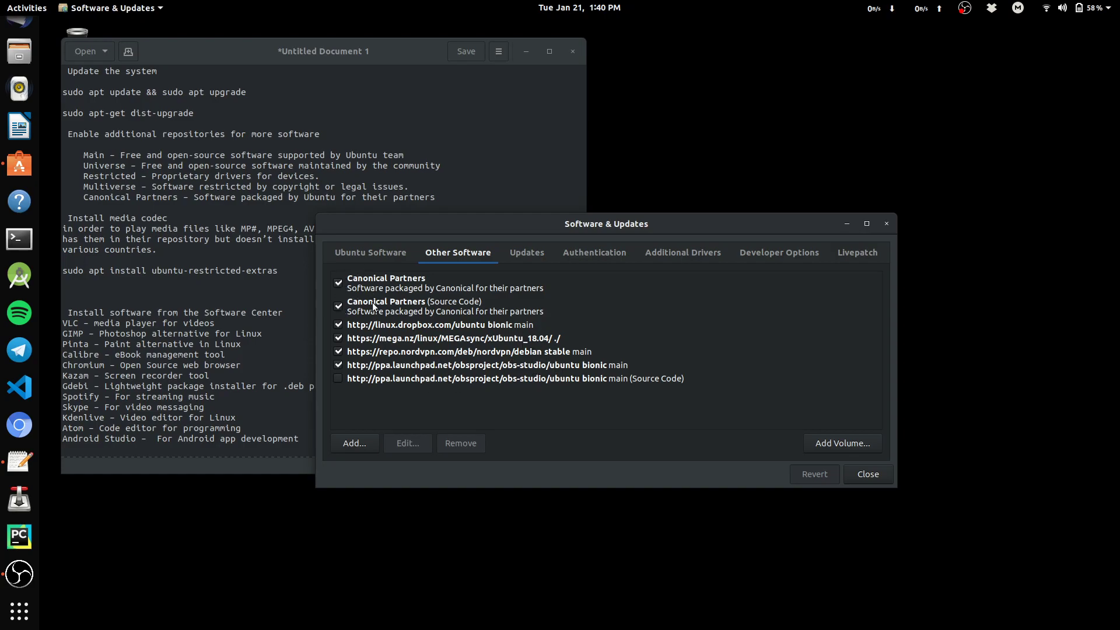
mouse_move(429, 313)
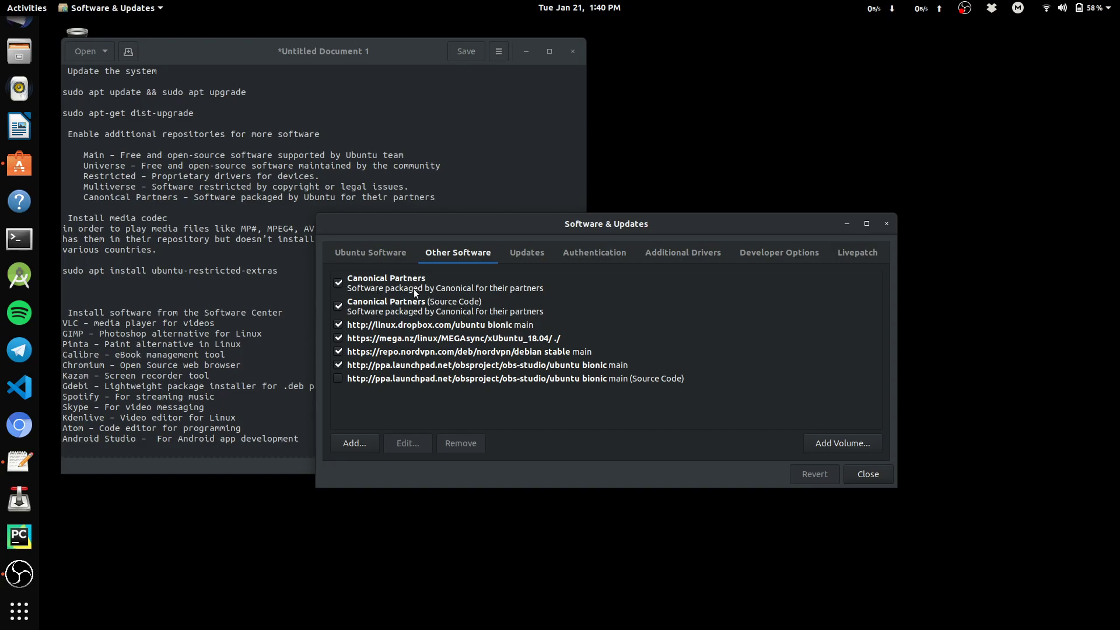
click(526, 252)
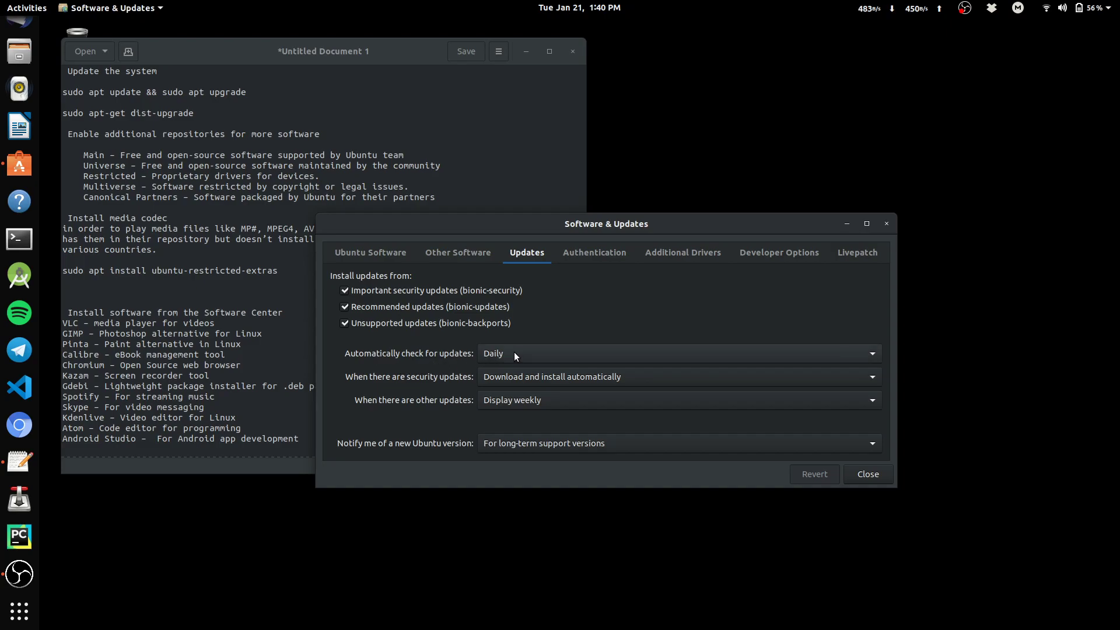
Keep daily update checks and long-term-support release notices, then view the Authentication keys.
click(679, 352)
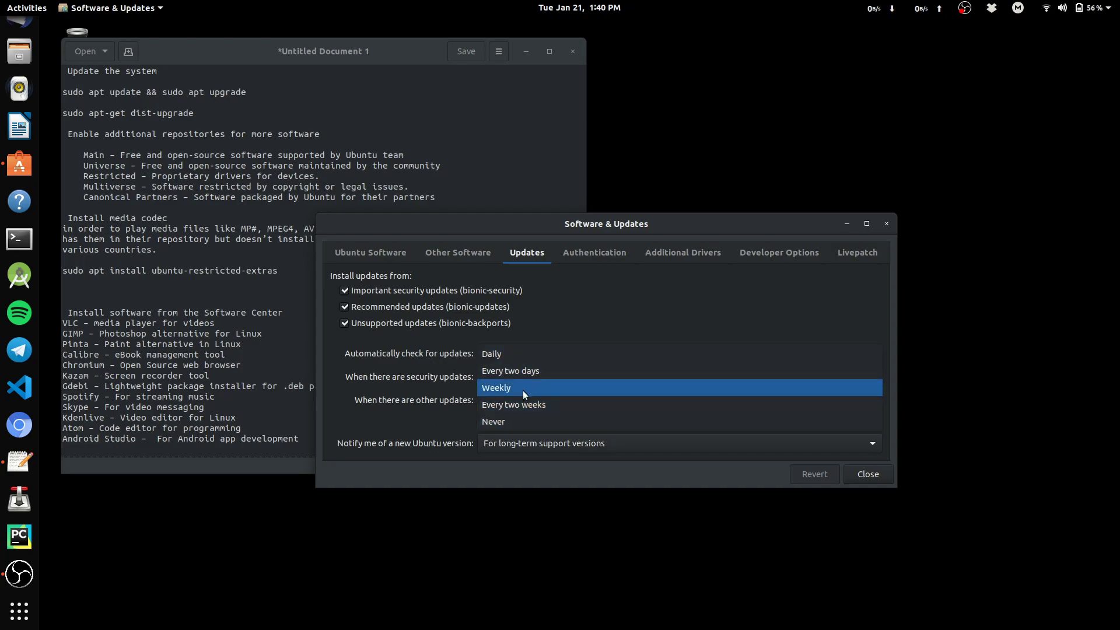
click(496, 387)
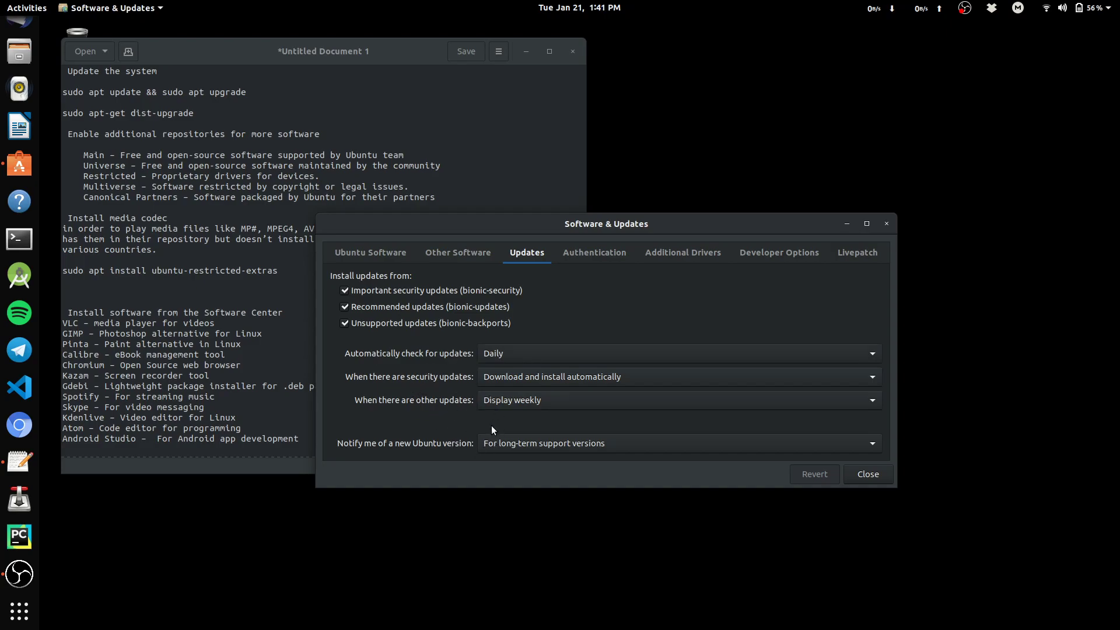
mouse_move(533, 447)
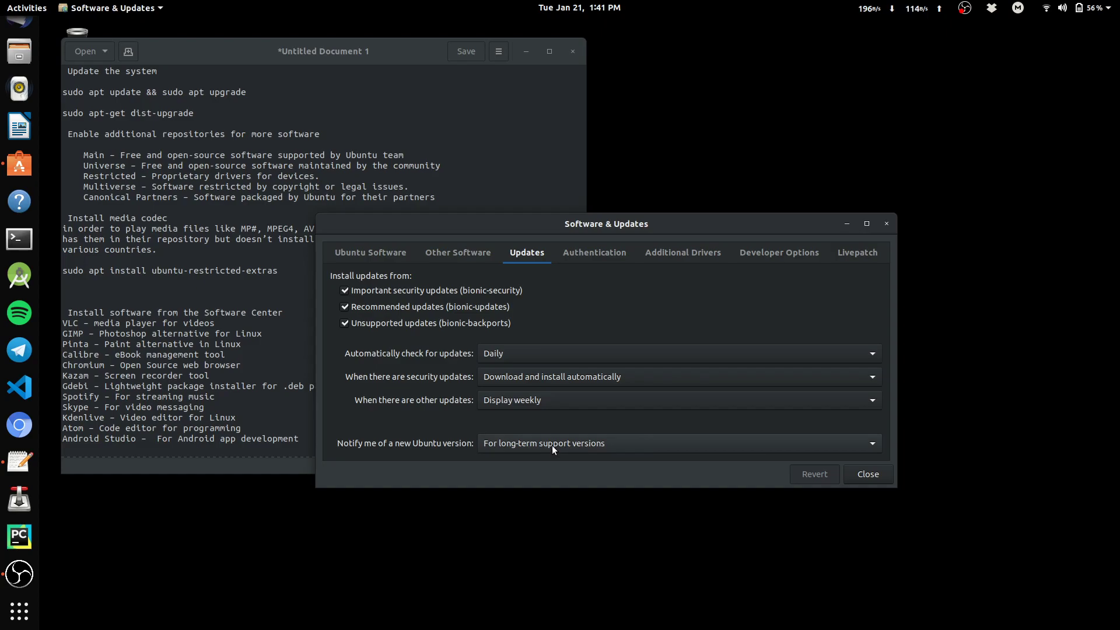
click(676, 443)
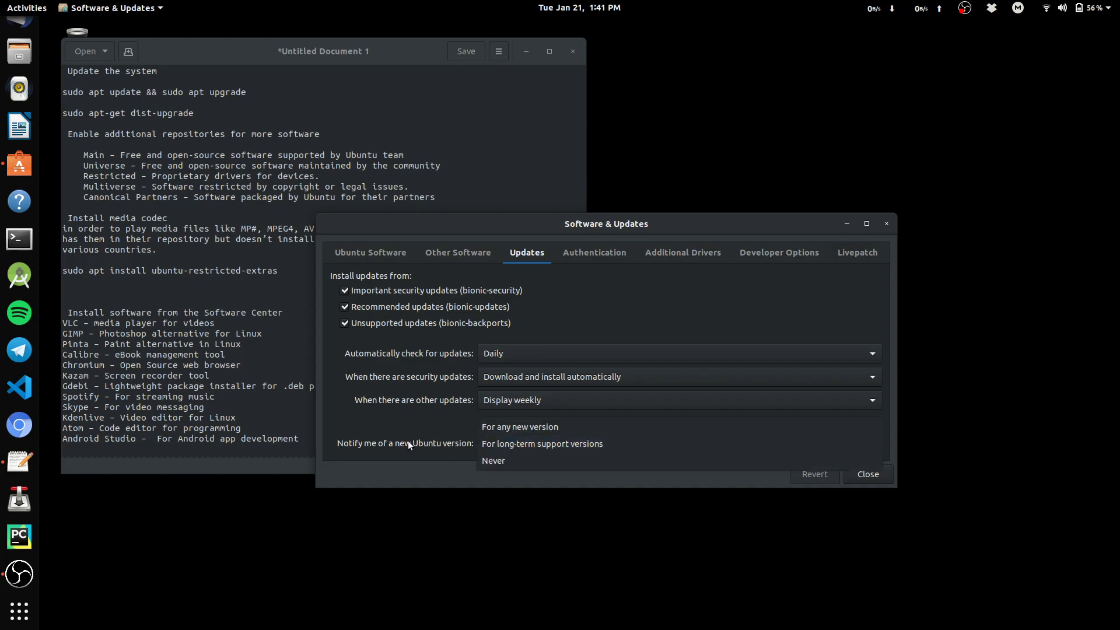
click(542, 443)
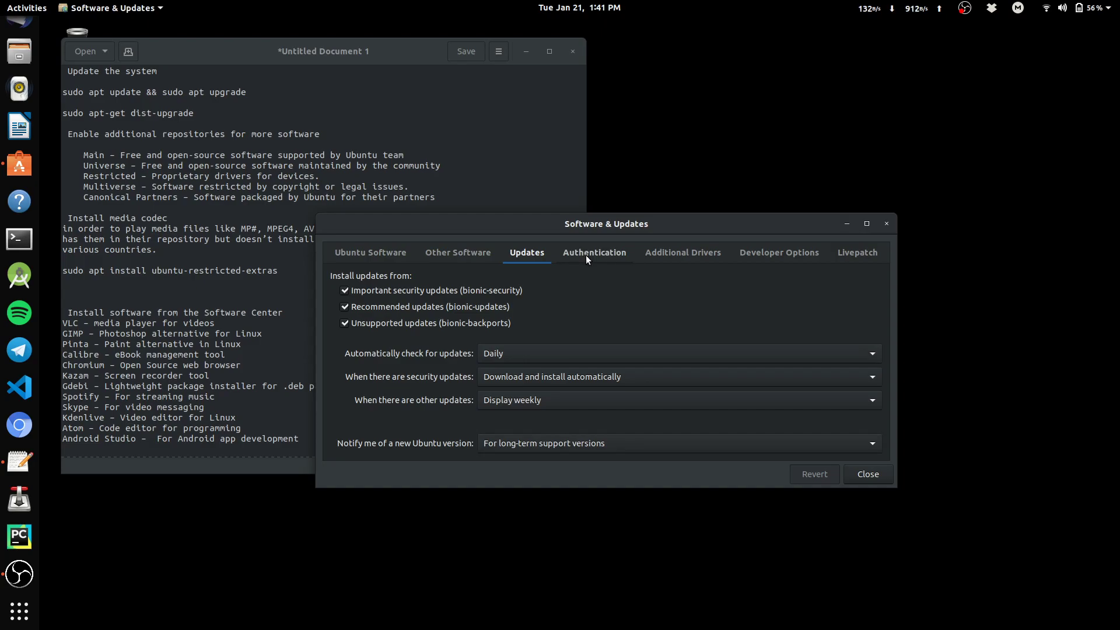
click(593, 252)
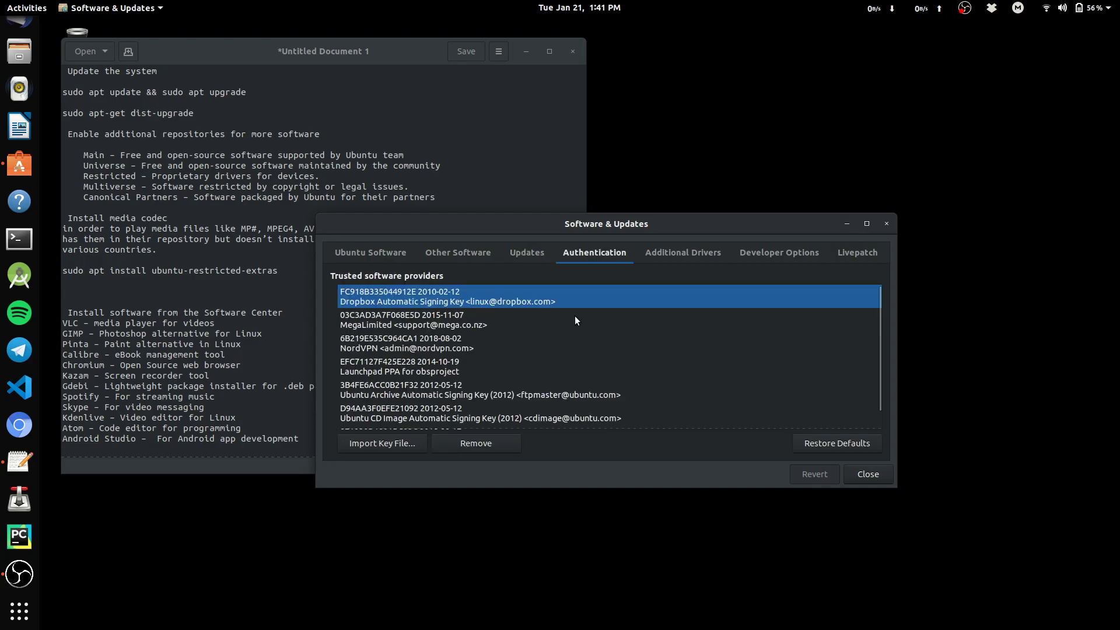
Look over Additional Drivers, letting the proprietary driver search finish.
click(680, 252)
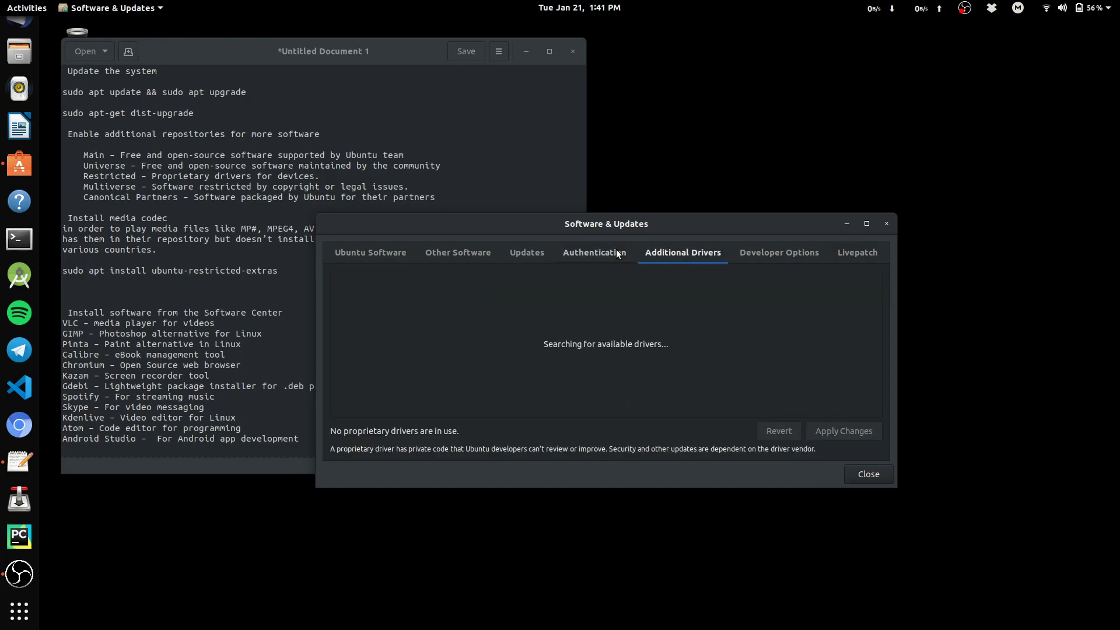
mouse_move(680, 259)
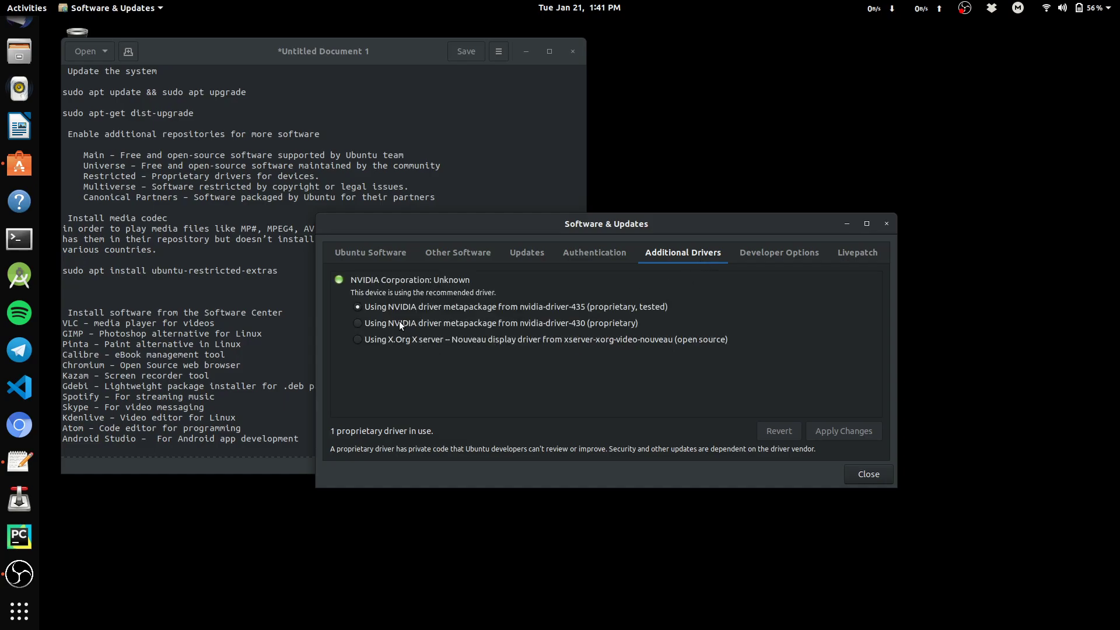
mouse_move(495, 313)
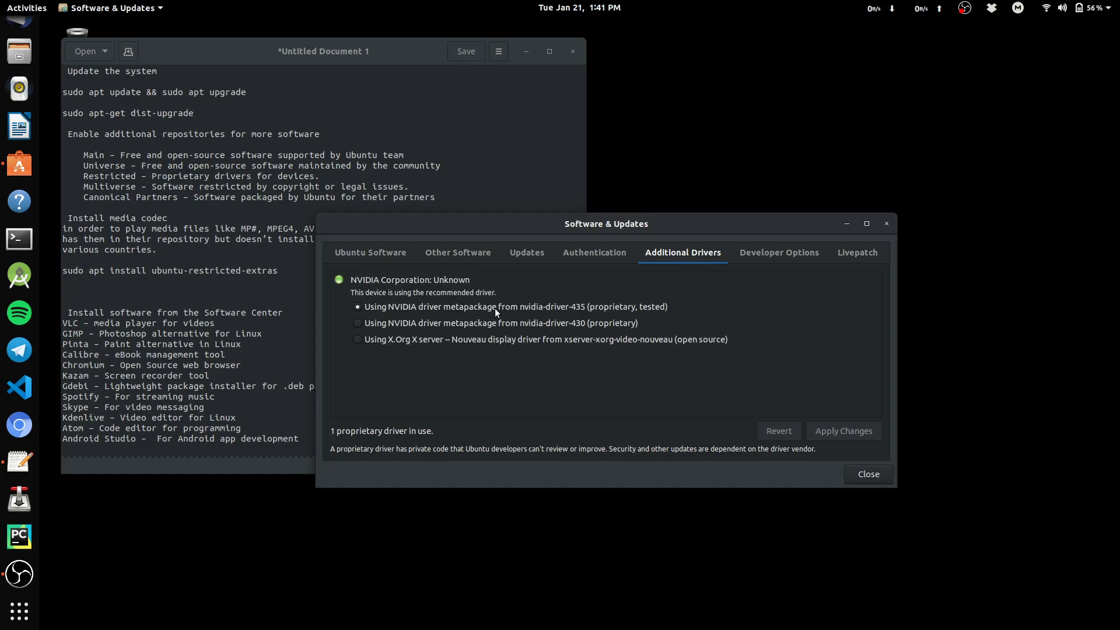
mouse_move(607, 316)
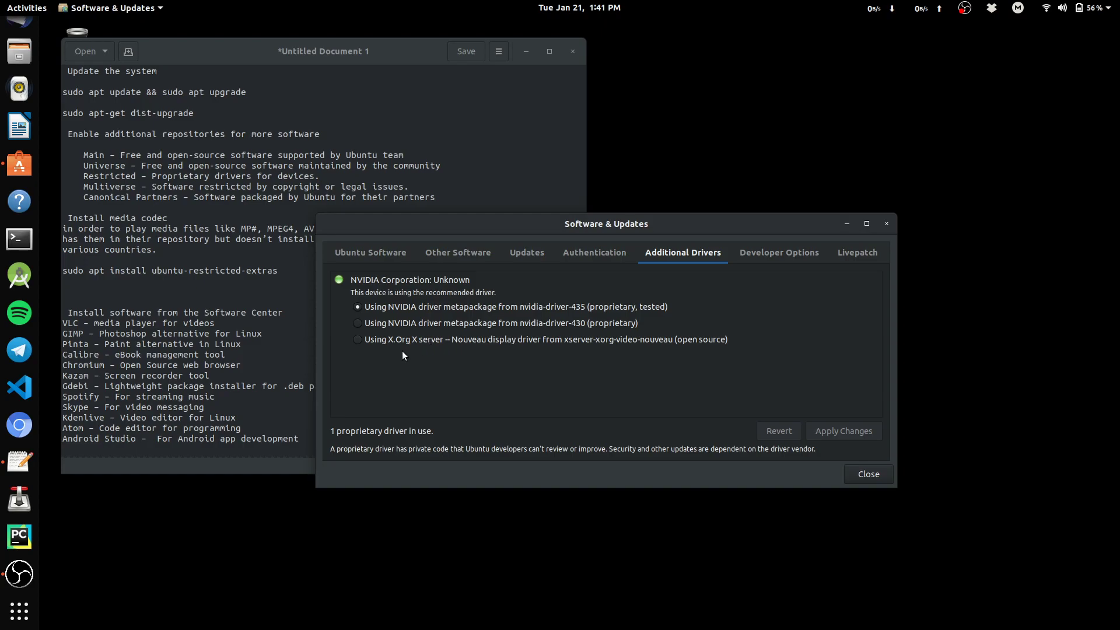
mouse_move(399, 355)
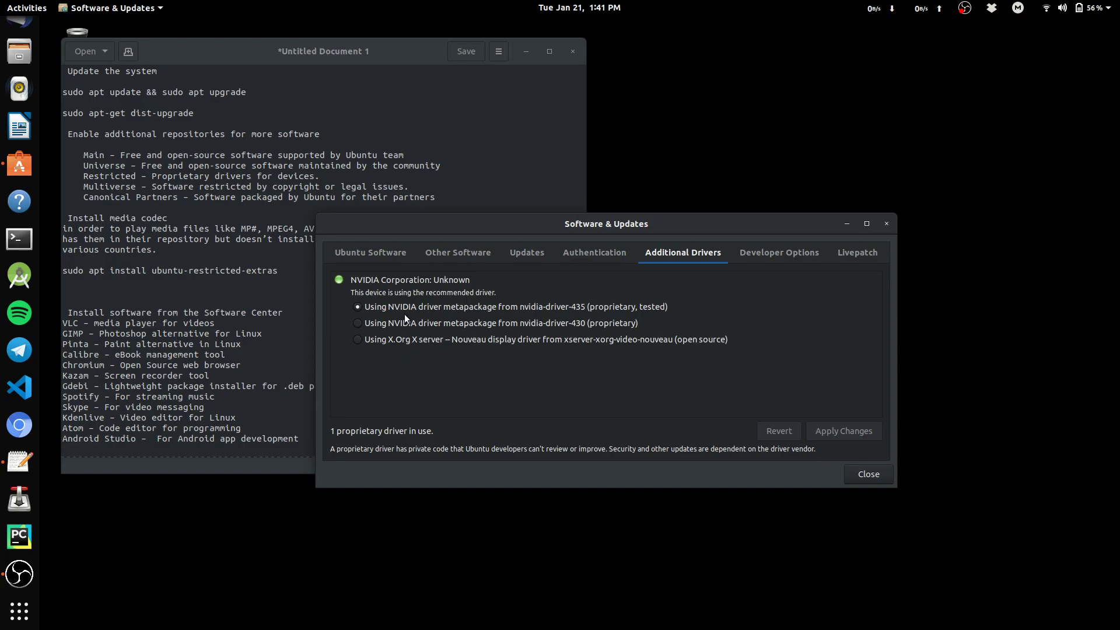
mouse_move(773, 260)
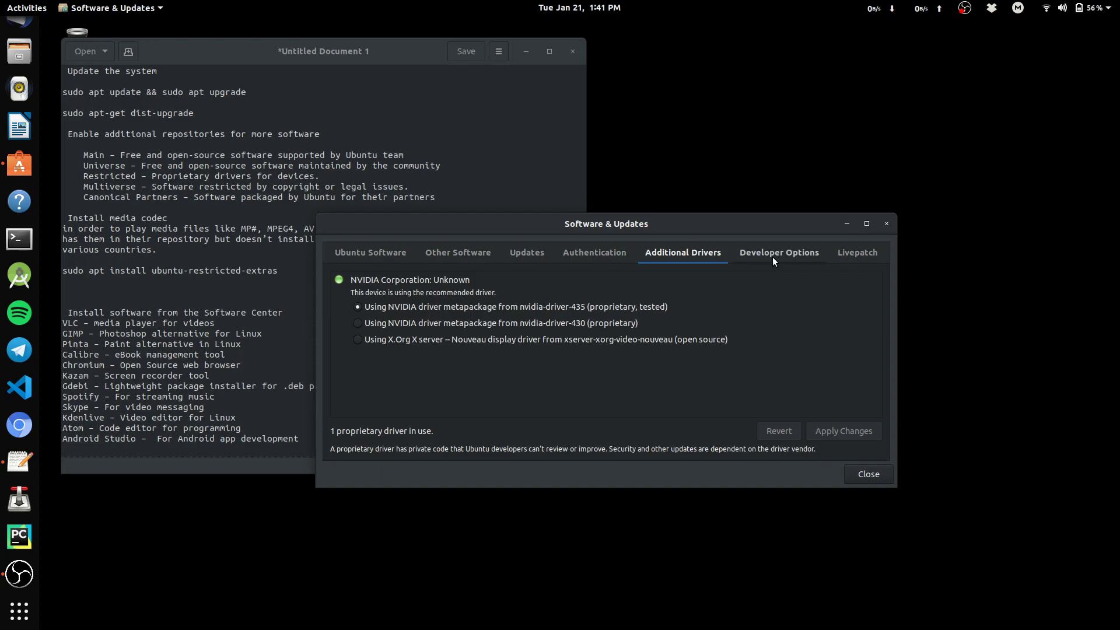
Check the Developer Options and Livepatch pages in Software & Updates.
click(778, 252)
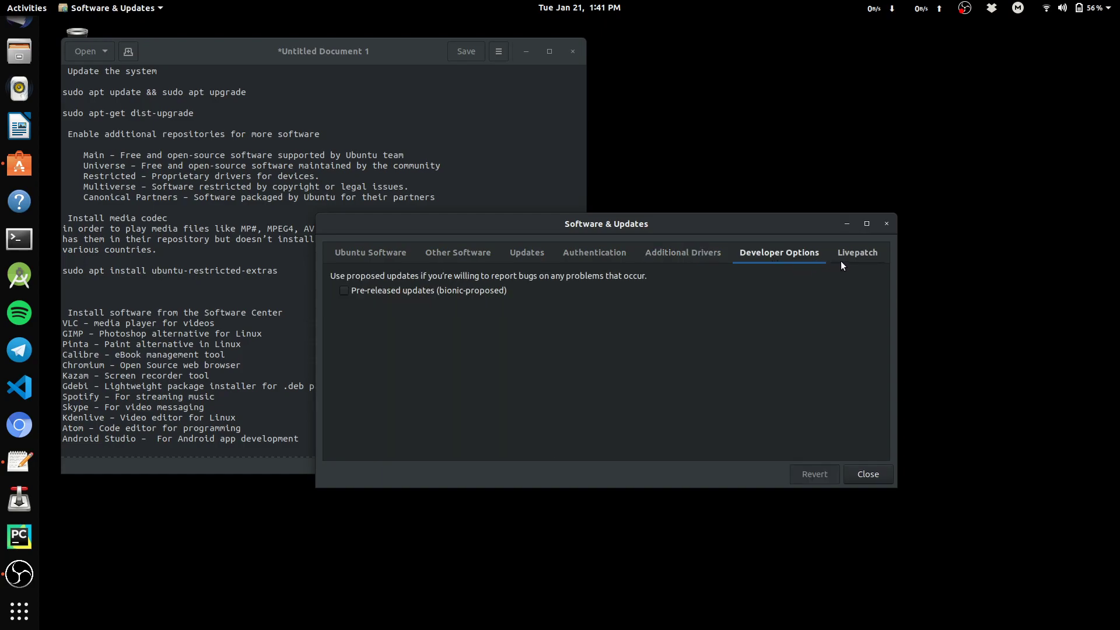
mouse_move(457, 311)
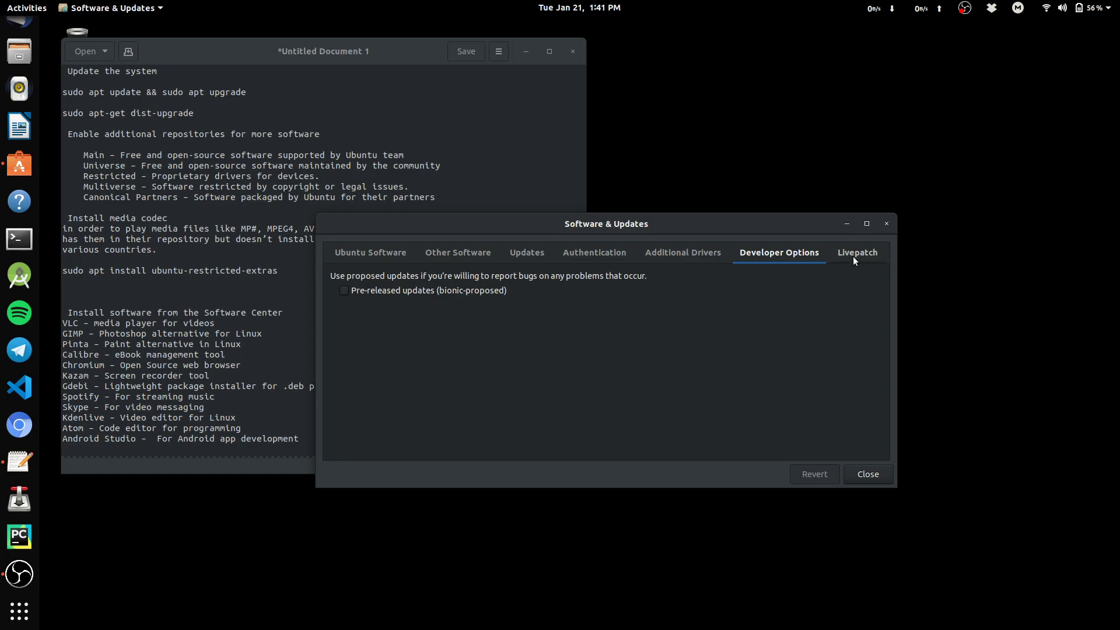
click(856, 252)
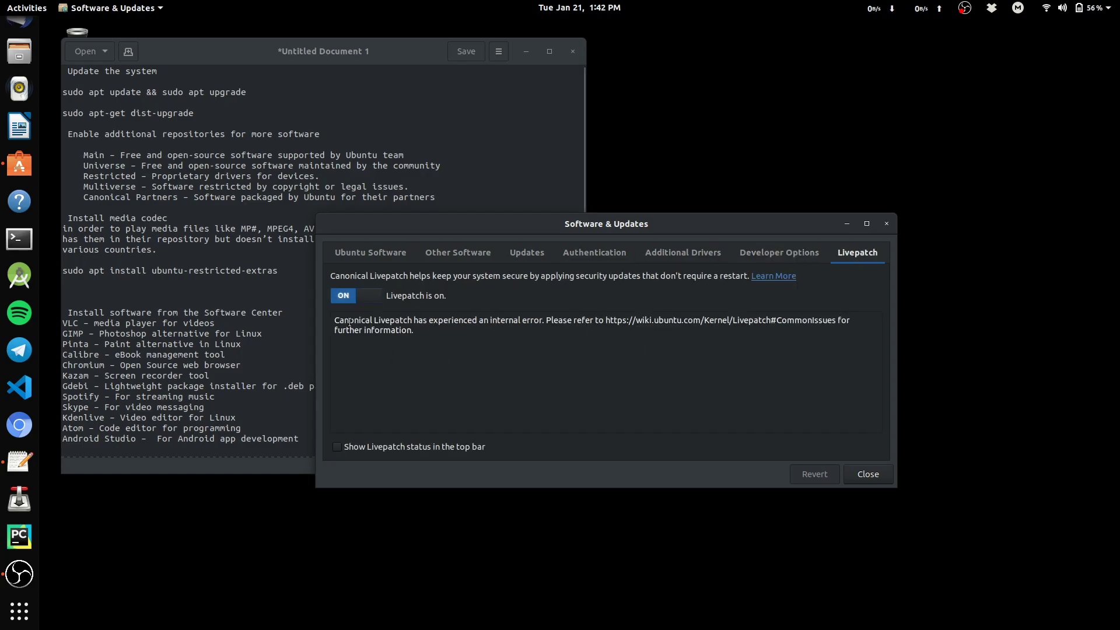
mouse_move(505, 323)
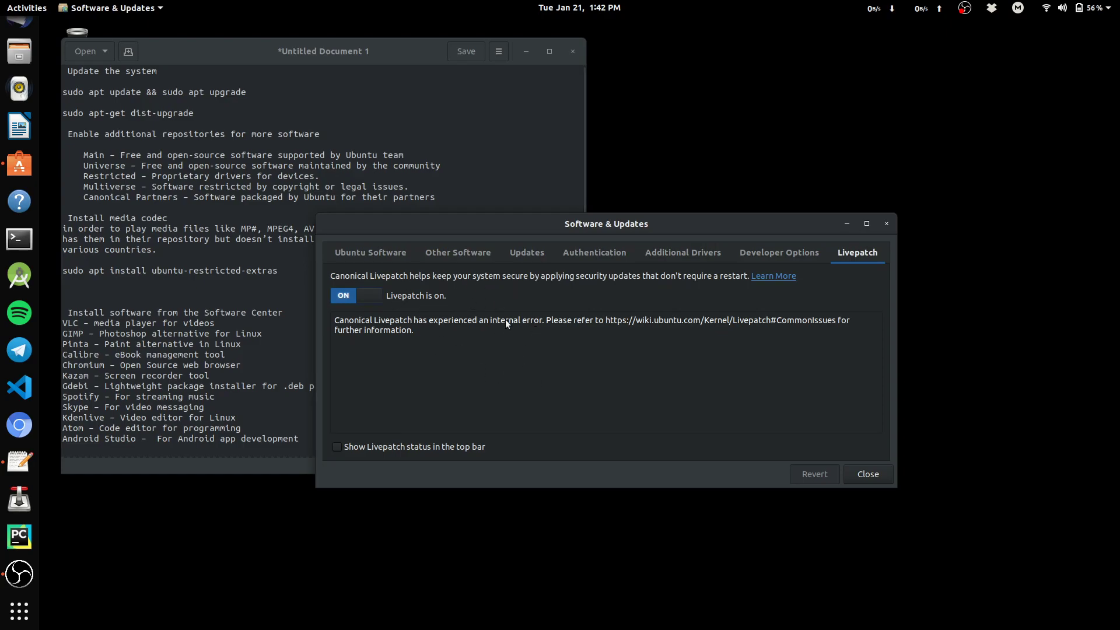
mouse_move(428, 279)
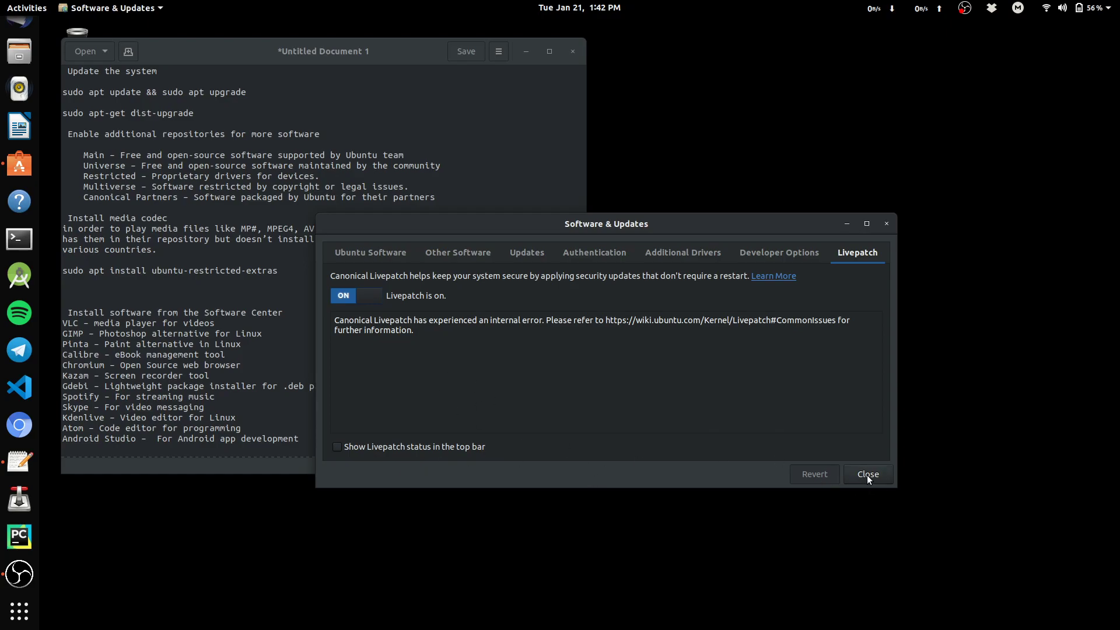
Close Software & Updates, paste the ubuntu-restricted-extras install command in Terminal and confirm with 'y'.
click(867, 474)
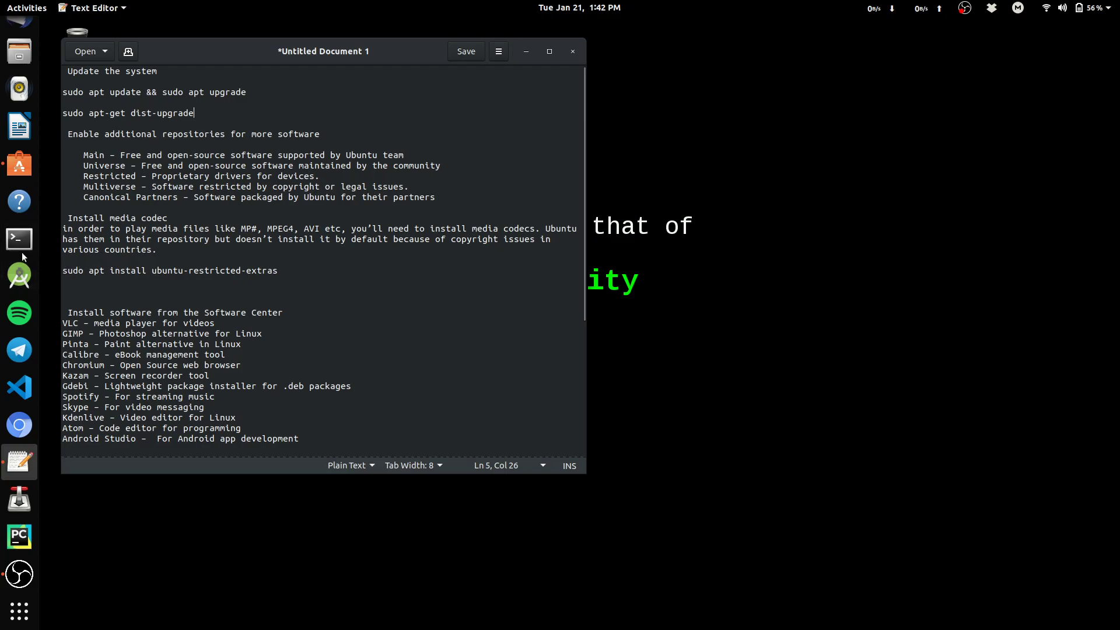
click(18, 239)
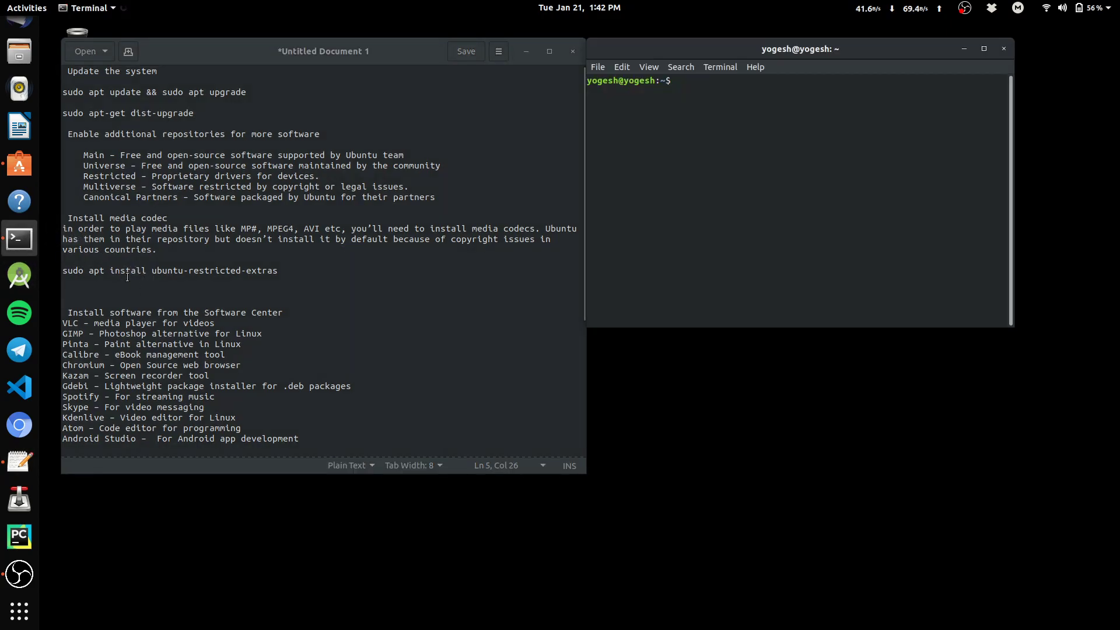
right_click(170, 270)
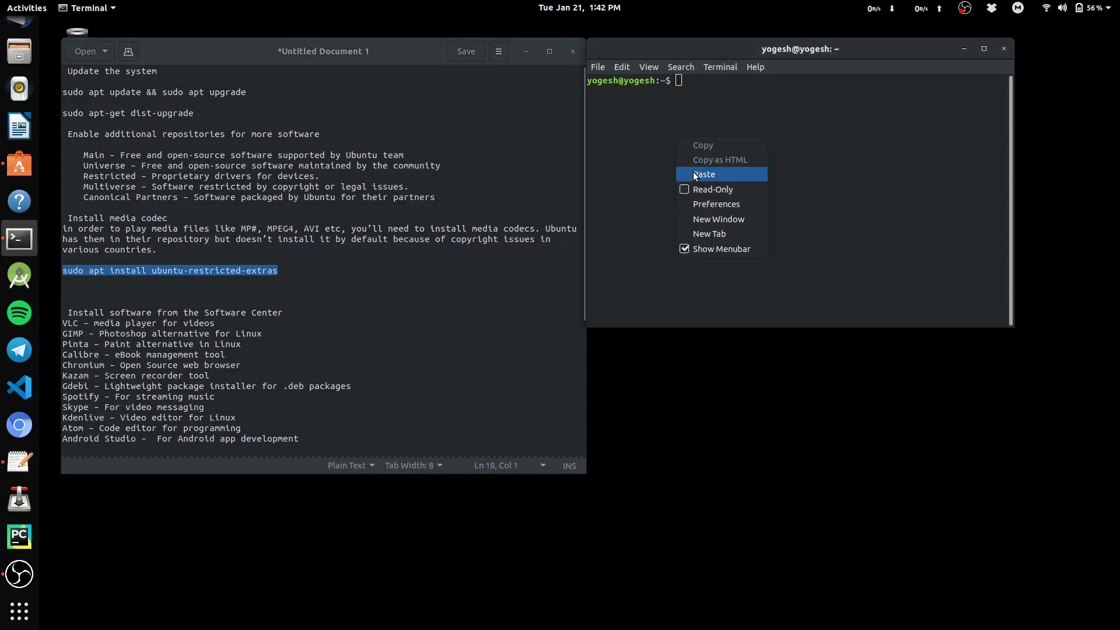
click(703, 174)
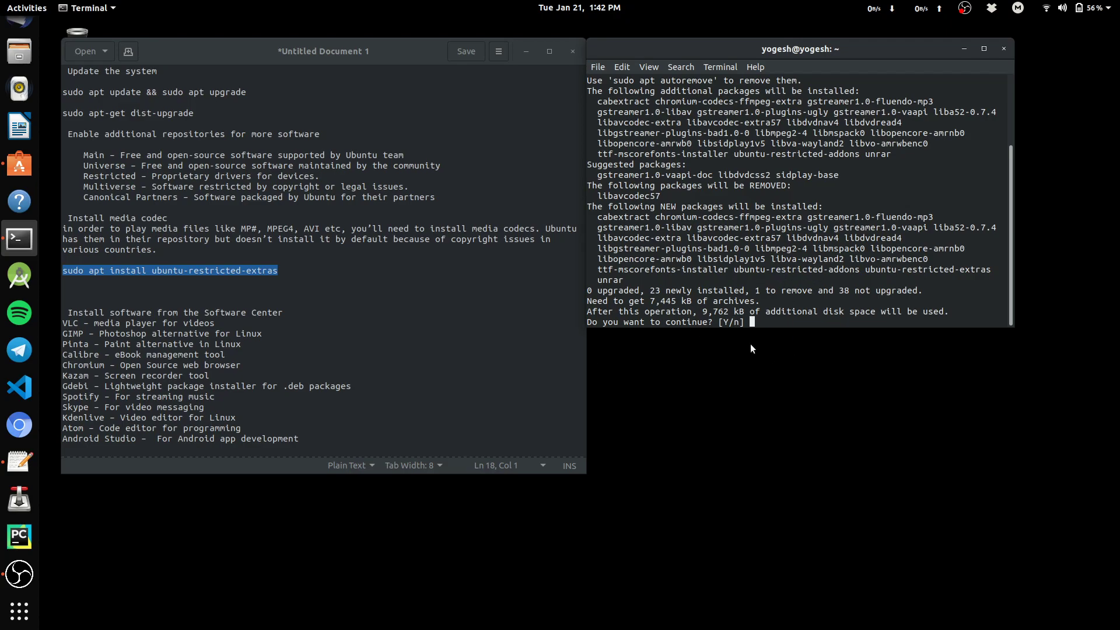
text(y)
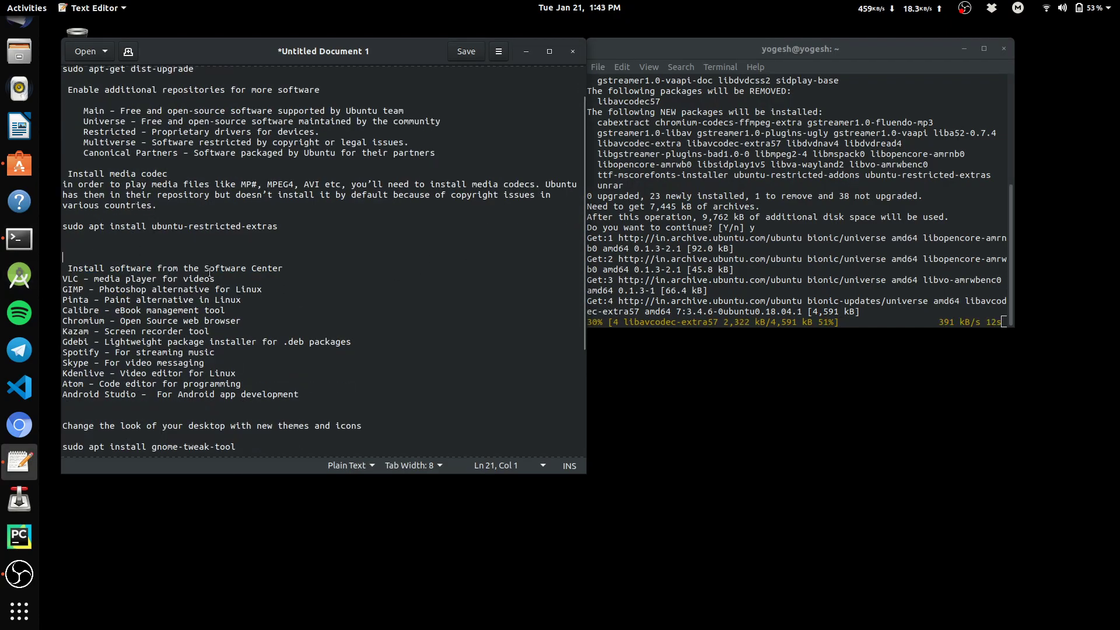
Return to the Ubuntu Software overview and search the catalogue for 'telegram'.
scroll(down, 3)
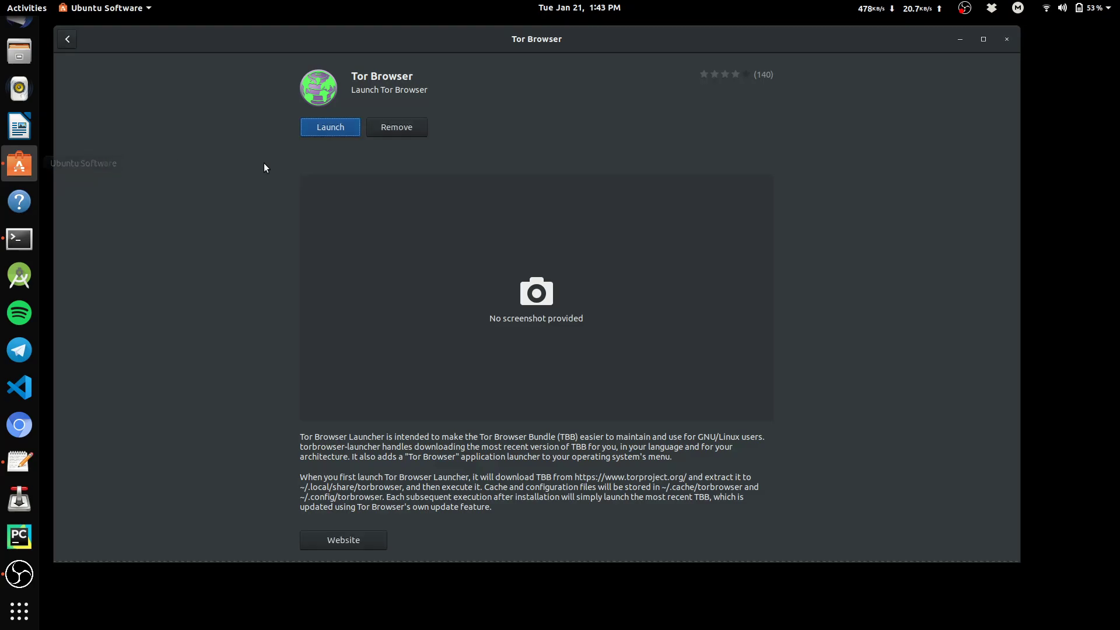
click(66, 39)
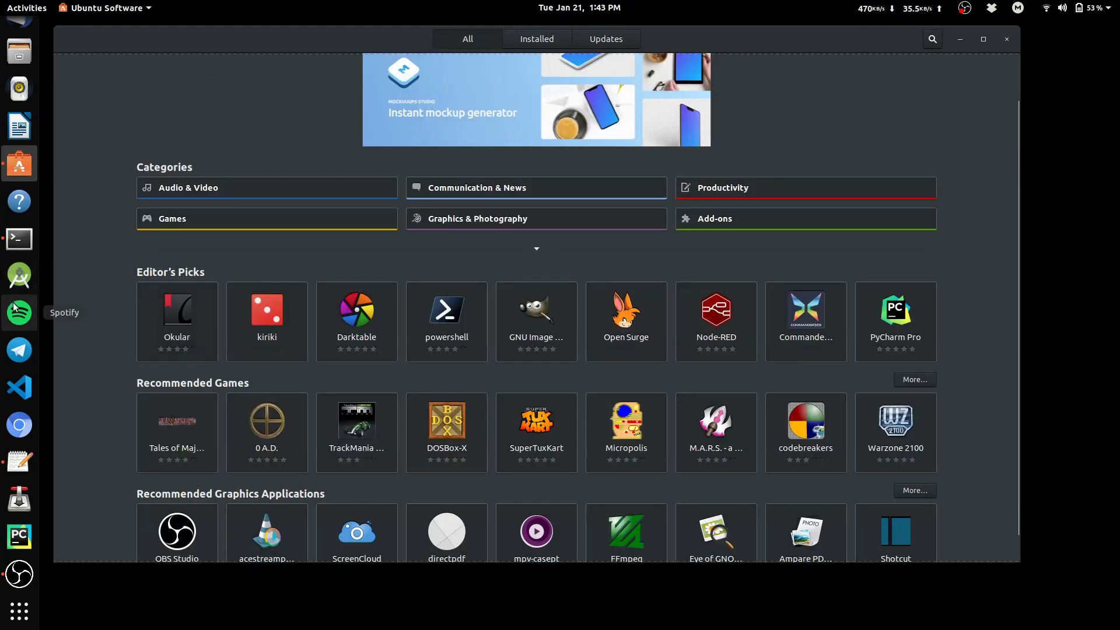
mouse_move(20, 350)
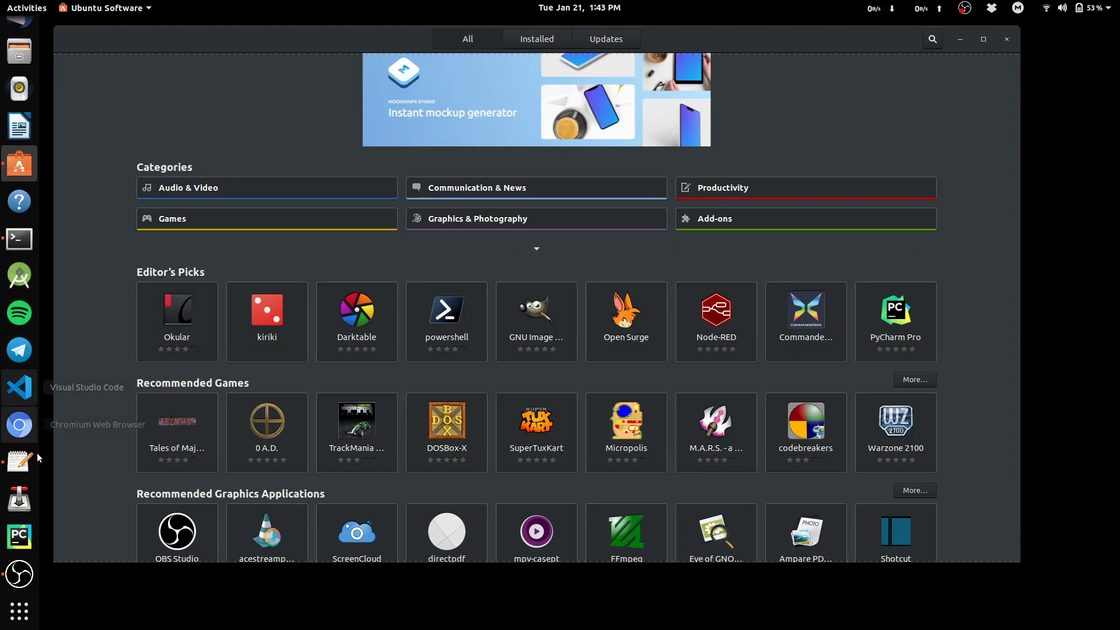
mouse_move(18, 537)
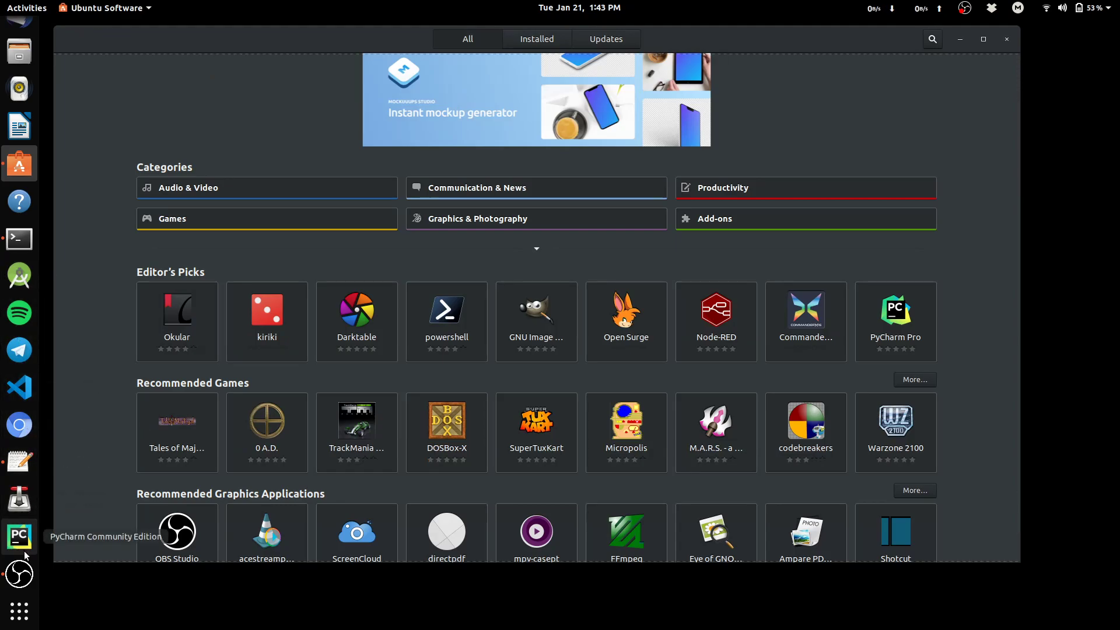
scroll(down, 3)
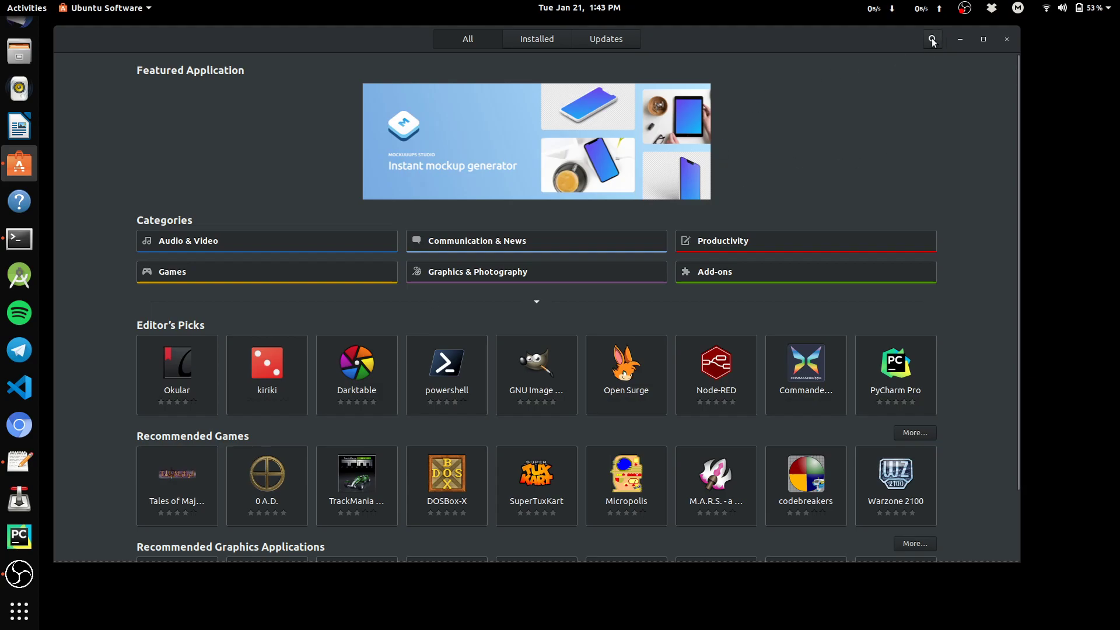
click(931, 40)
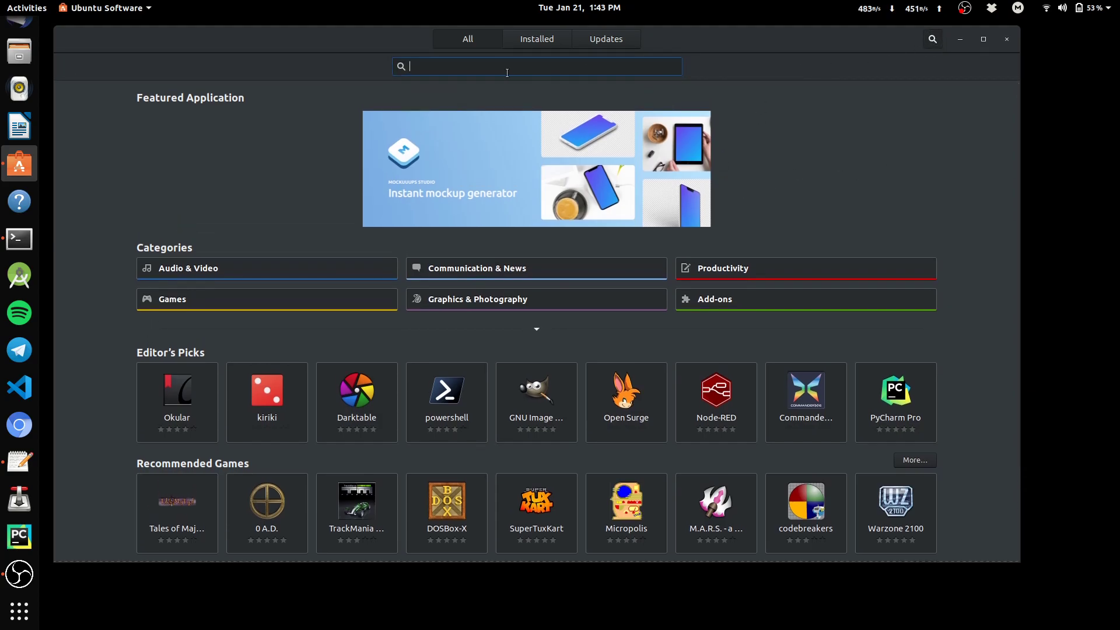
text(t)
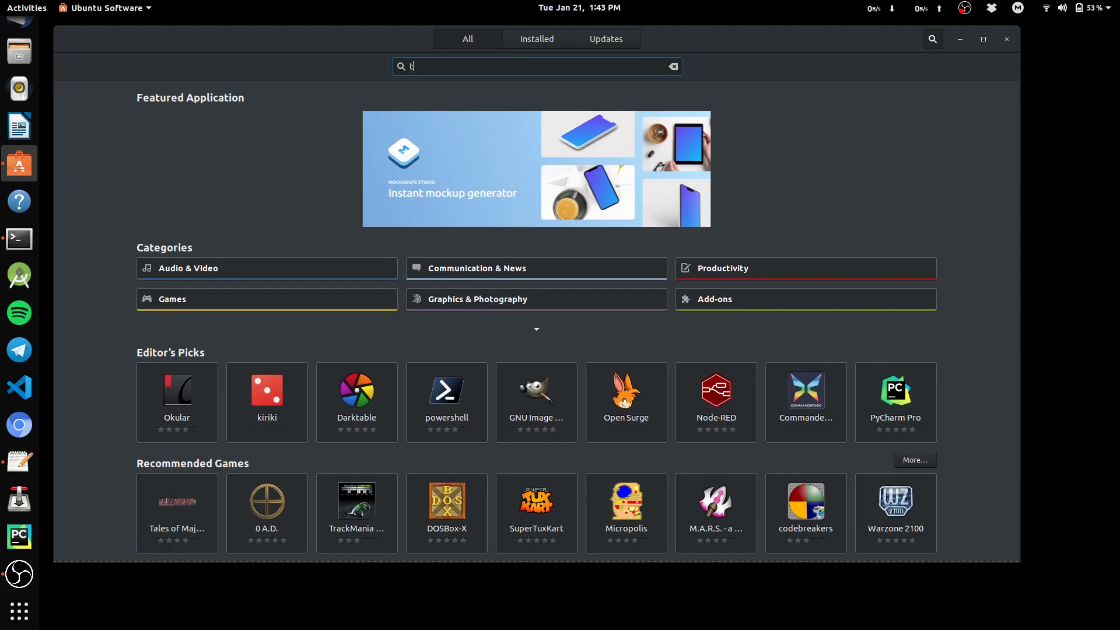
text(elegram)
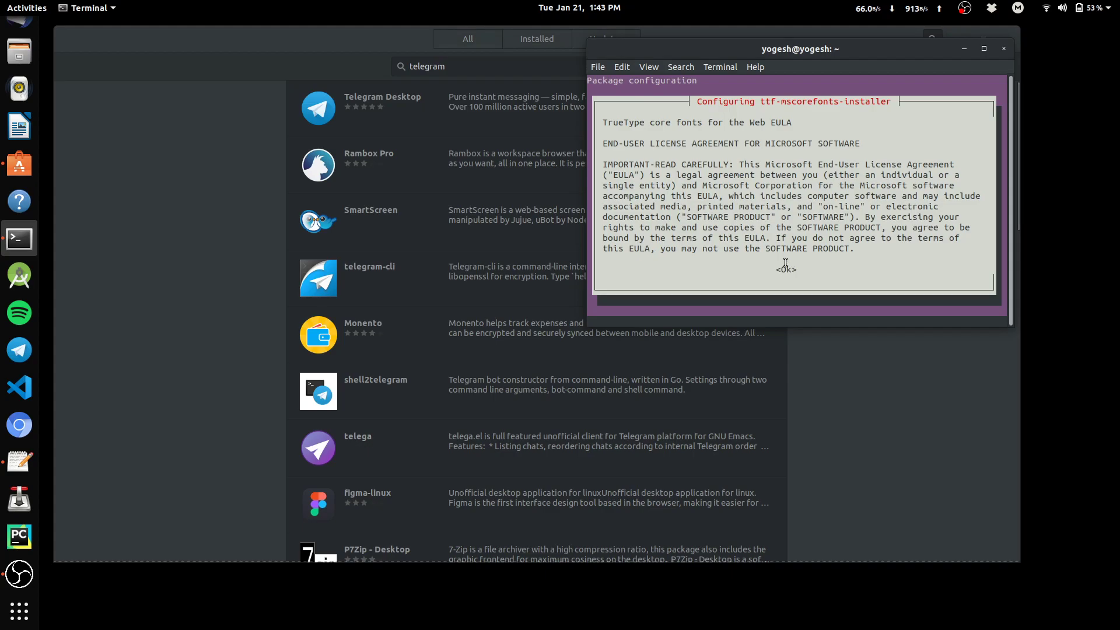
Accept the ttf-mscorefonts-installer EULA by choosing Yes so the fonts install continues.
scroll(down, 3)
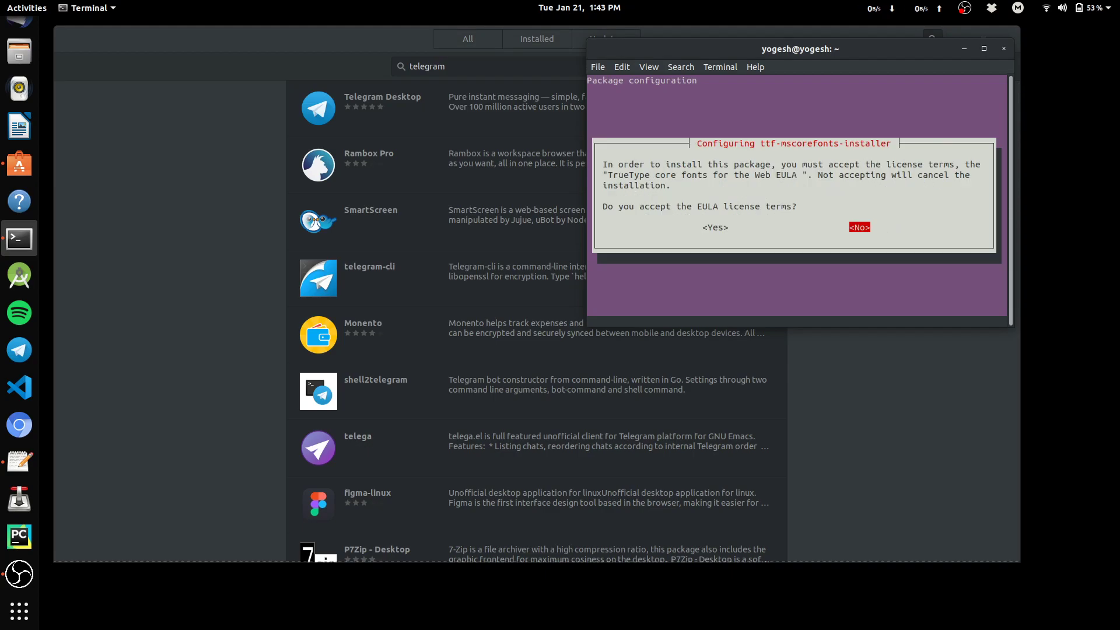
key(Left)
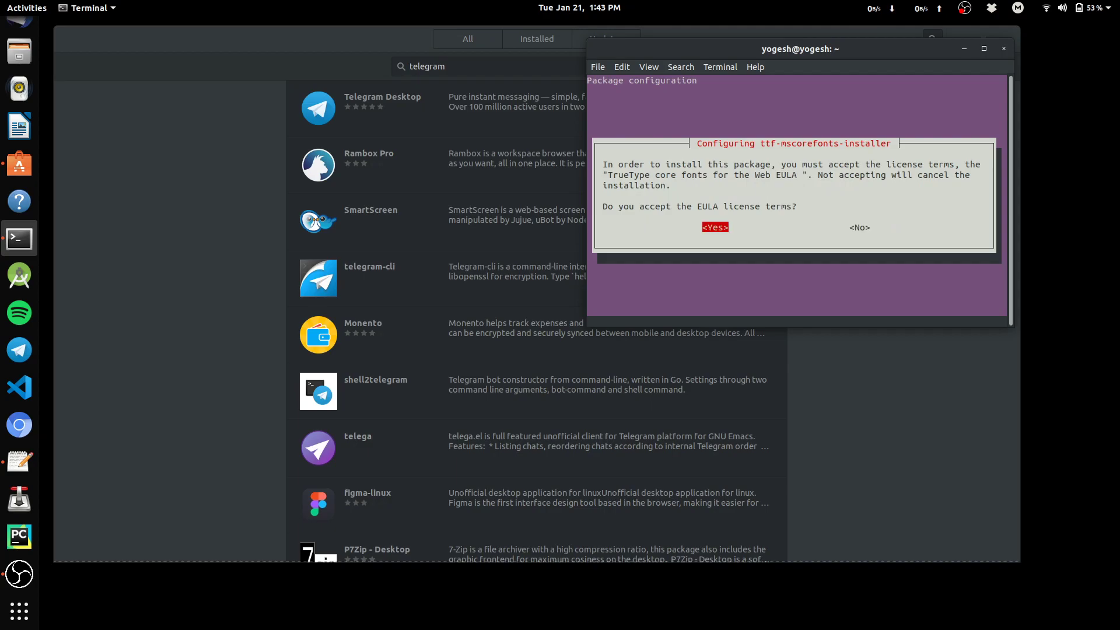
click(714, 227)
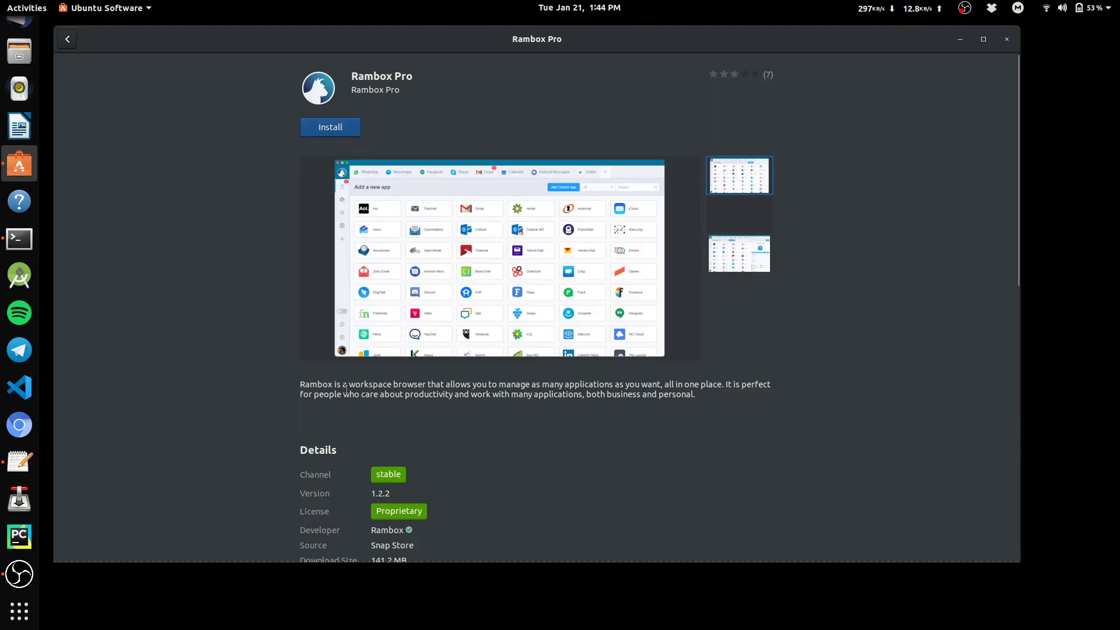
Scroll through the Rambox Pro details page in Ubuntu Software.
scroll(down, 3)
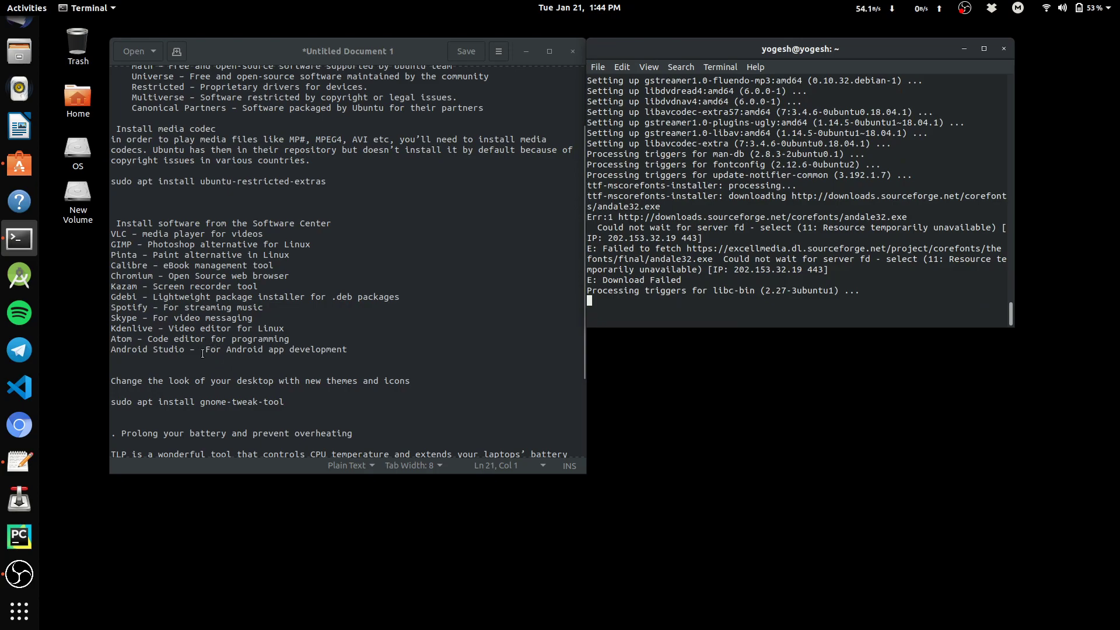
Run 'sudo apt install gnome-tweak-tool' from the notes in the terminal.
scroll(down, 3)
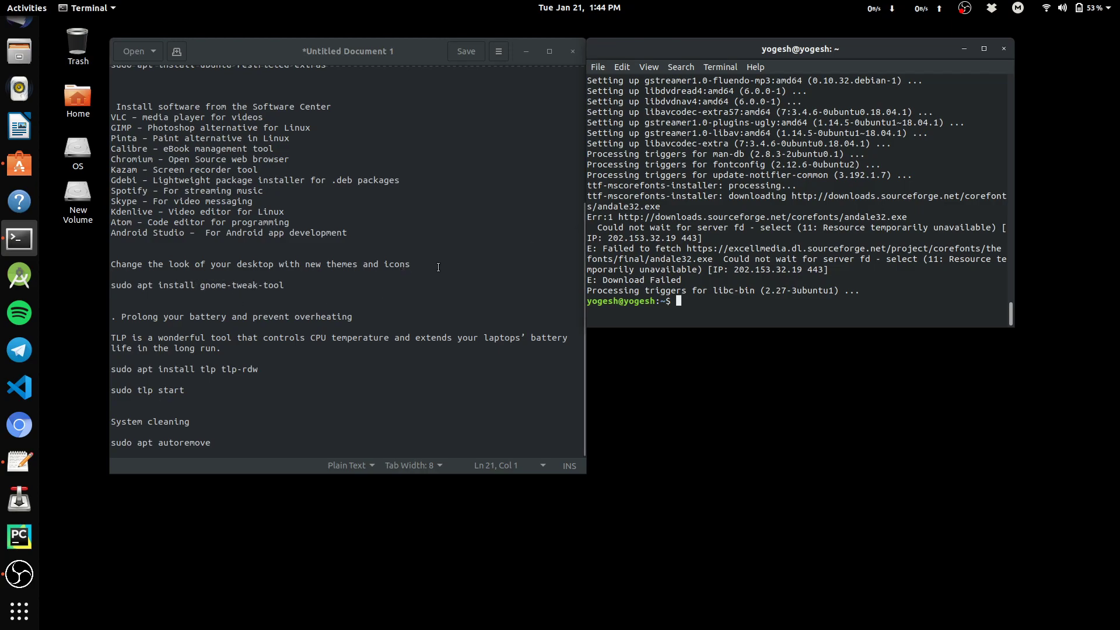
triple_click(196, 284)
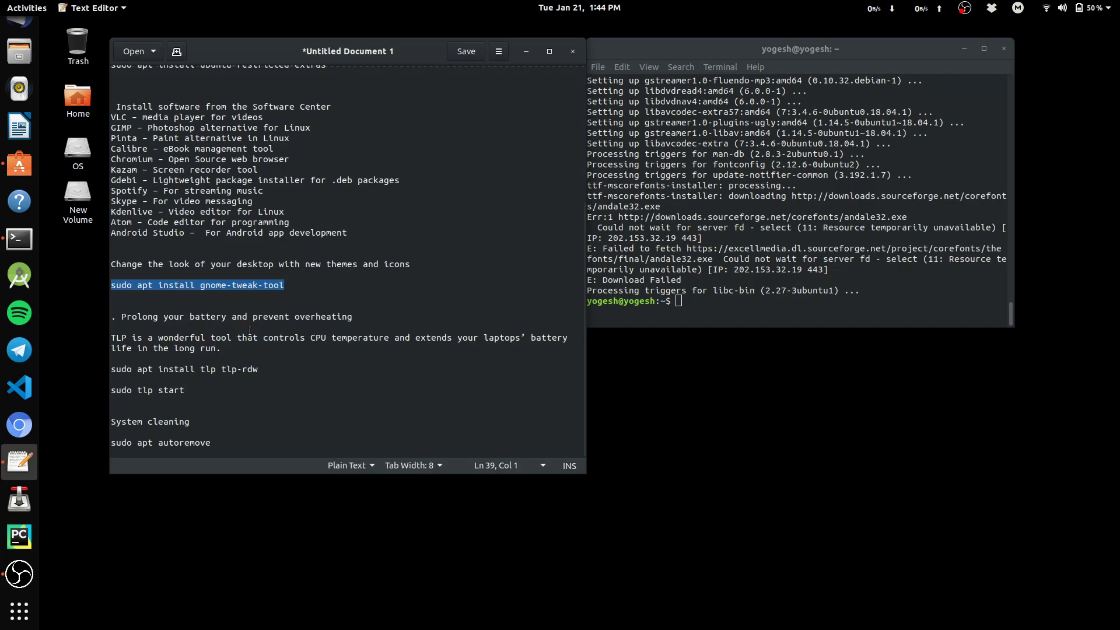
text(sudo apt install gnome-tweak-tool)
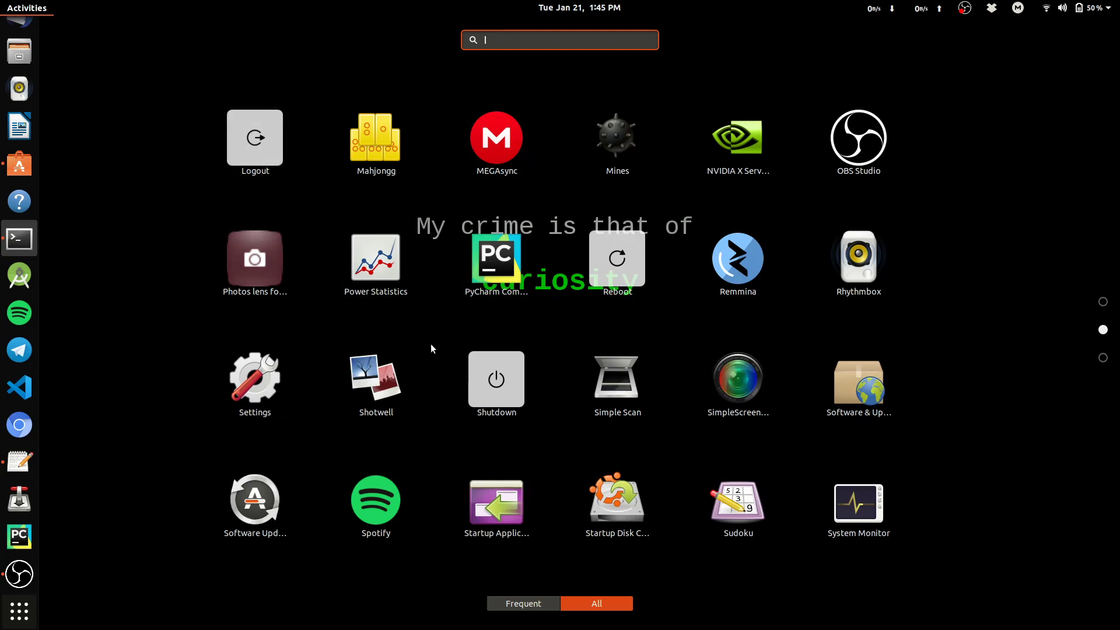
Review the Tweaks Appearance theme dropdown, keeping Adwaita-dark, then view the Desktop settings.
scroll(down, 3)
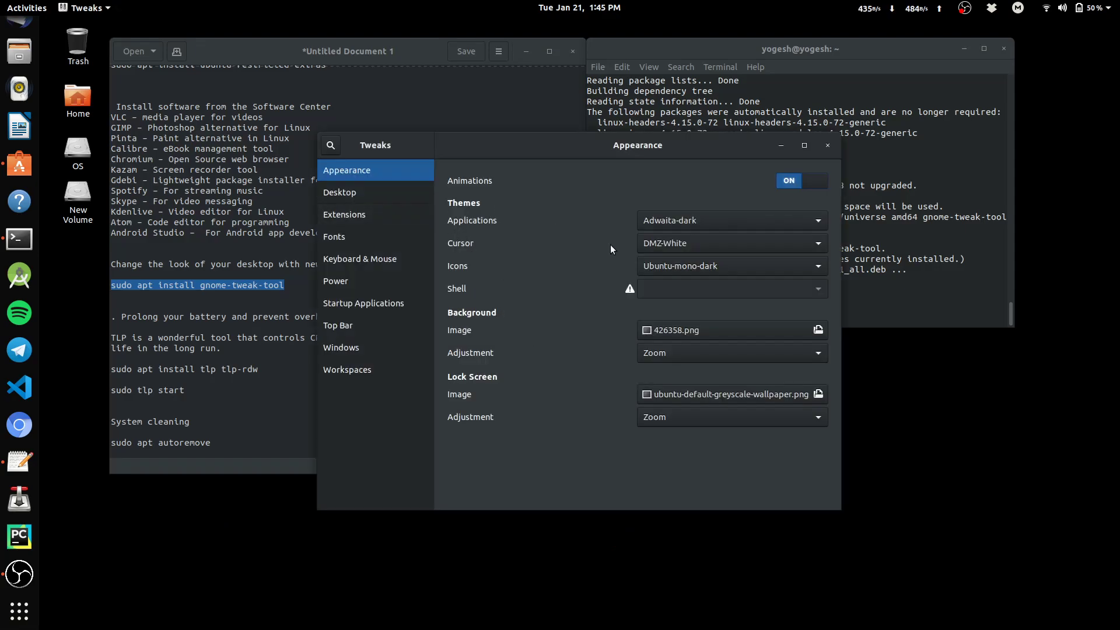
click(731, 221)
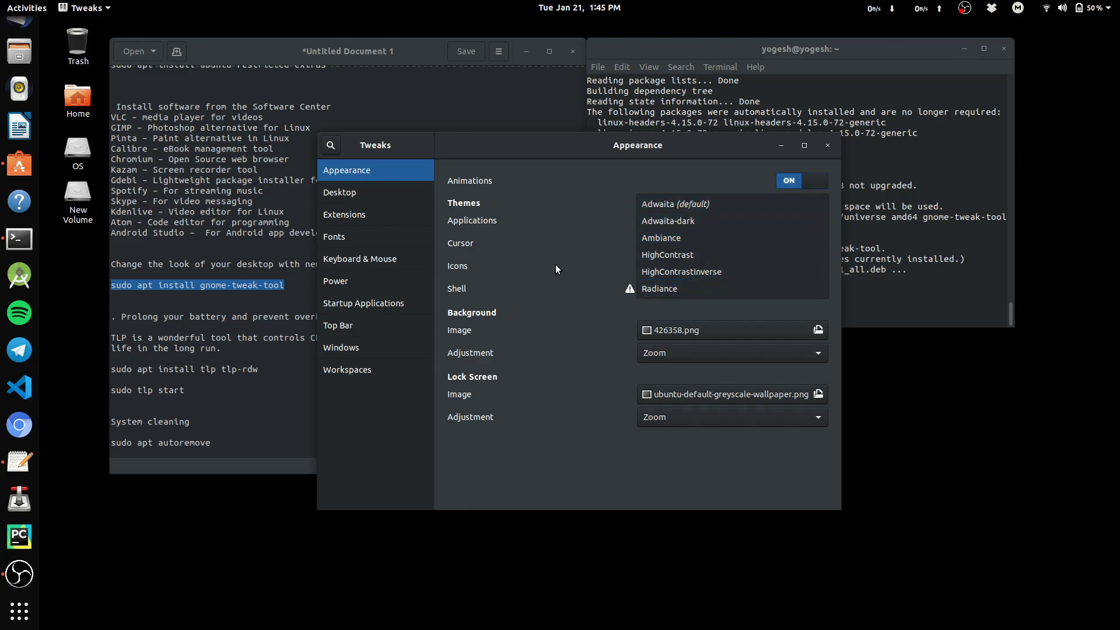
click(668, 220)
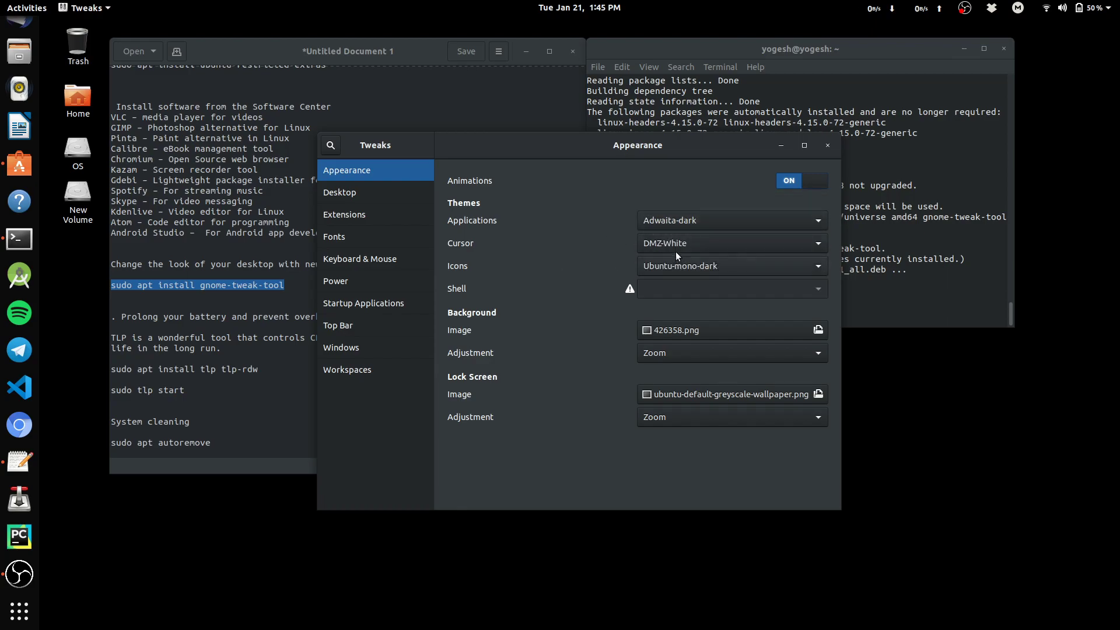
click(339, 193)
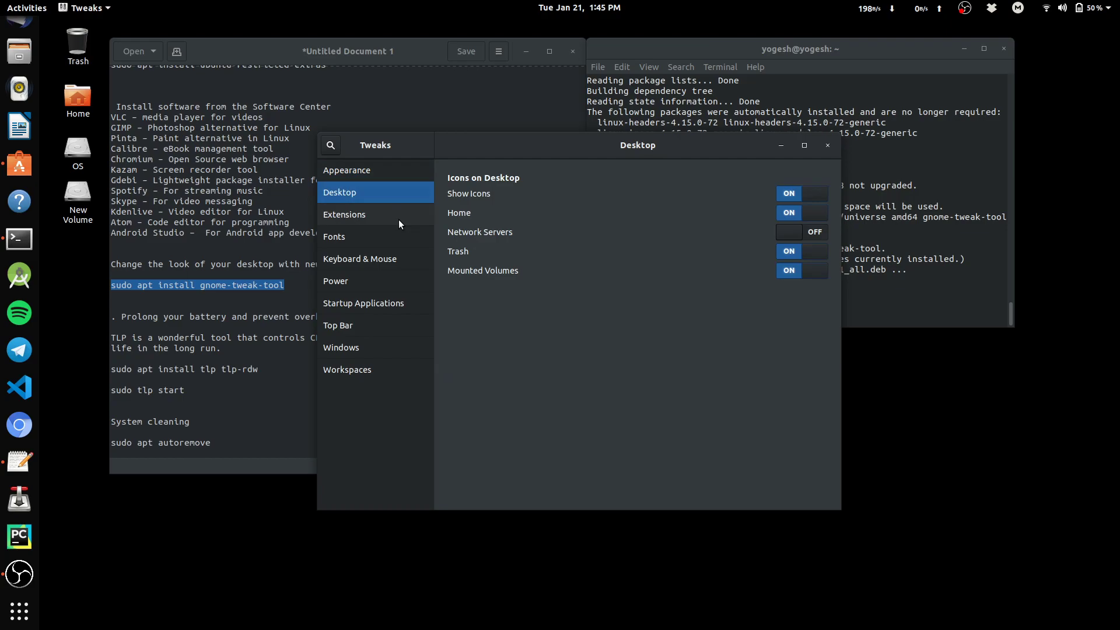
Browse the Fonts, Startup Applications and Workspaces sections, then close Tweaks.
click(334, 236)
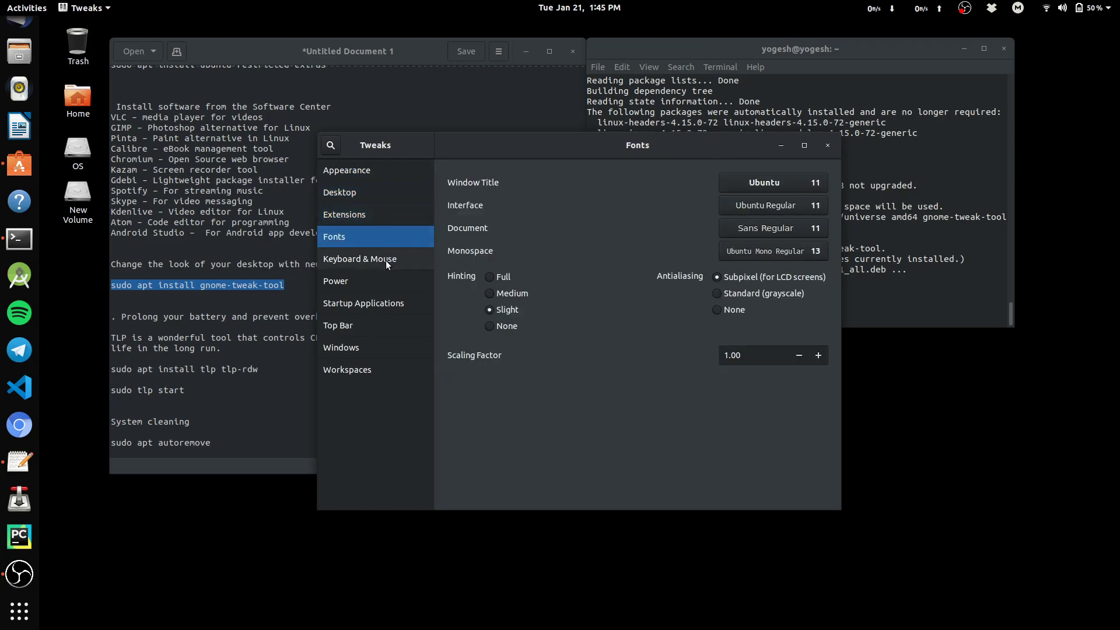
click(362, 303)
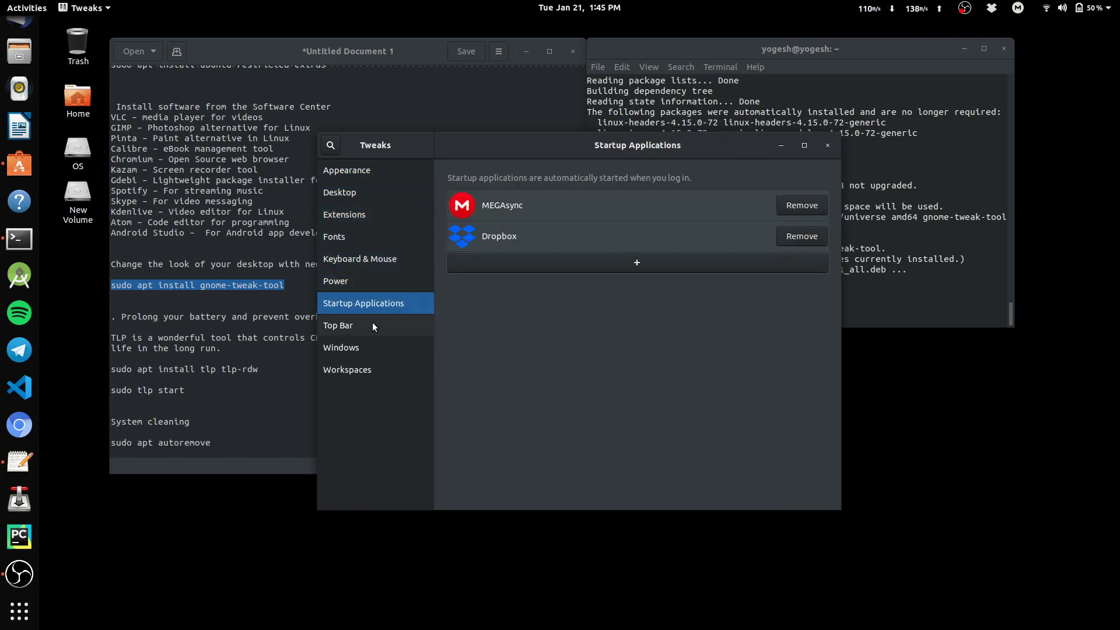
click(348, 369)
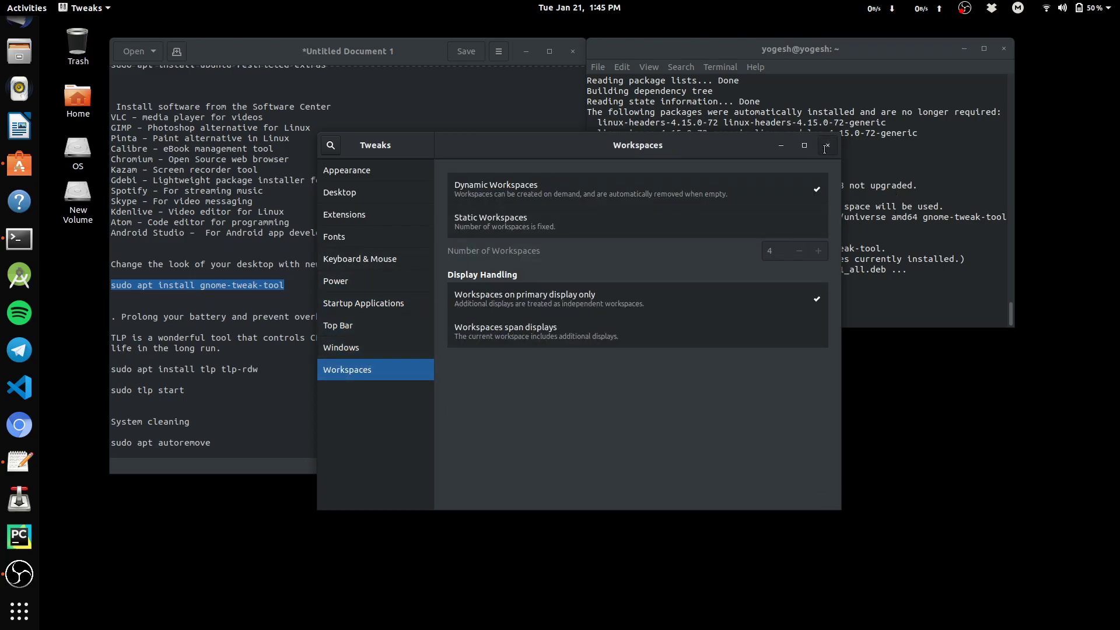
click(826, 146)
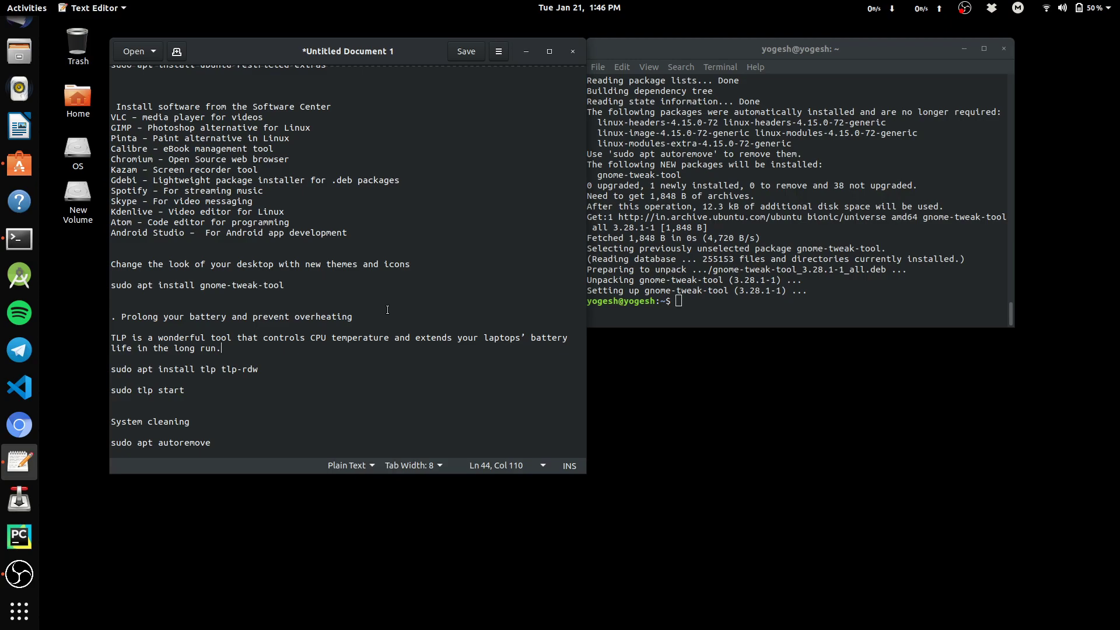
Start TLP in battery mode with 'sudo tlp start'.
triple_click(185, 370)
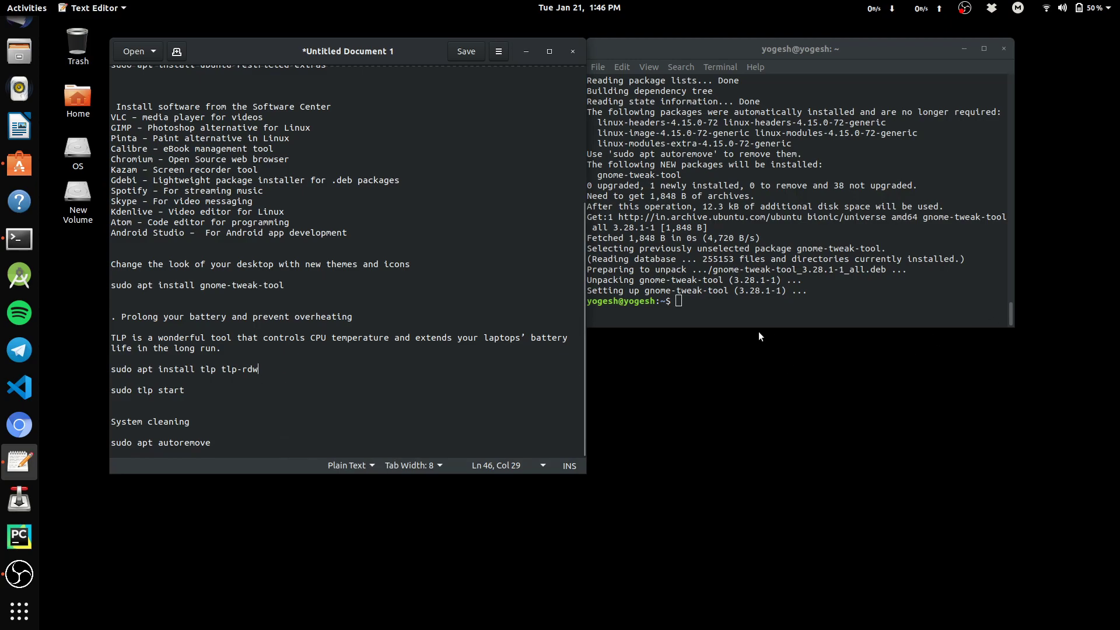
text(sudo)
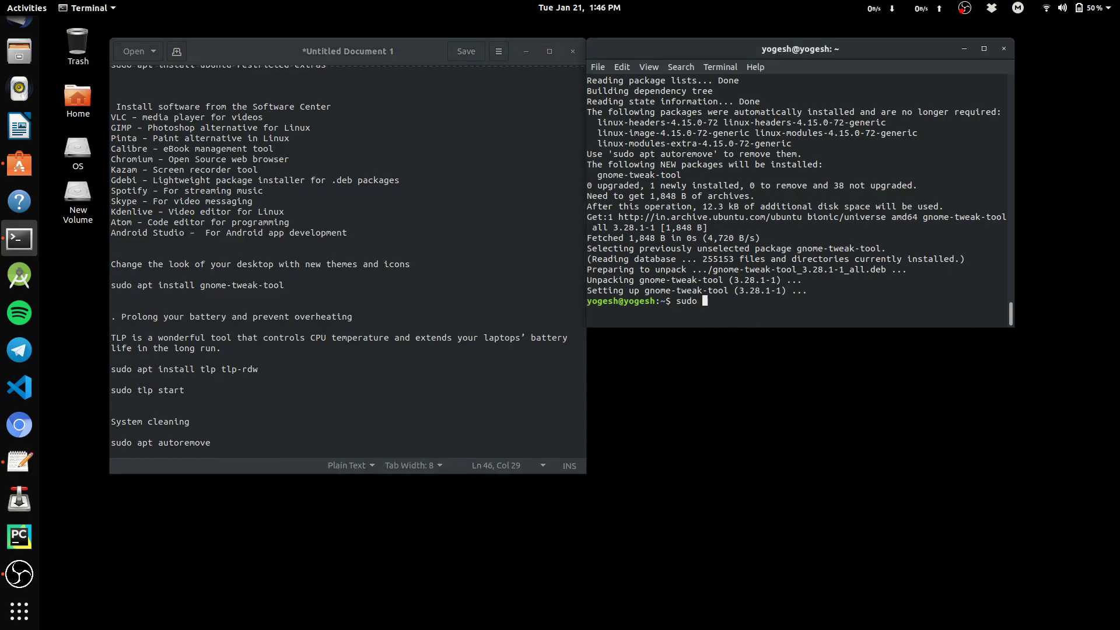
text(tlp start)
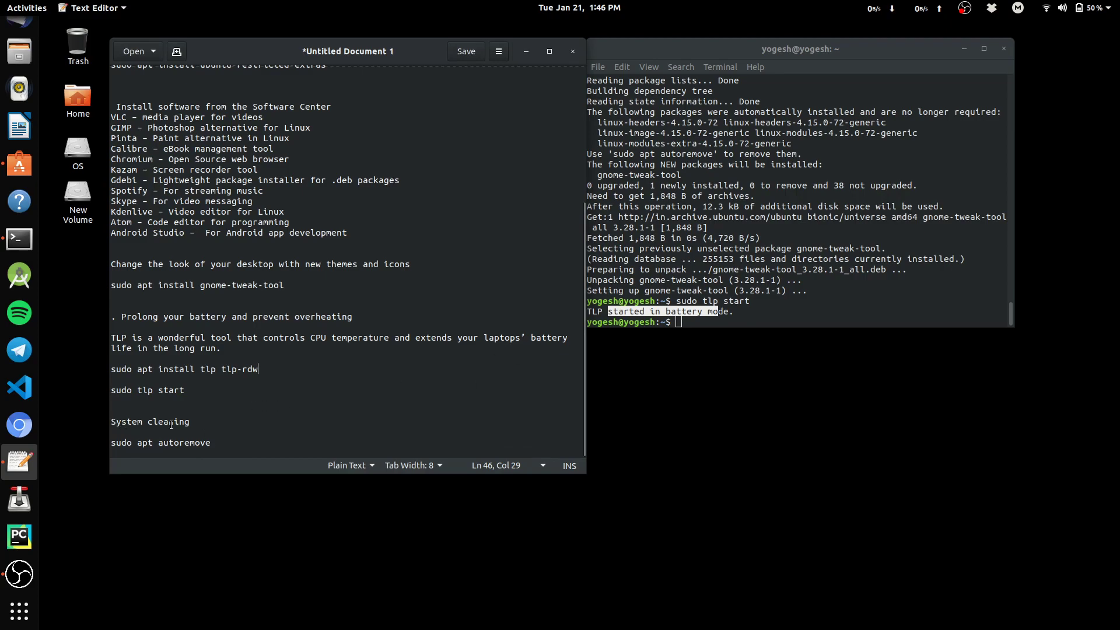
click(200, 416)
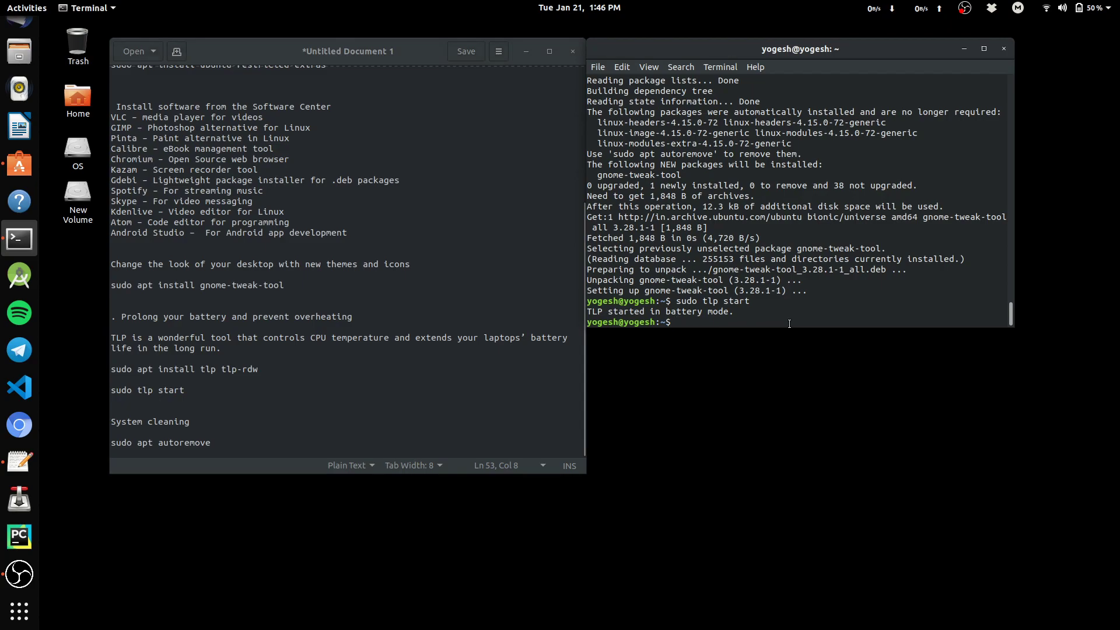
Run 'sudo apt autoremove' and answer y to remove the old 4.15.0-72 kernel packages.
text(sudo apt)
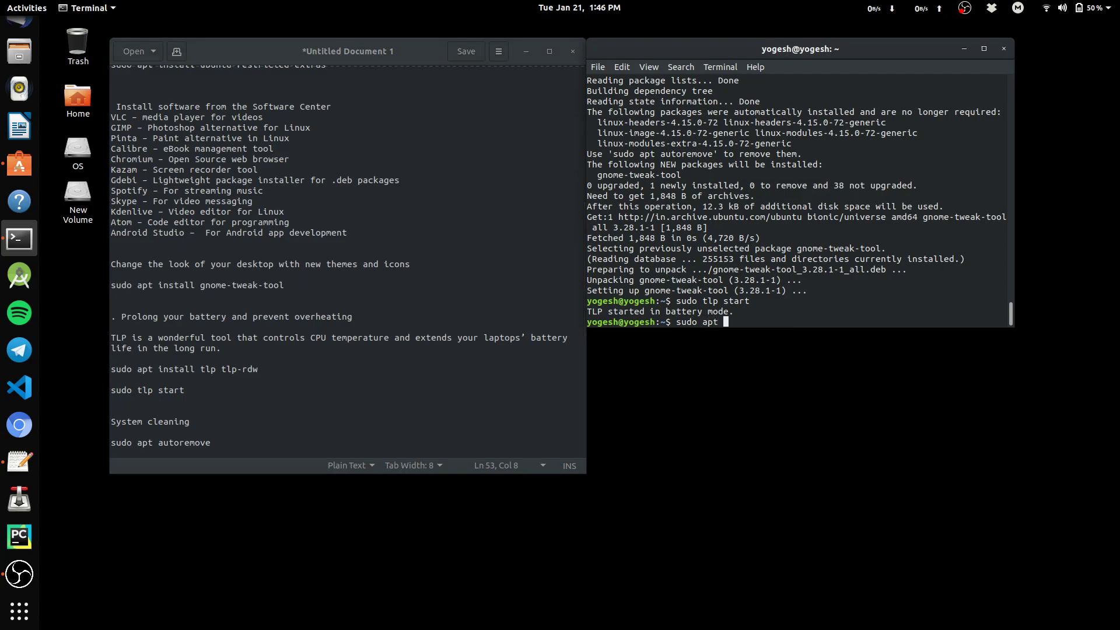
text(autoremove)
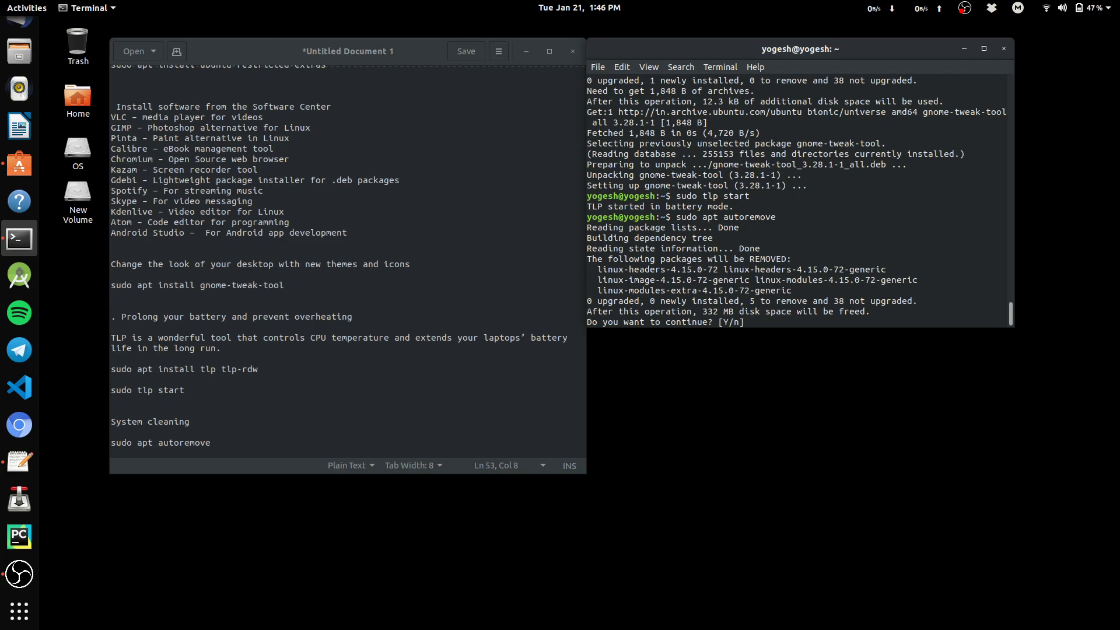
text(y)
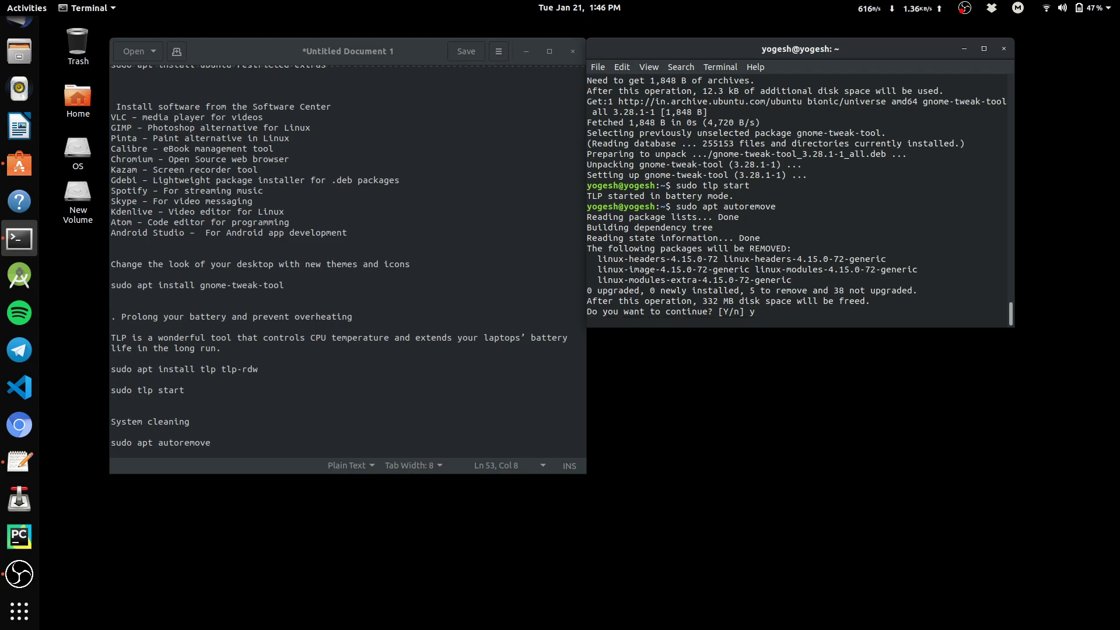
key(Return)
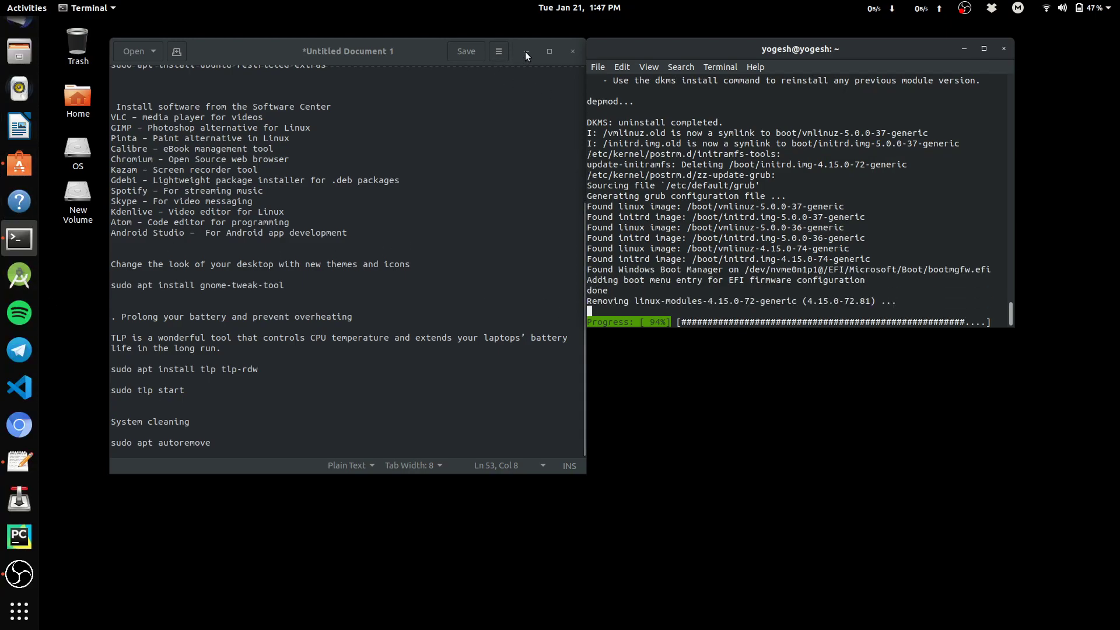
Search the app grid for 'settin' and launch GNOME Settings.
click(570, 50)
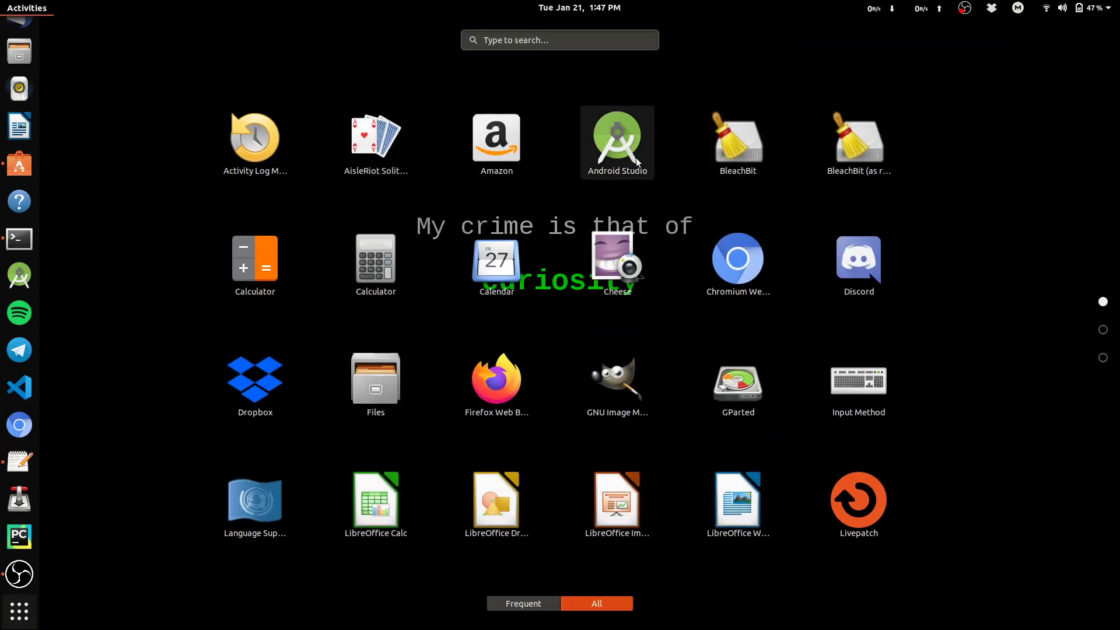
mouse_move(738, 142)
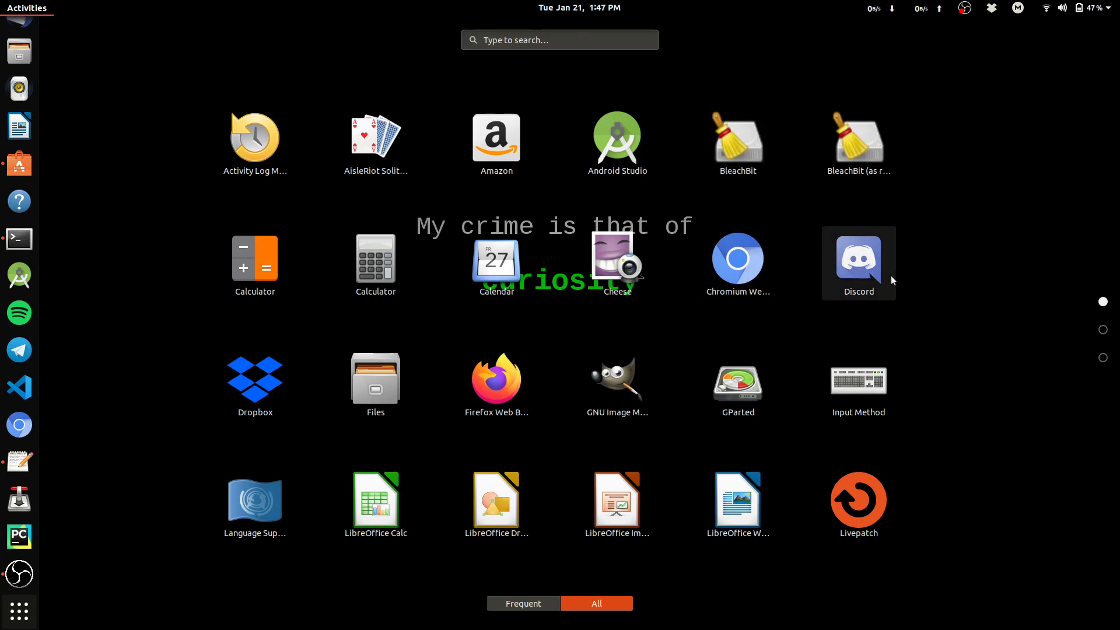
scroll(down, 3)
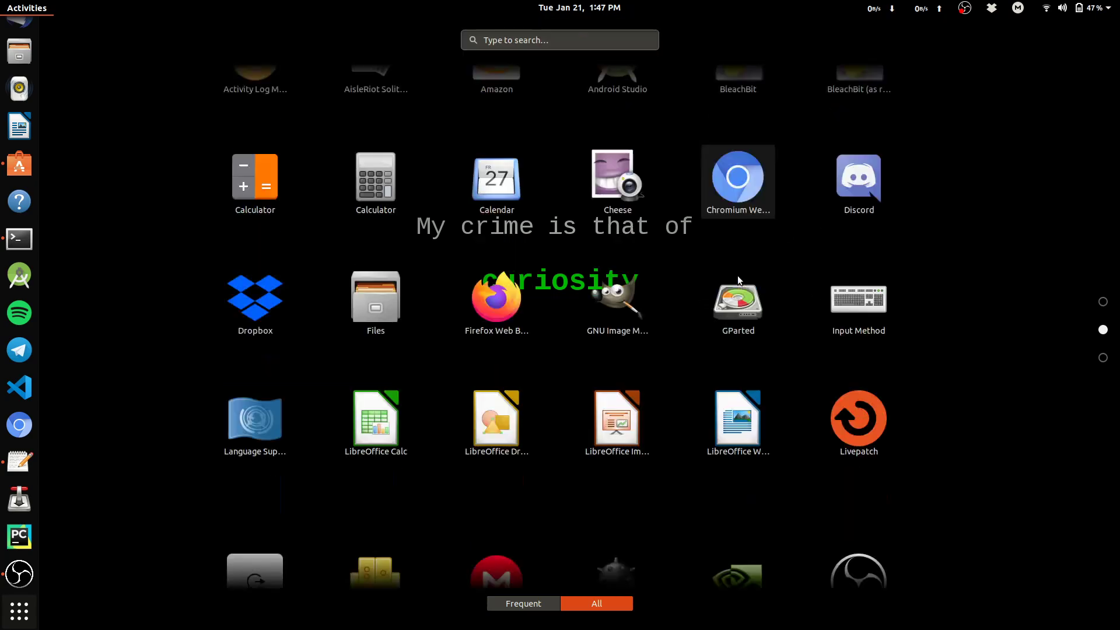
scroll(down, 3)
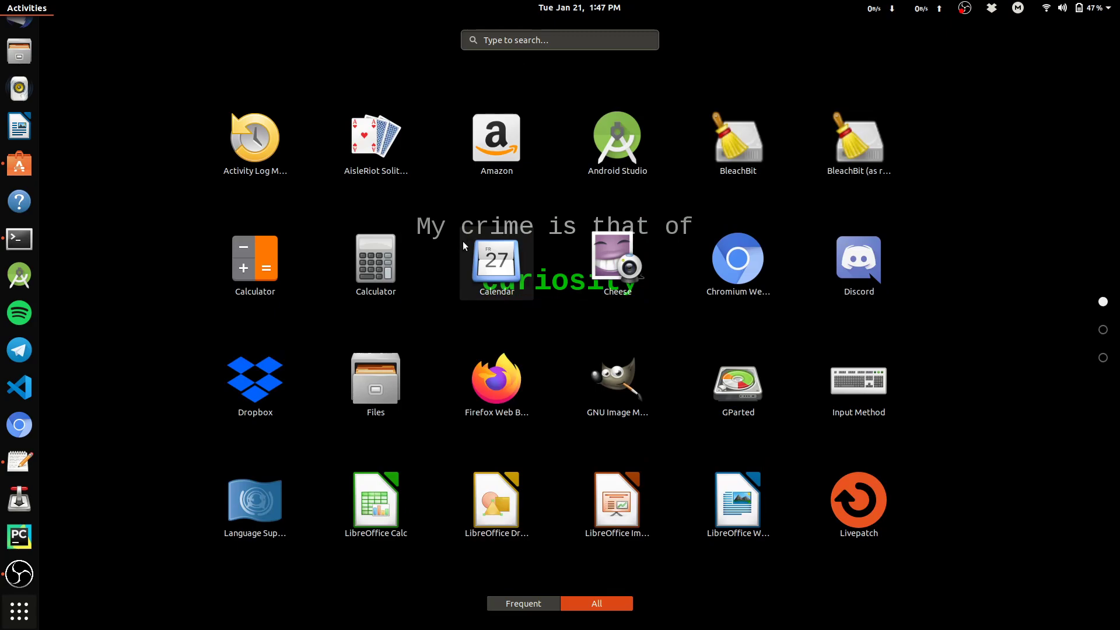
text(settin)
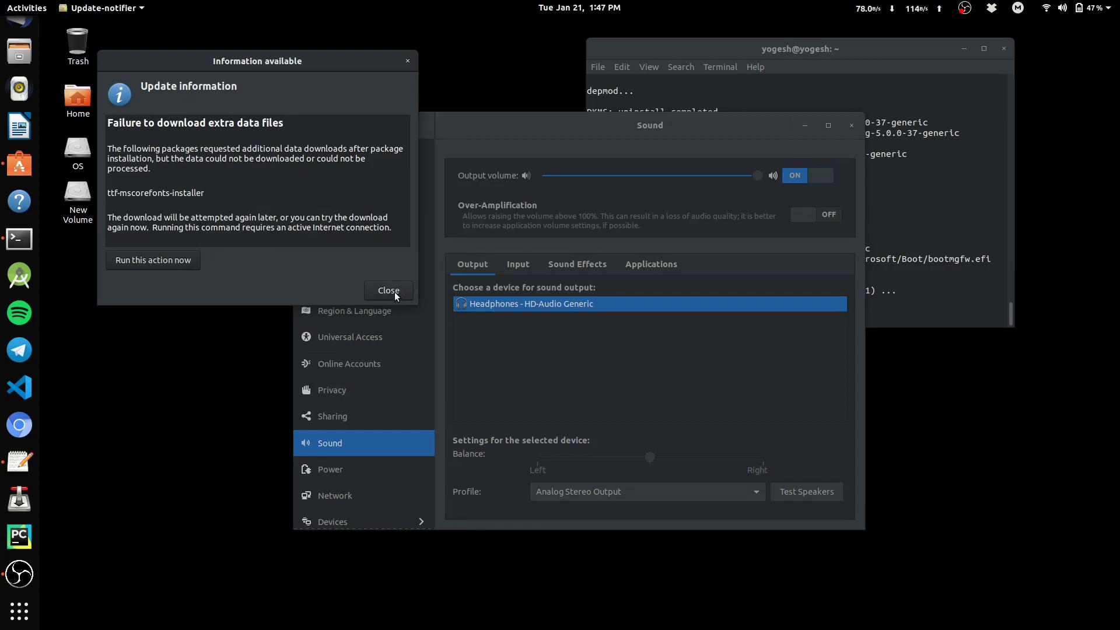
Dismiss the failed font download notice and view the Bluetooth and Dock settings.
click(387, 290)
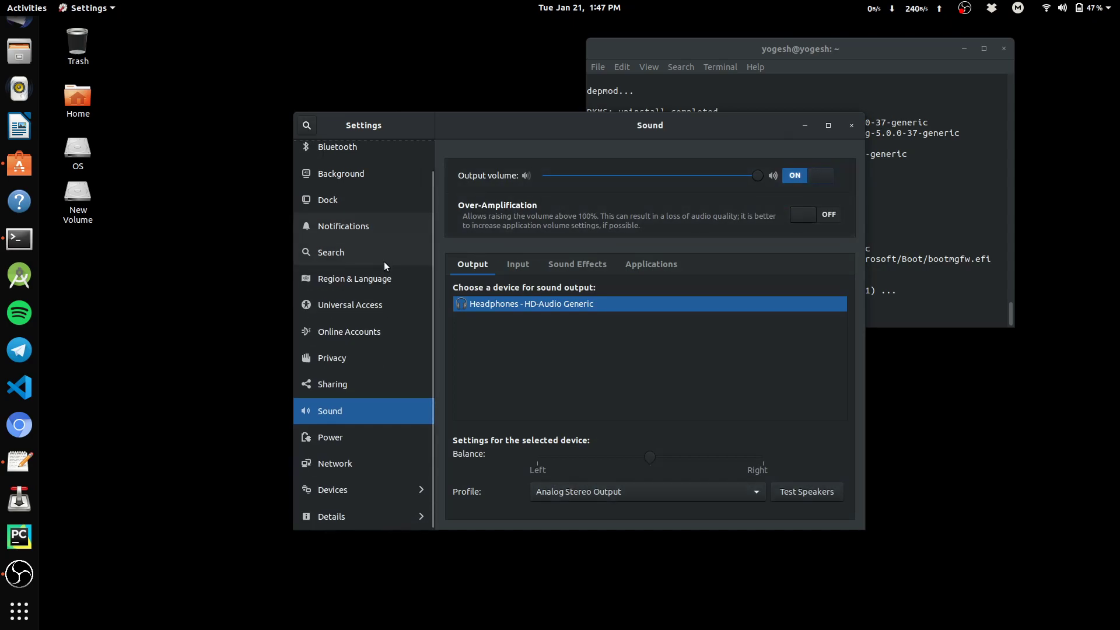
click(336, 179)
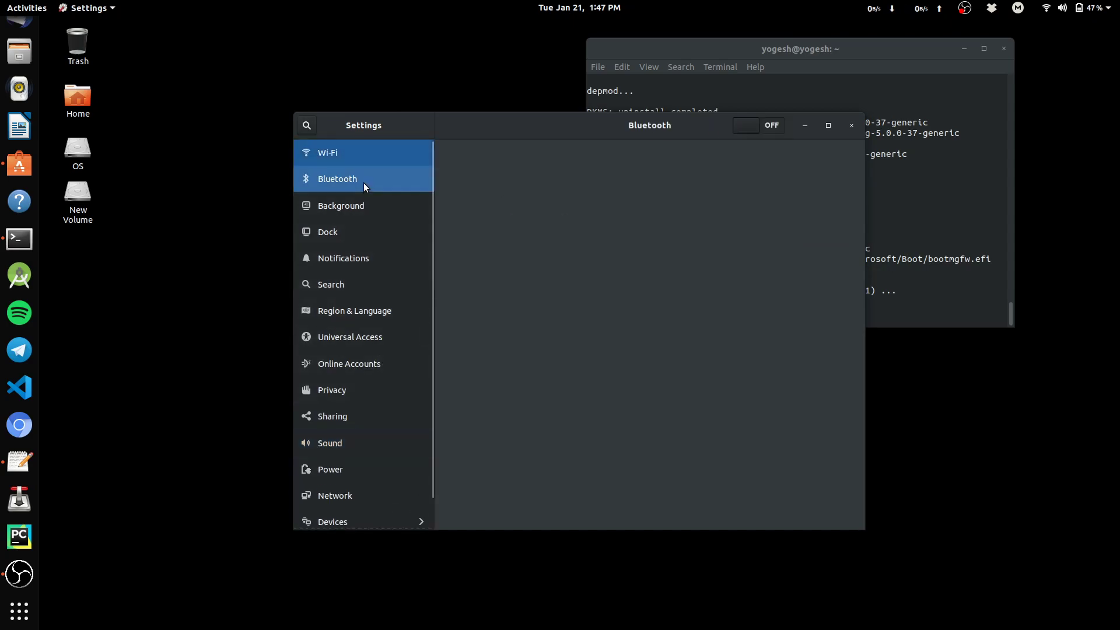
click(328, 231)
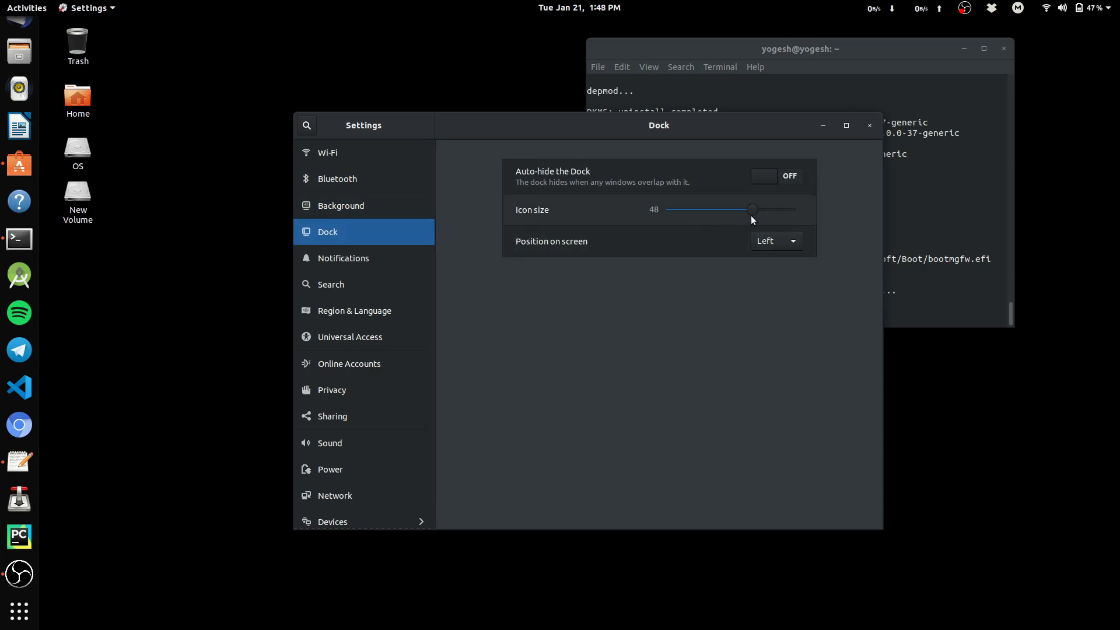
mouse_move(649, 188)
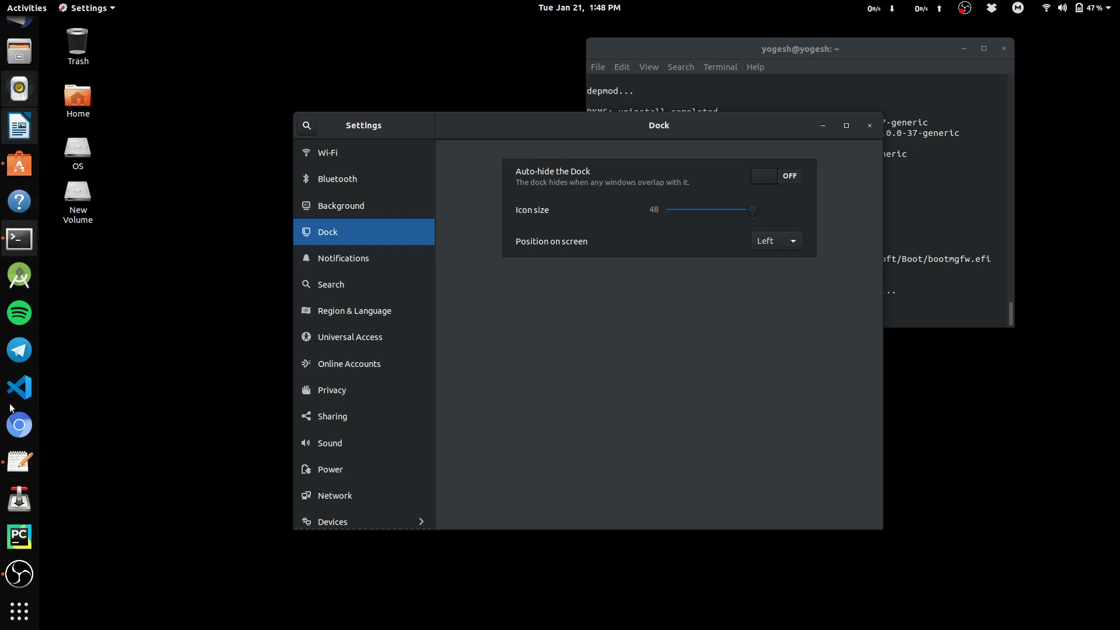
Set the dock position to Right, then back to Left, and move on to Notifications.
click(773, 240)
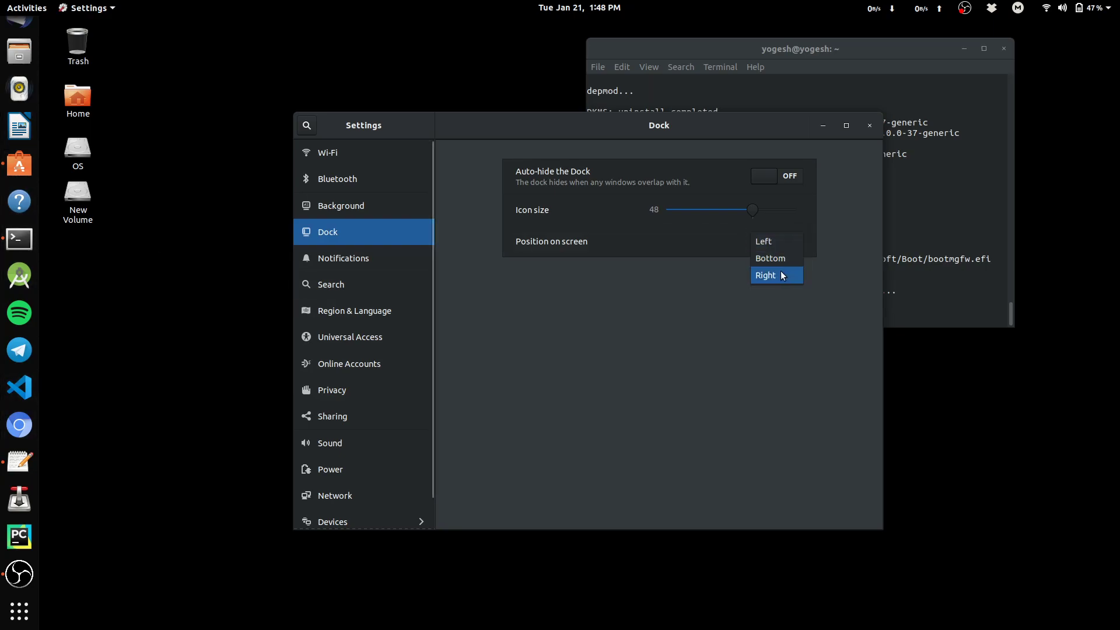
click(765, 276)
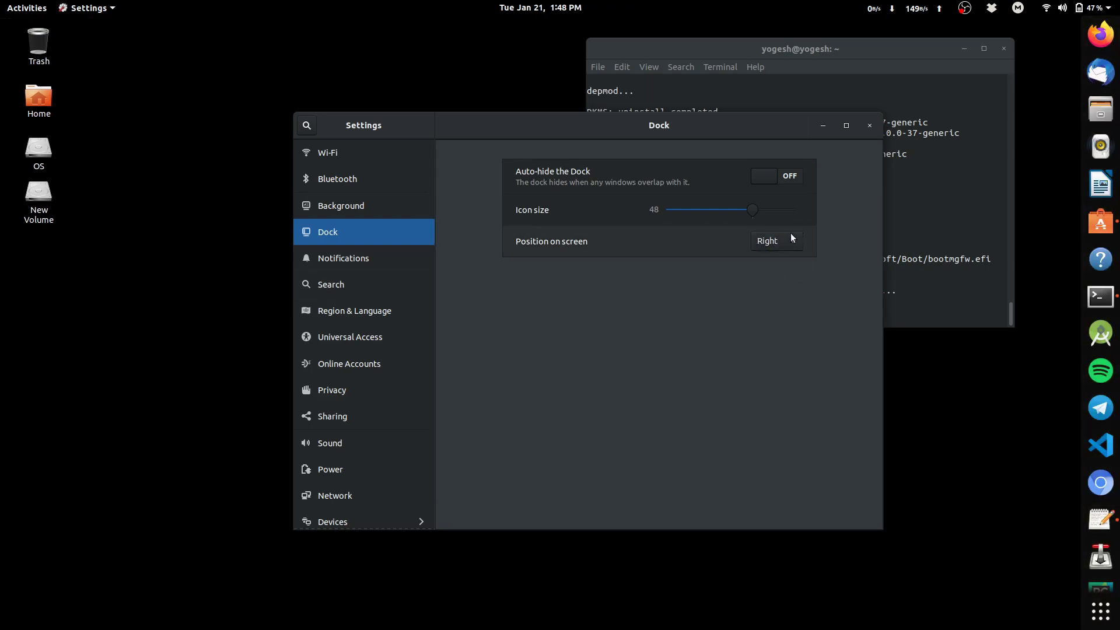
click(775, 240)
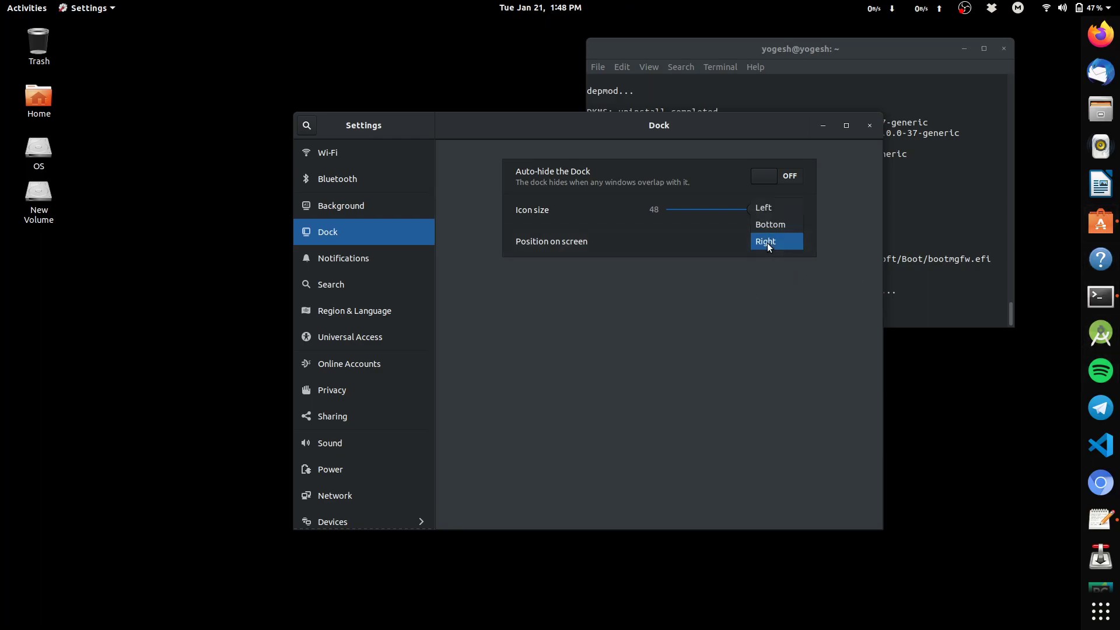
click(763, 207)
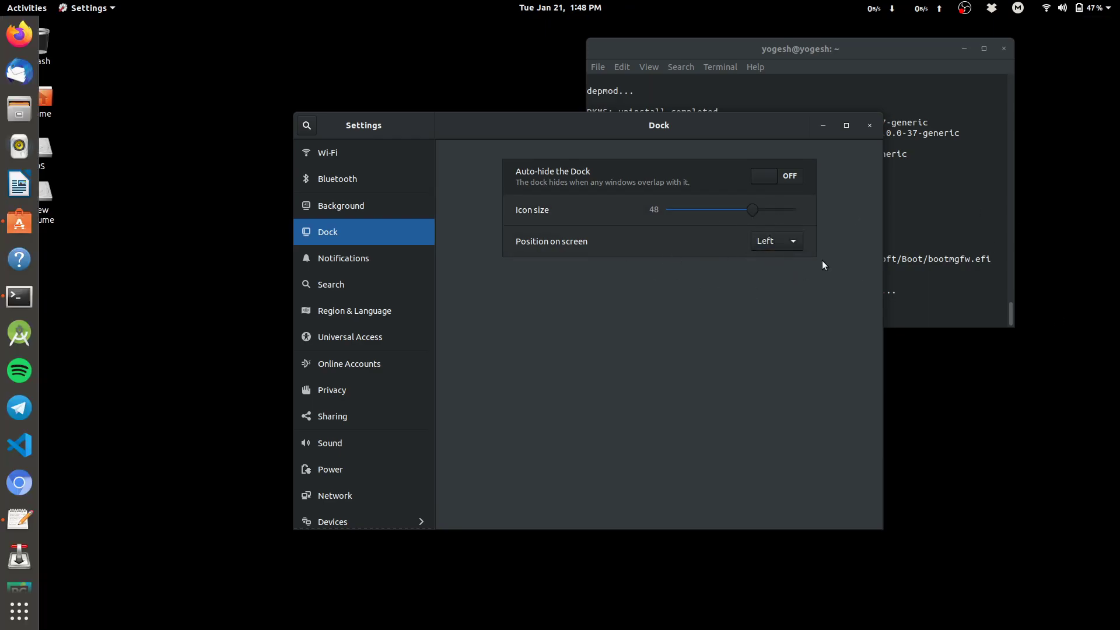
click(343, 258)
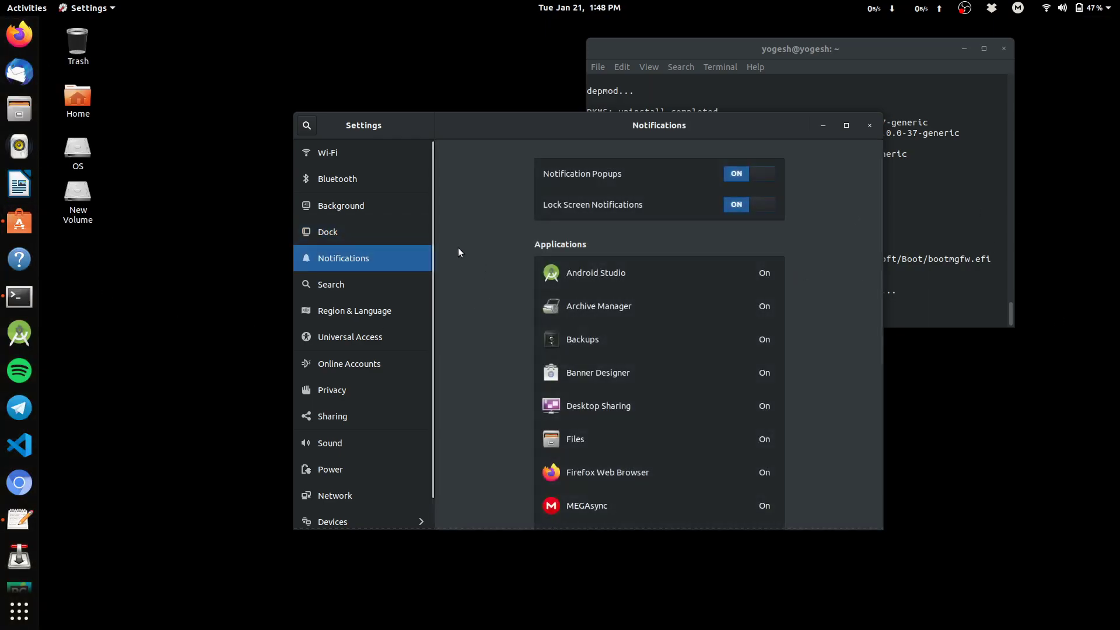
Browse Region & Language, Online Accounts, Sharing and Sound, ending on the Power settings.
scroll(down, 3)
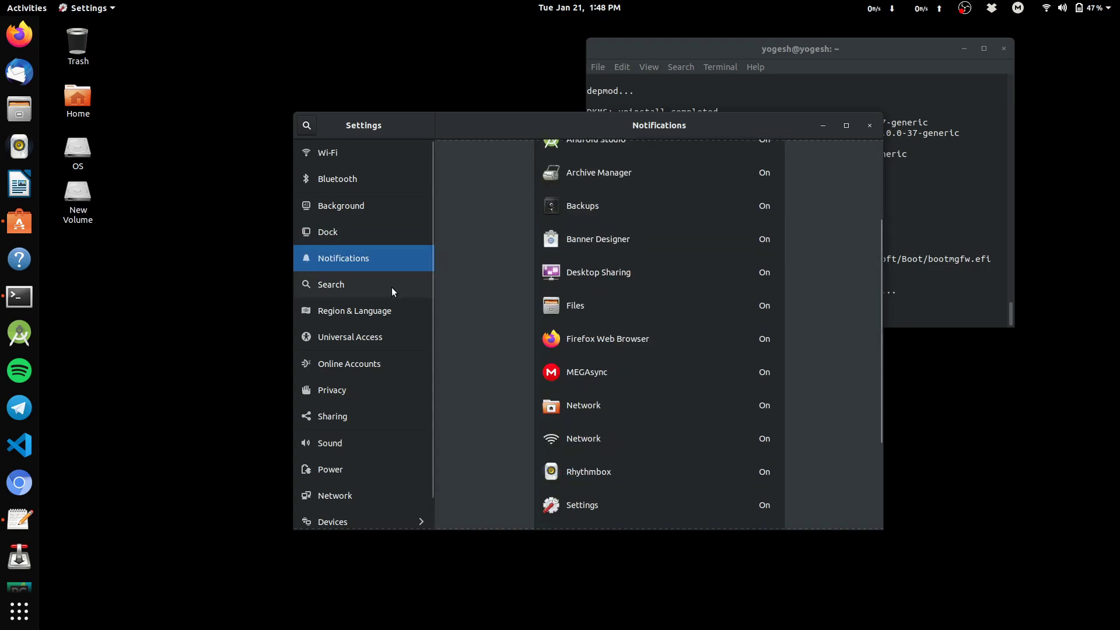
click(356, 311)
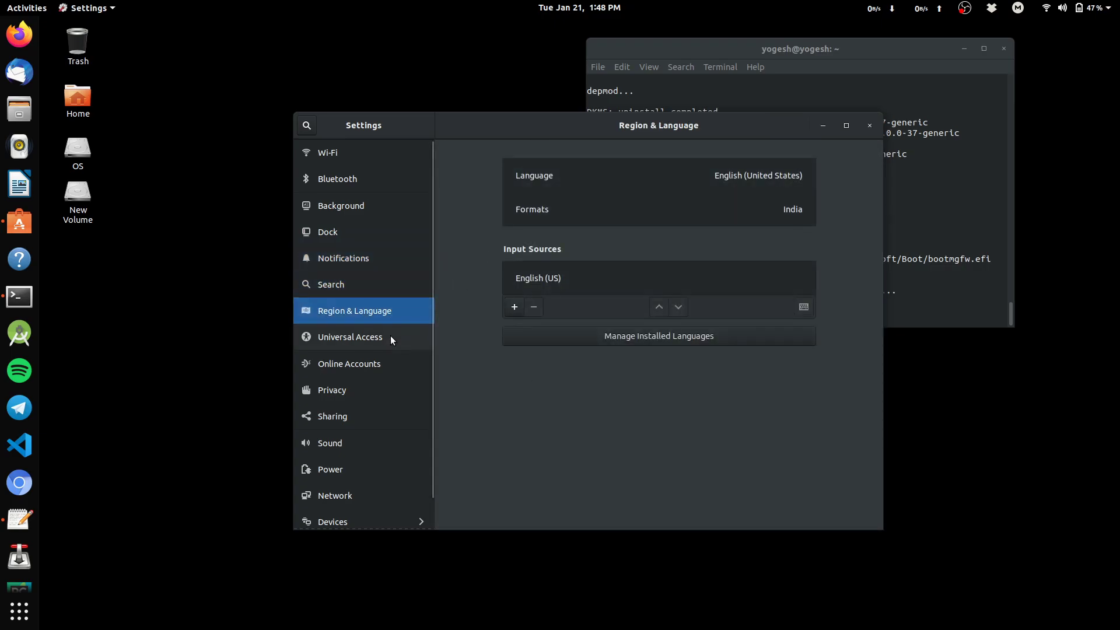
click(350, 364)
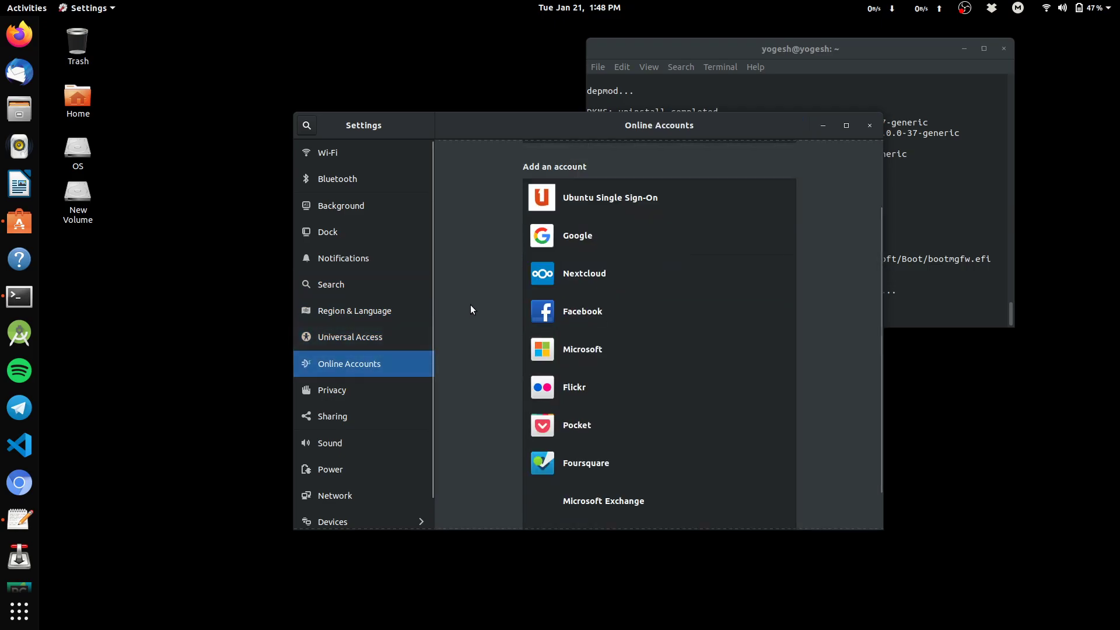
click(331, 390)
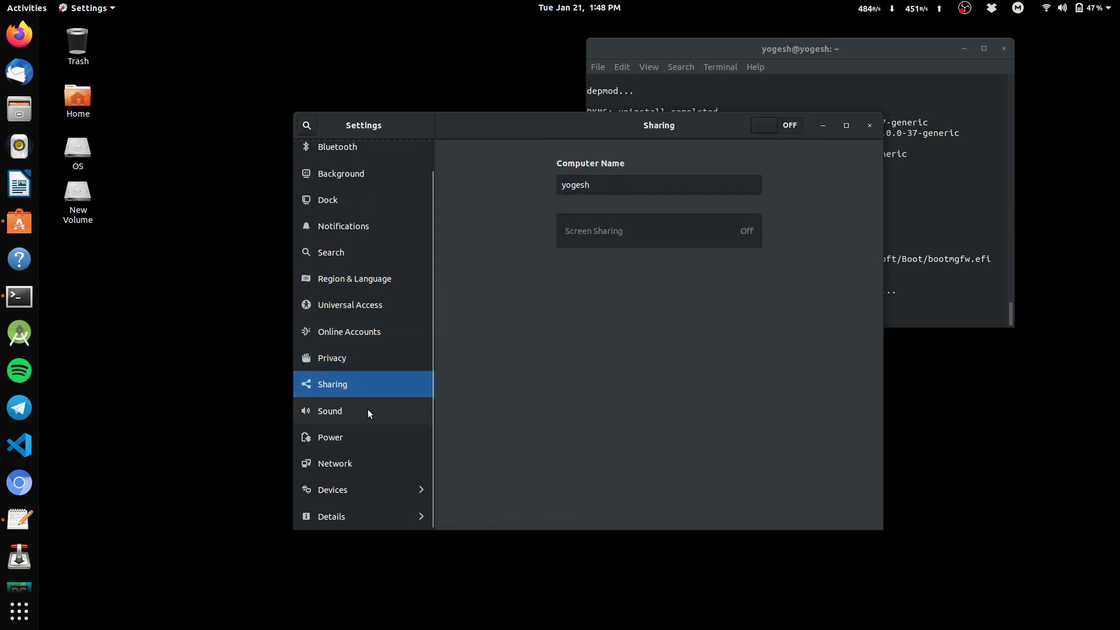
click(329, 411)
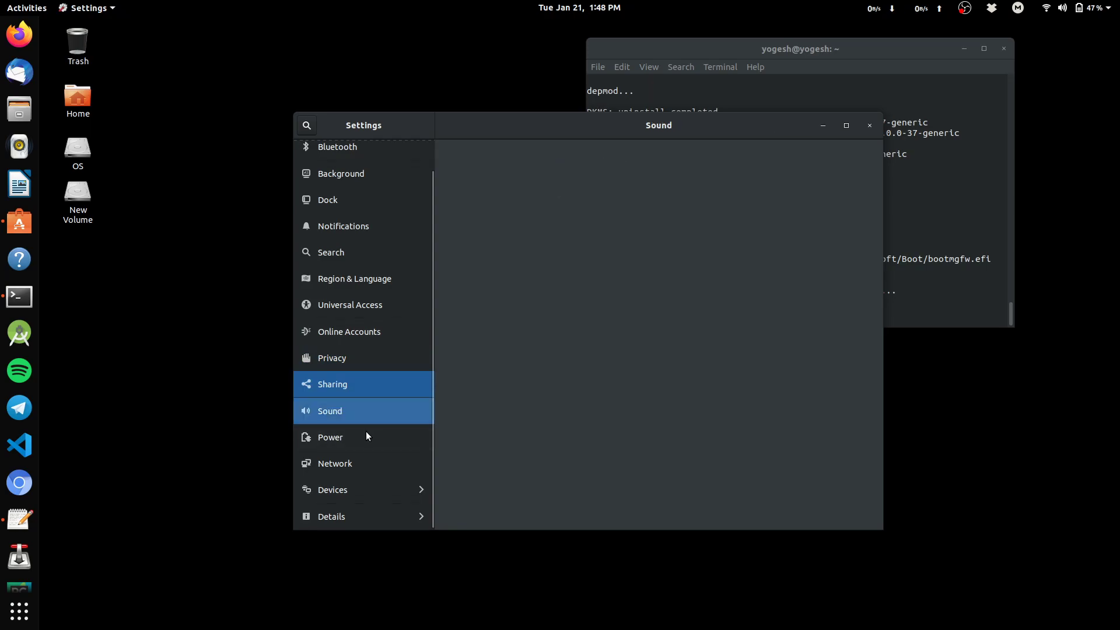
click(330, 437)
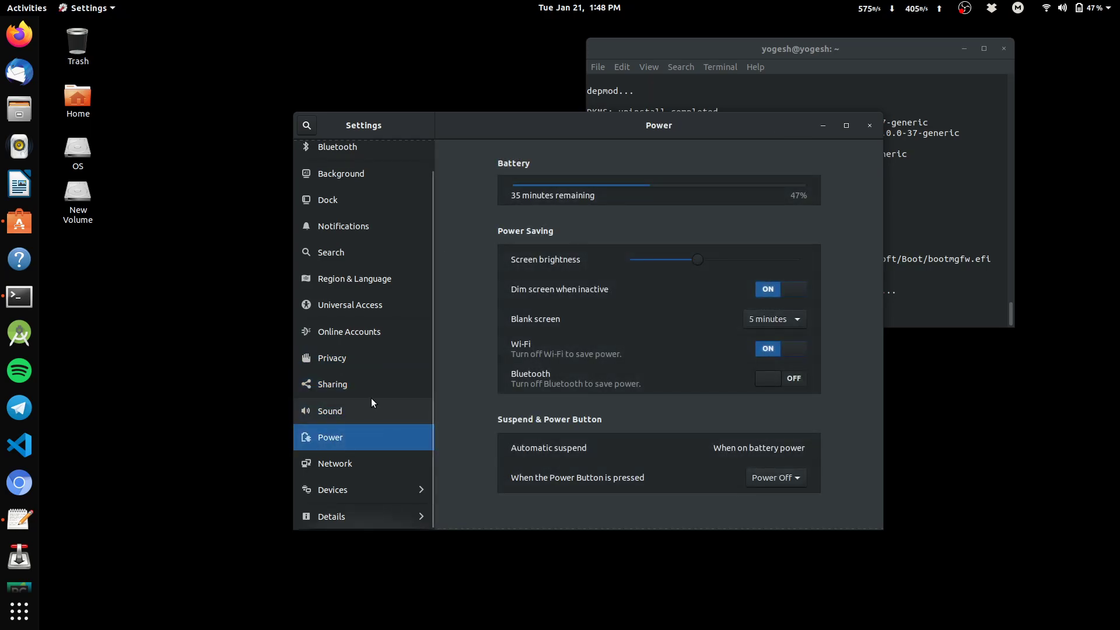
mouse_move(789, 454)
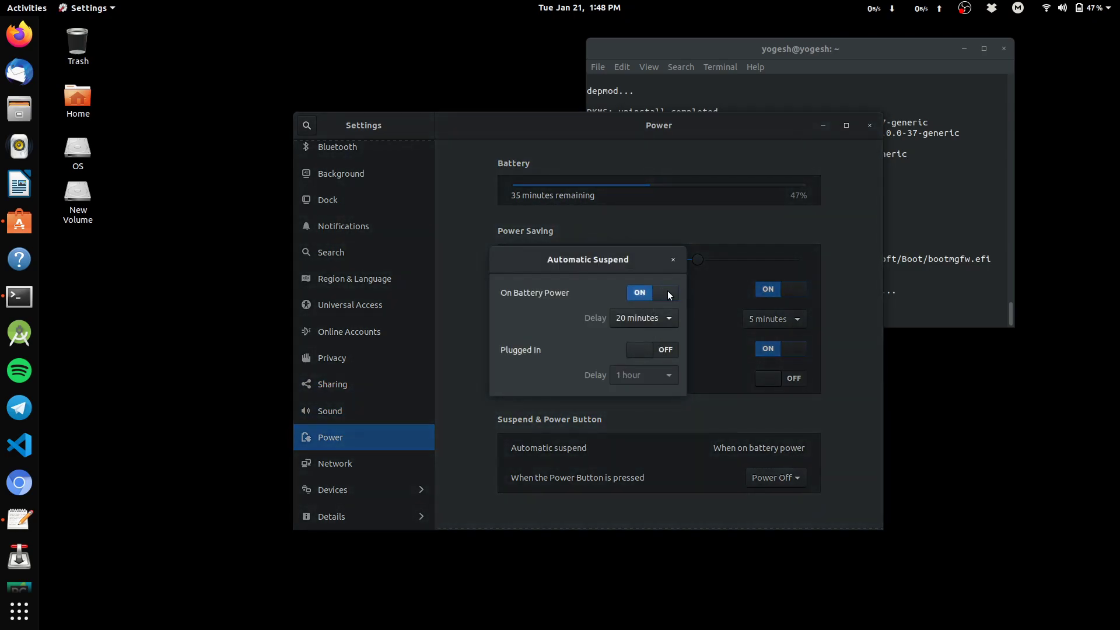
mouse_move(662, 276)
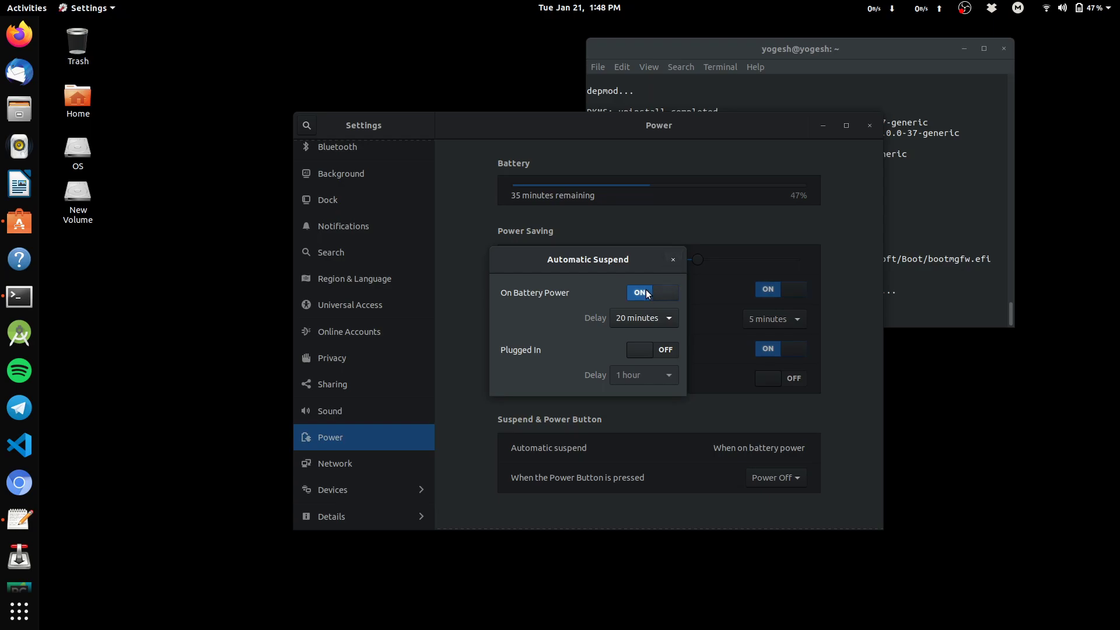
Close Automatic Suspend, keep the power button on Power Off, then show the Network settings.
click(672, 259)
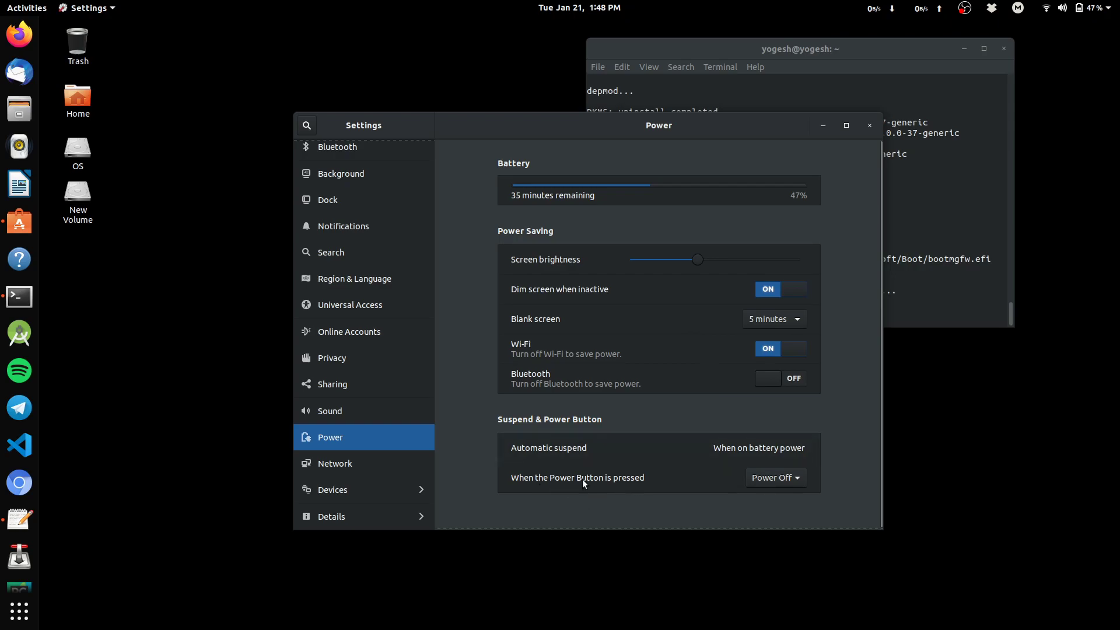
mouse_move(627, 498)
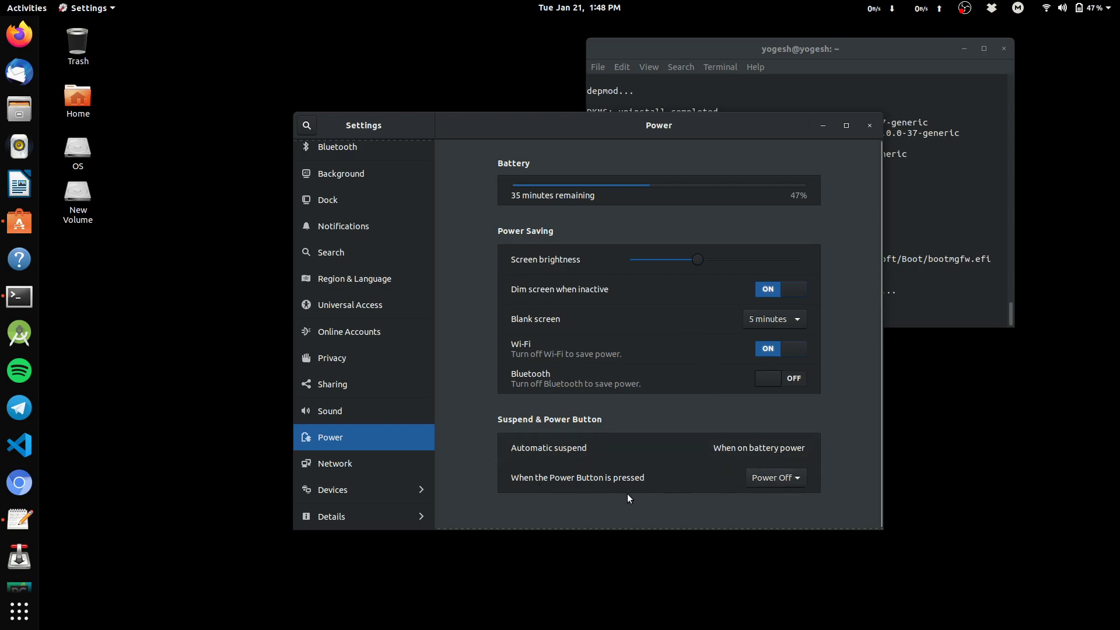
click(775, 477)
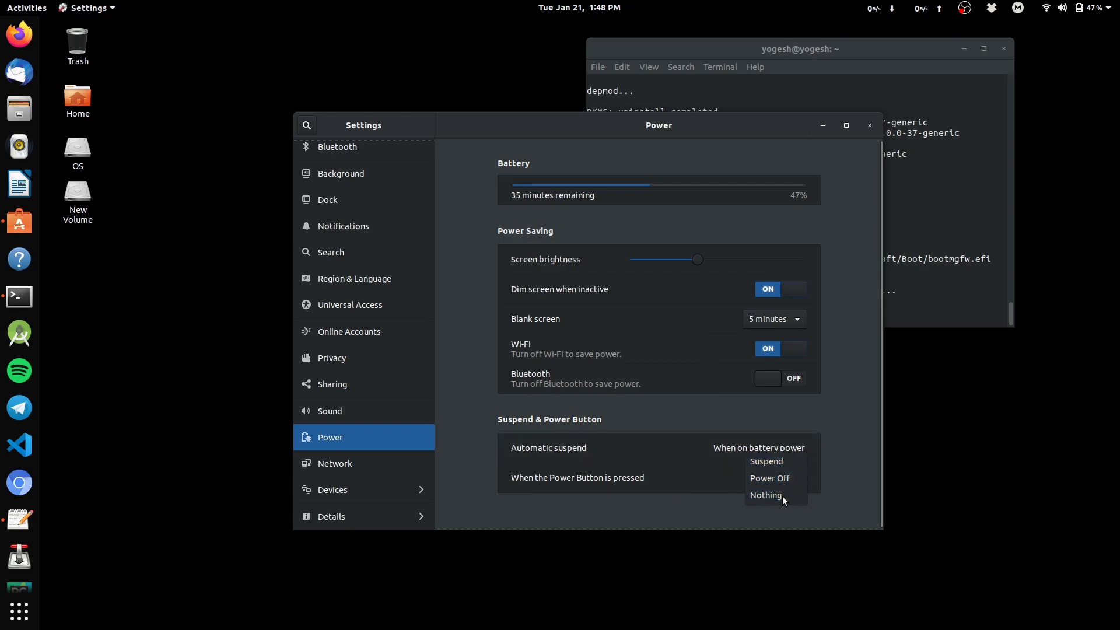
click(769, 479)
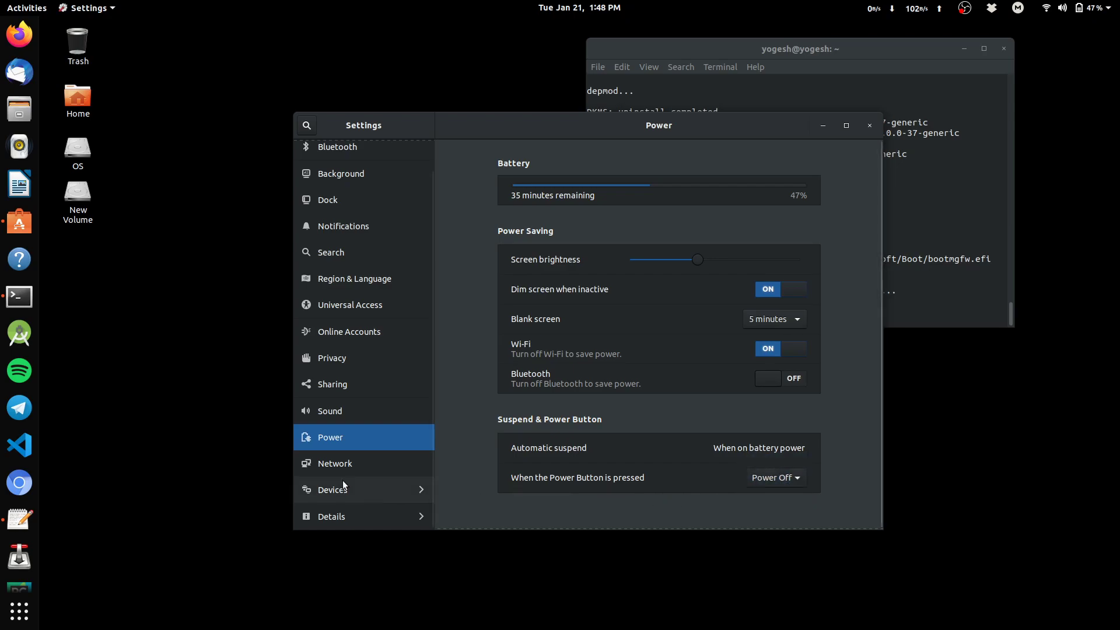
click(335, 463)
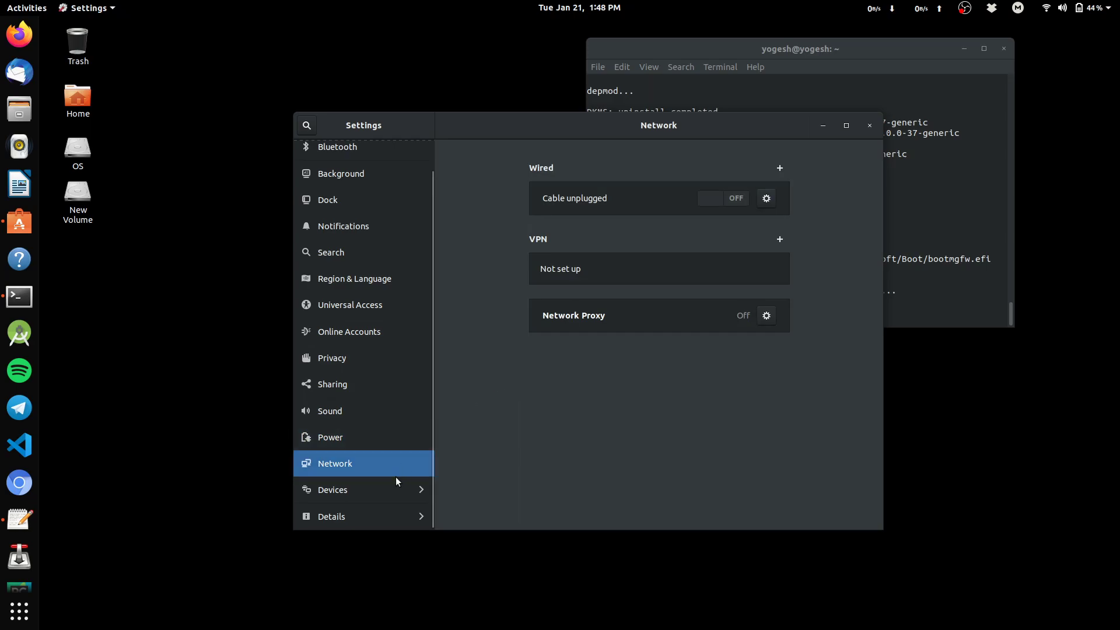
Browse Displays, About, Date & Time and Users settings pages.
click(333, 489)
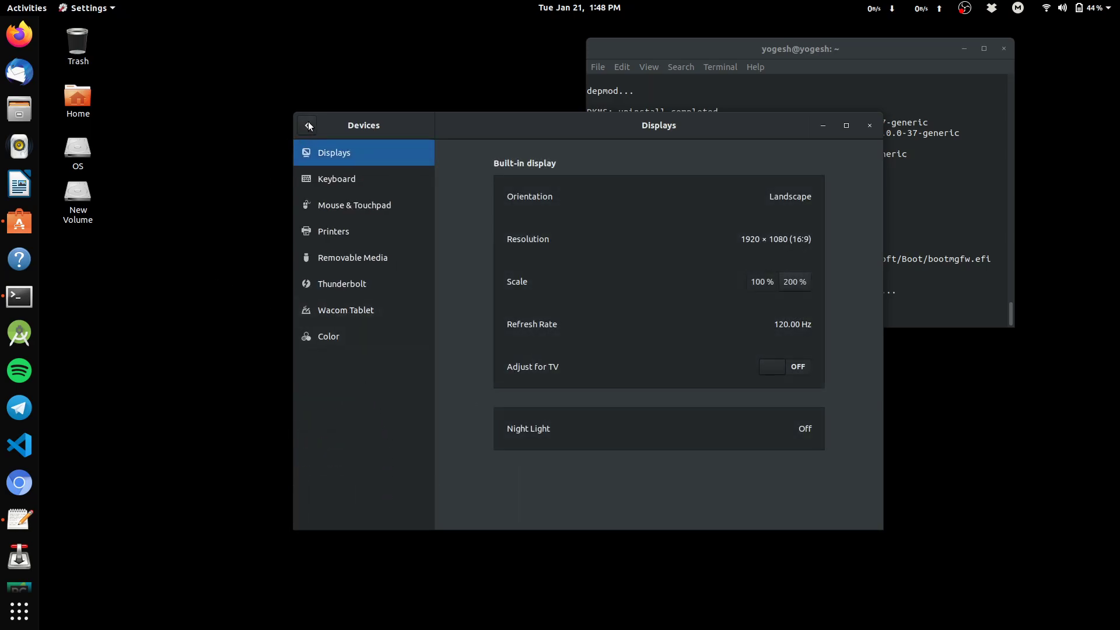
mouse_move(308, 147)
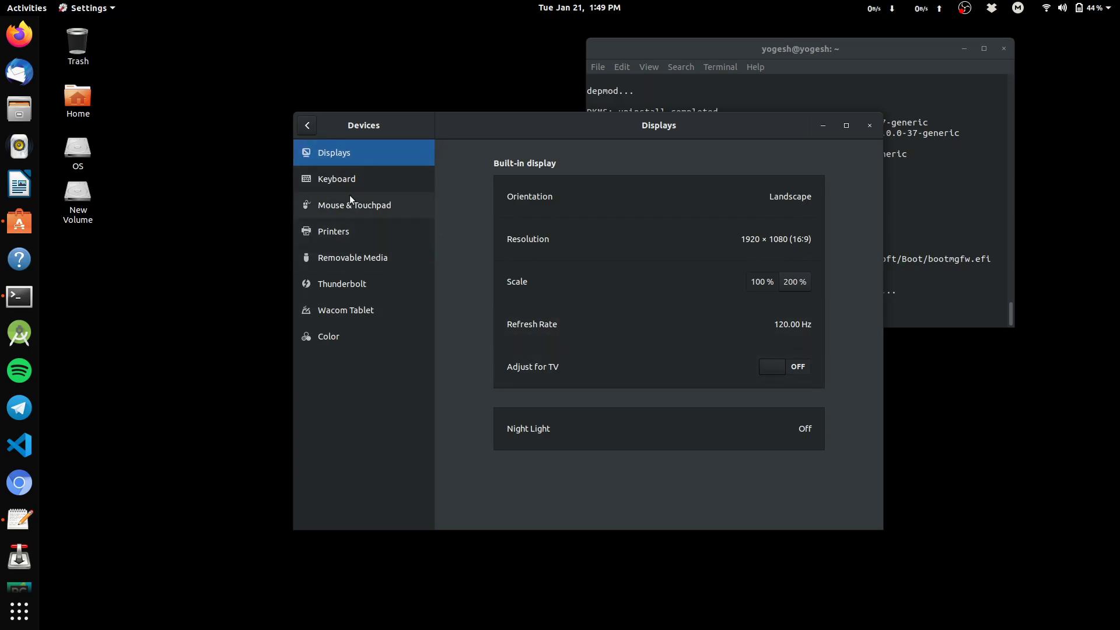
click(353, 257)
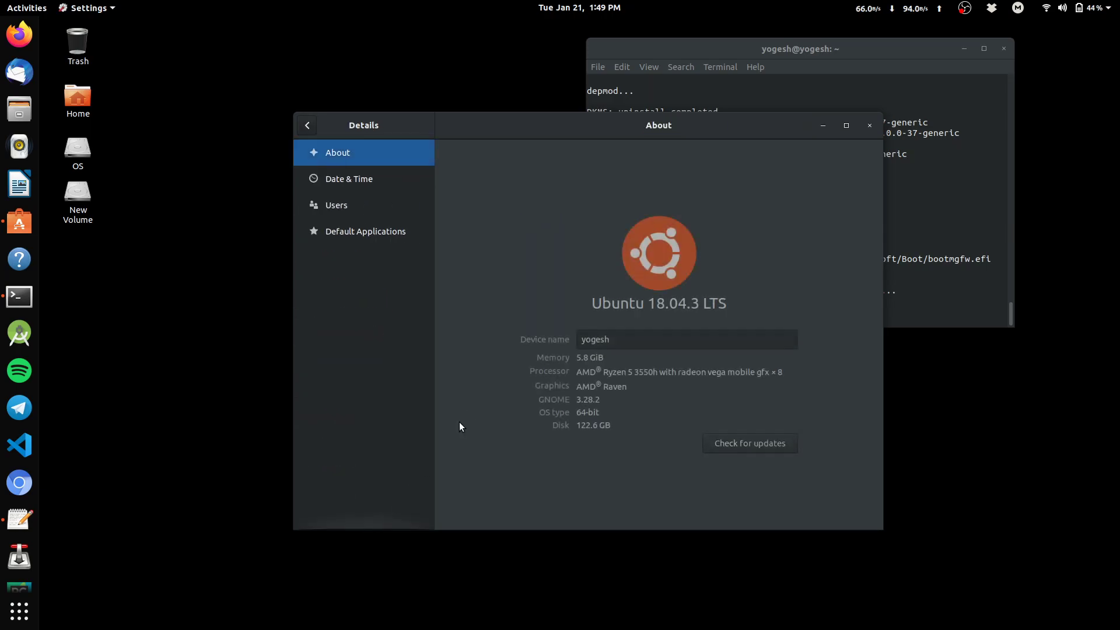
click(349, 178)
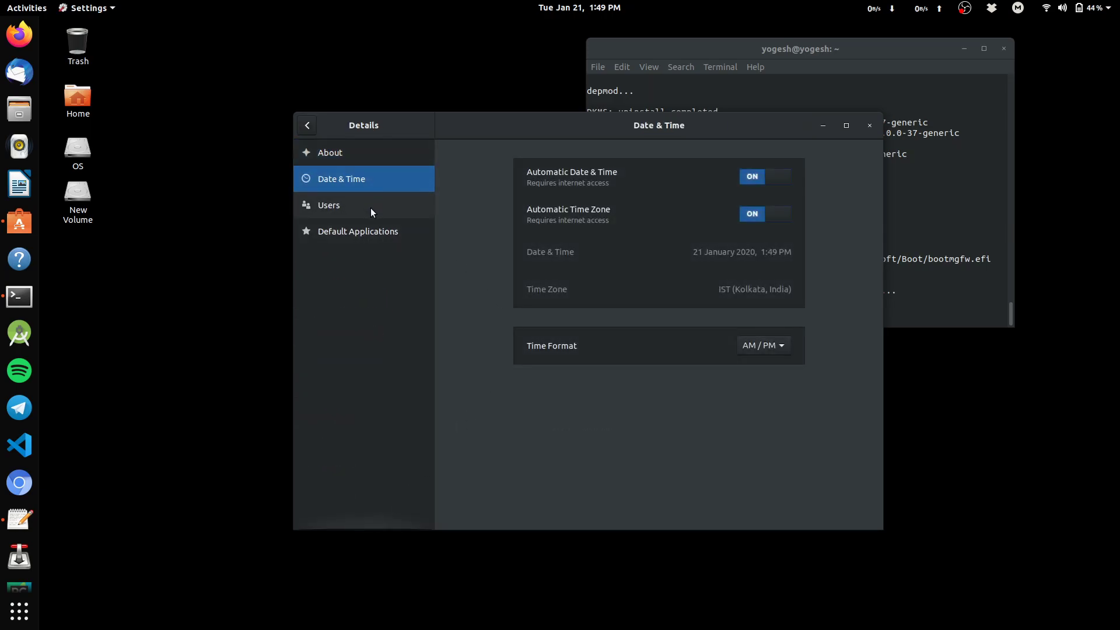
click(329, 205)
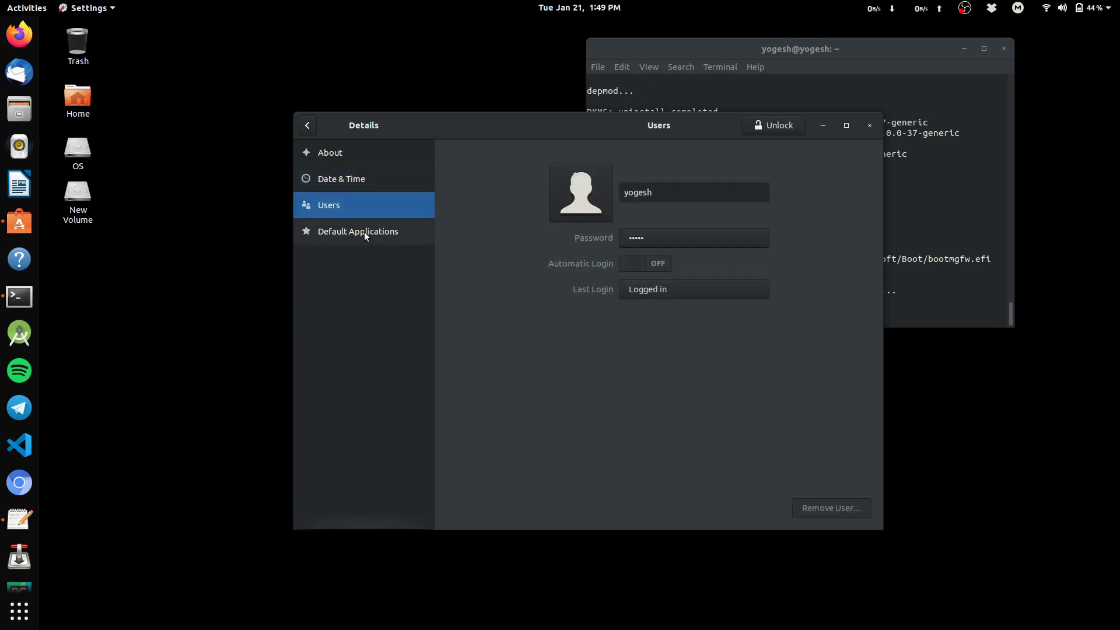
In Default Applications, check the Web dropdown and keep Firefox Web Browser.
click(357, 231)
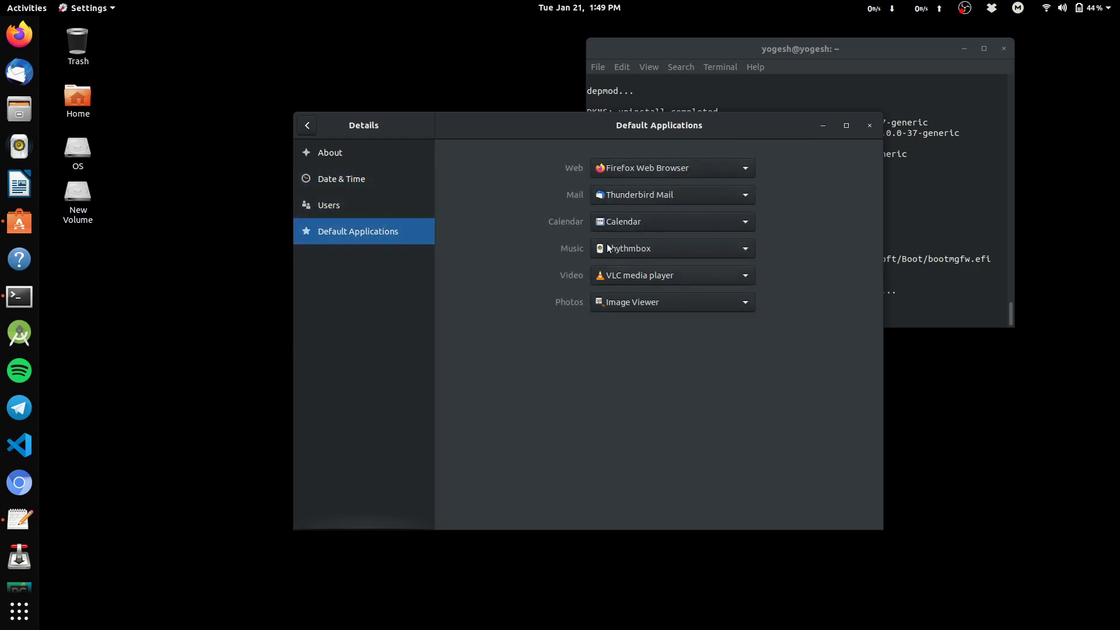
click(670, 168)
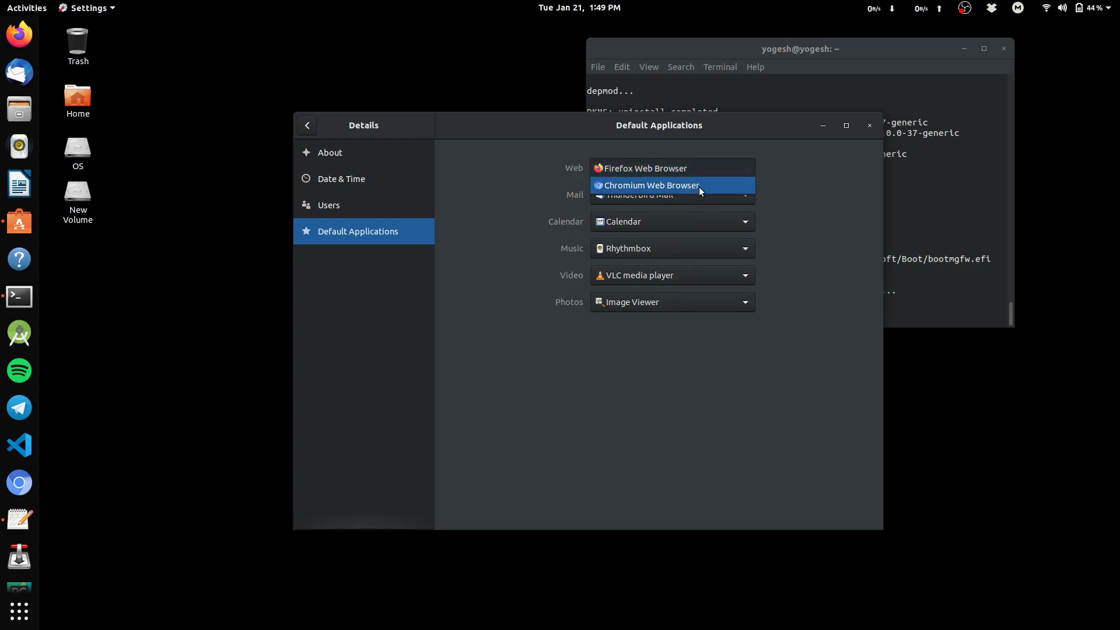
click(644, 168)
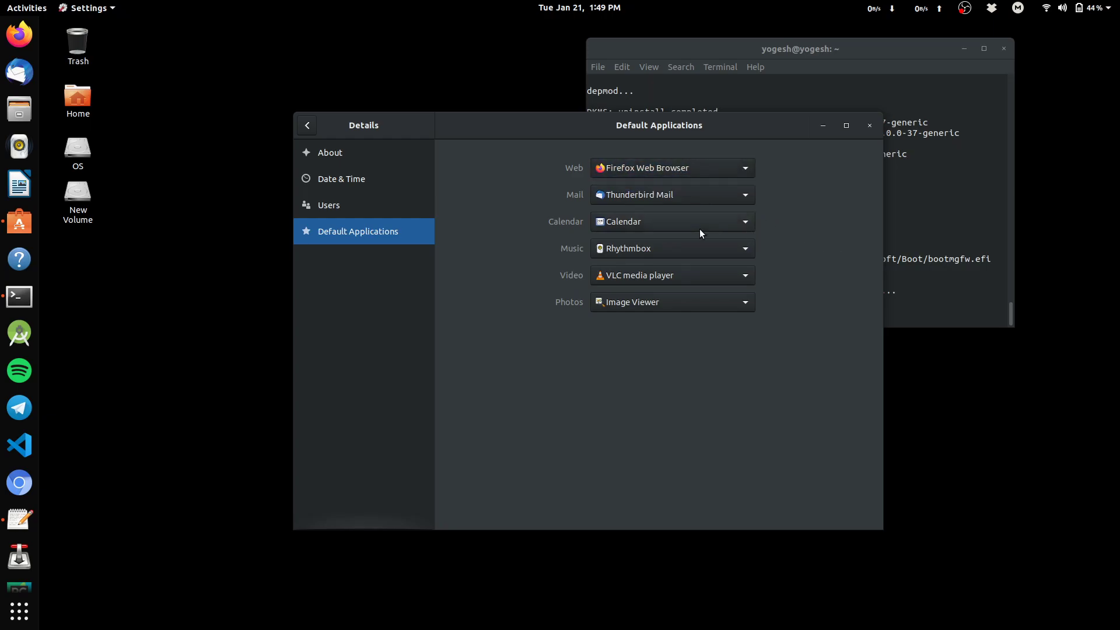
mouse_move(739, 234)
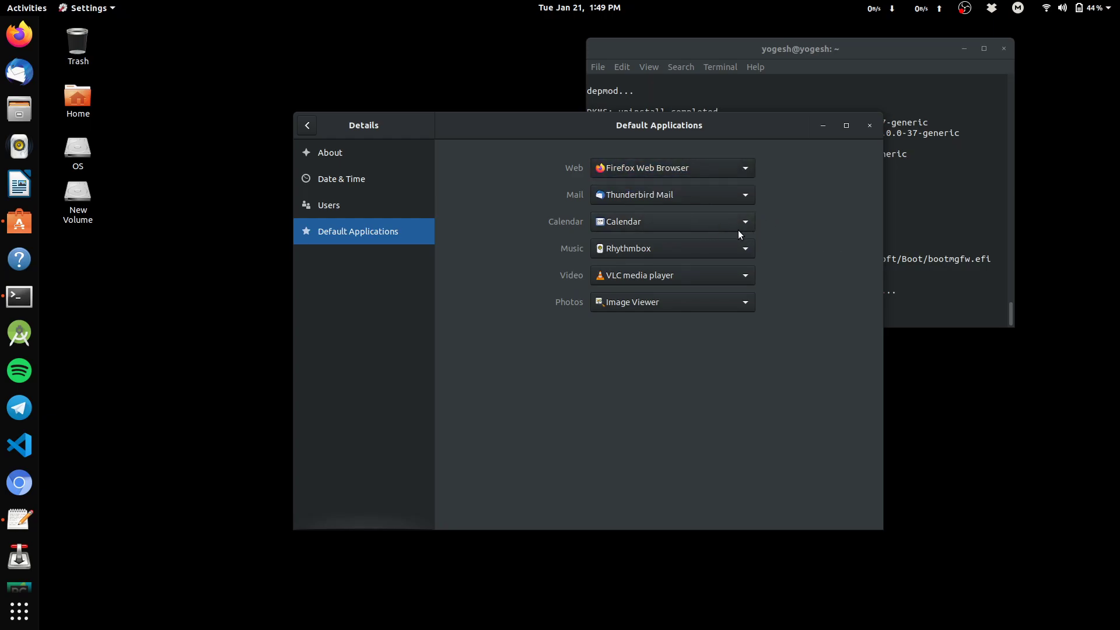